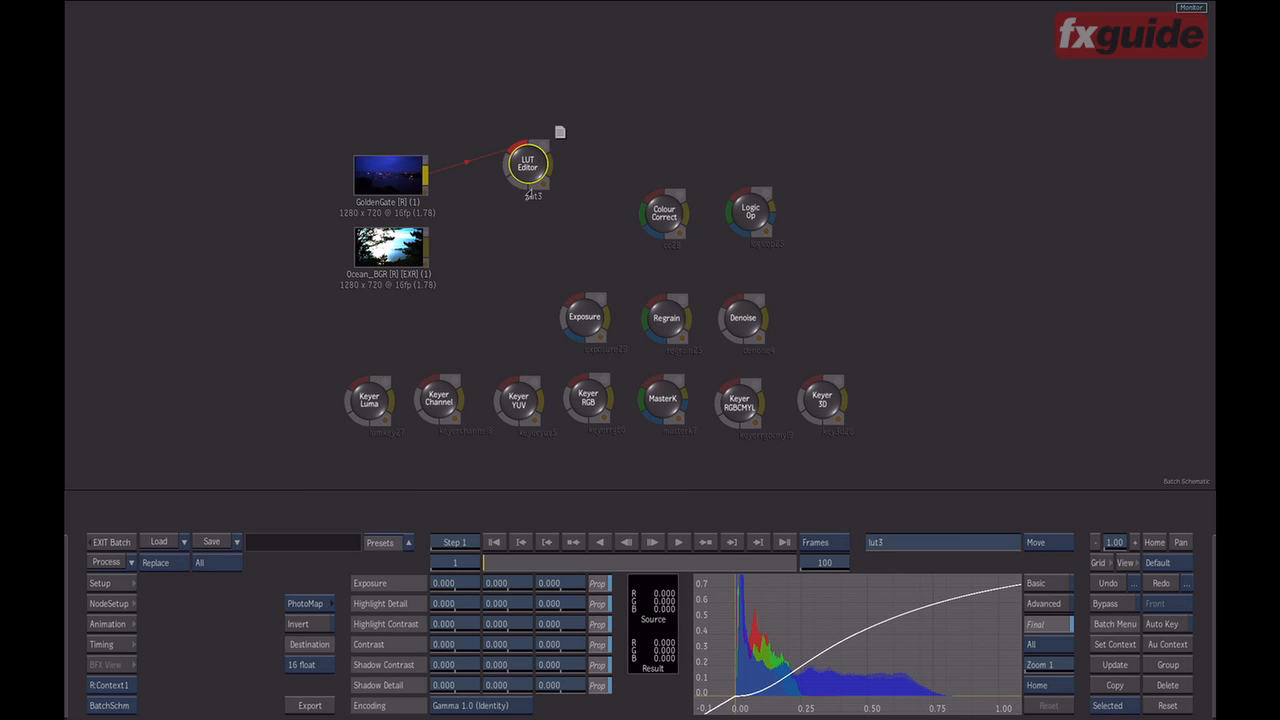
- Open the LUT Editor node fed by the GoldenGate night clip and view its result
click(528, 163)
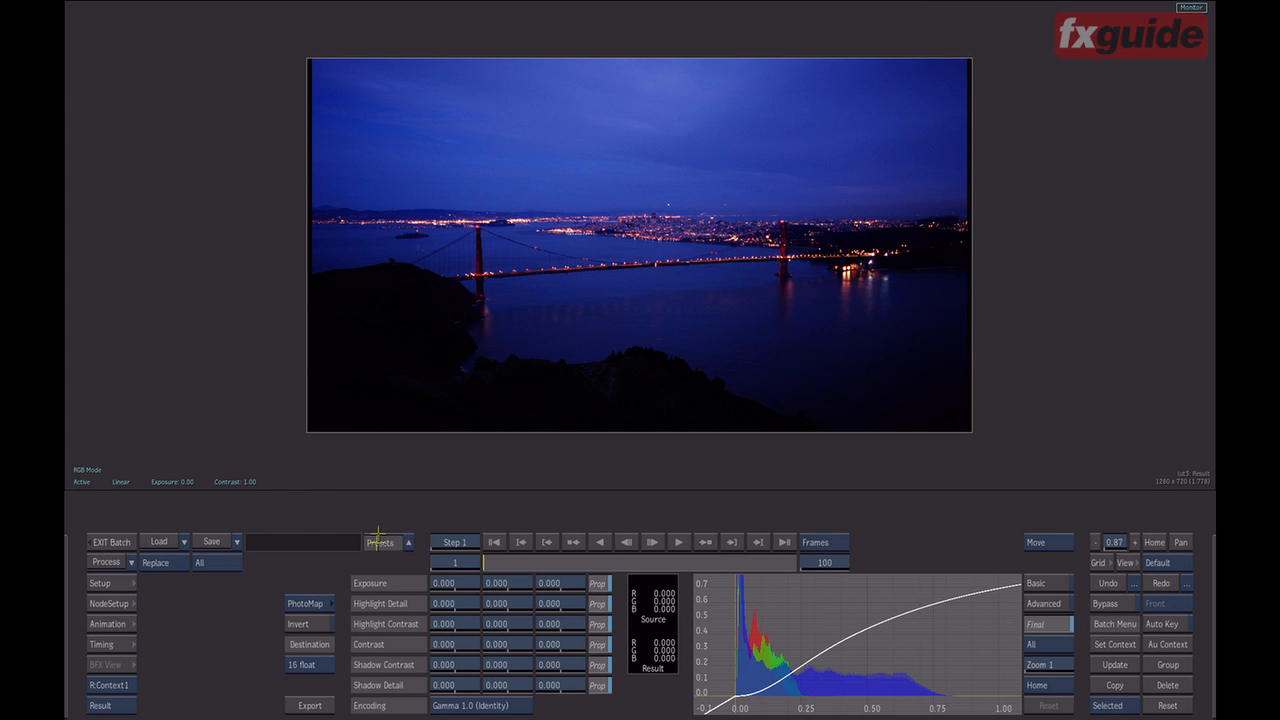
mouse_move(408, 557)
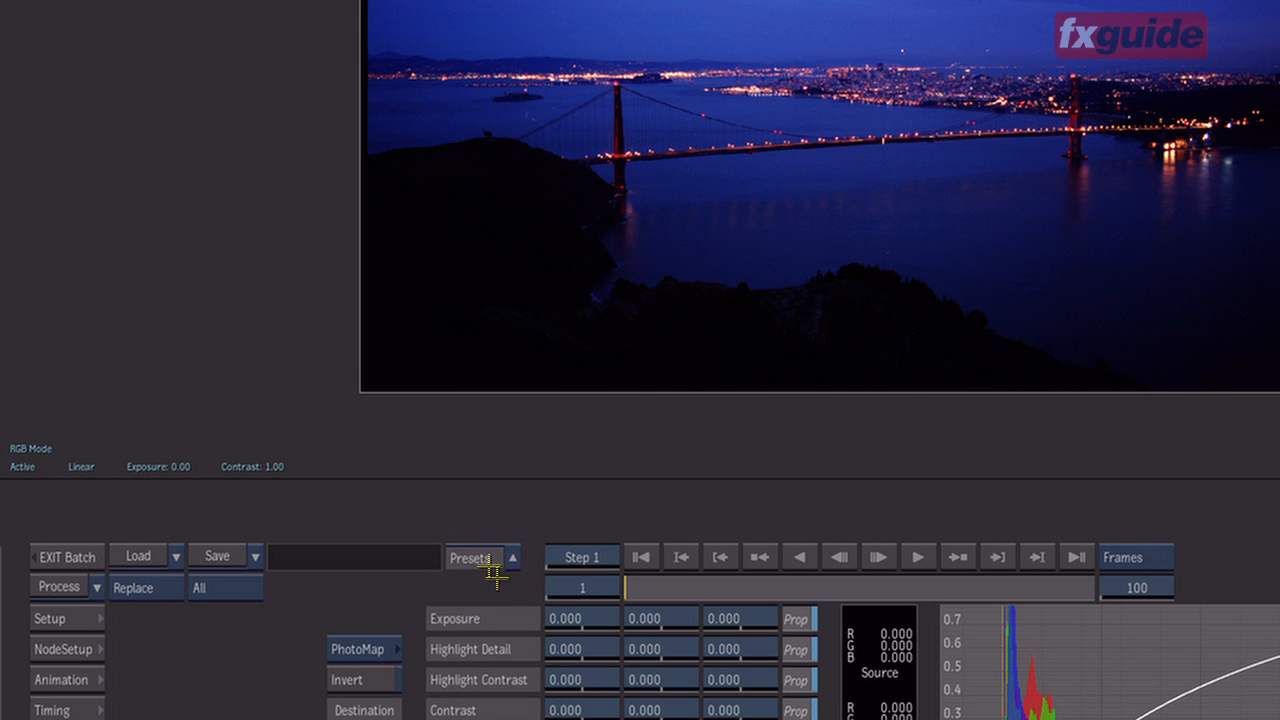
mouse_move(480, 595)
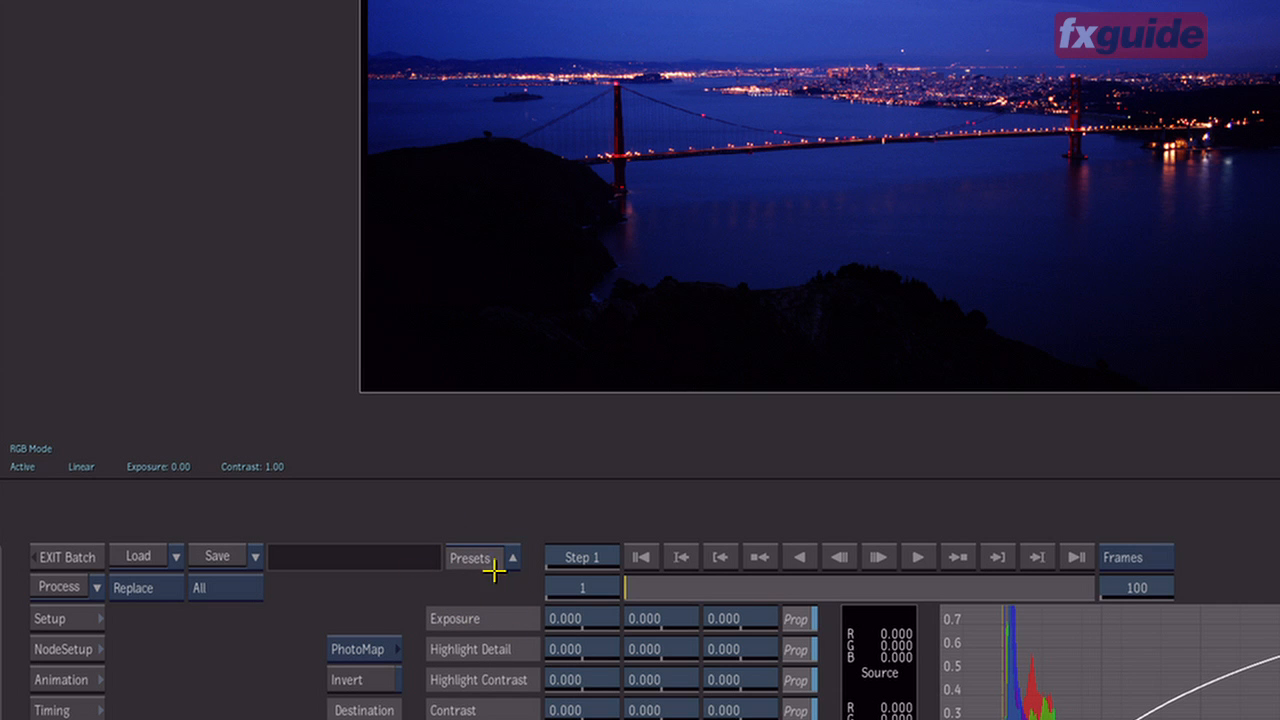
mouse_move(512, 562)
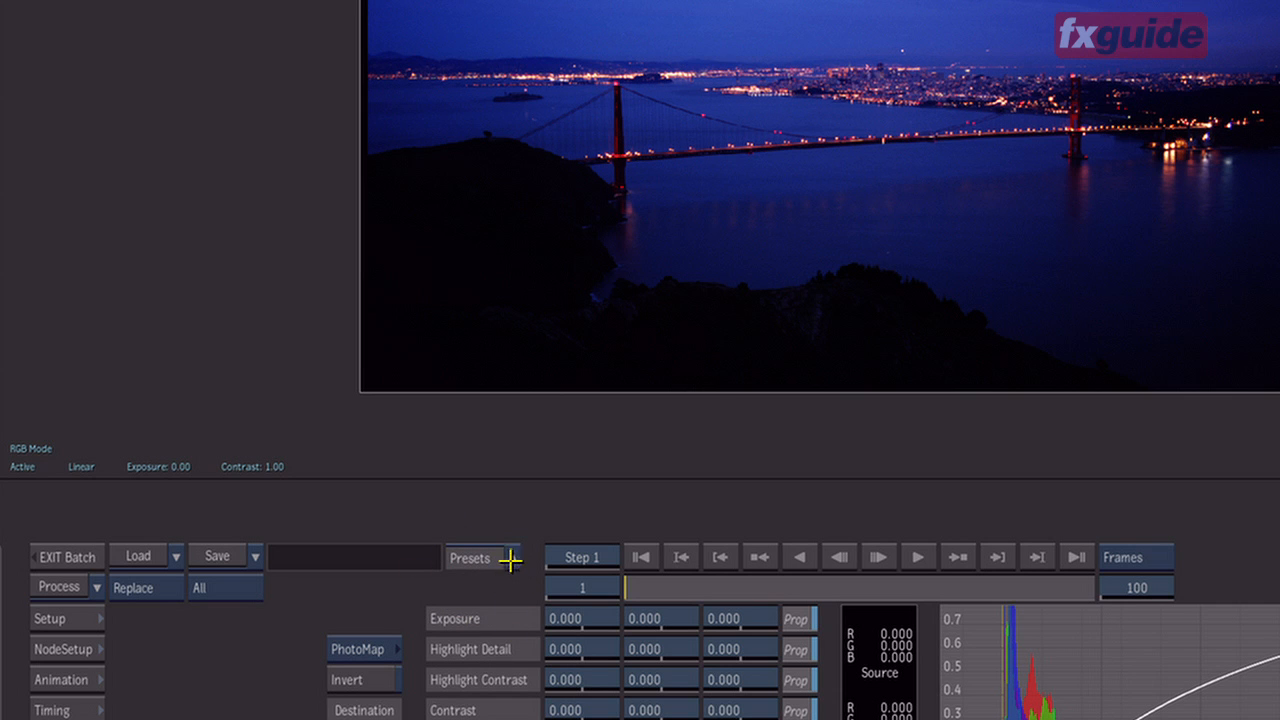
- Load the SceneLinear_to_Video_for_Images preset and switch the viewer's active mode to Video
click(470, 558)
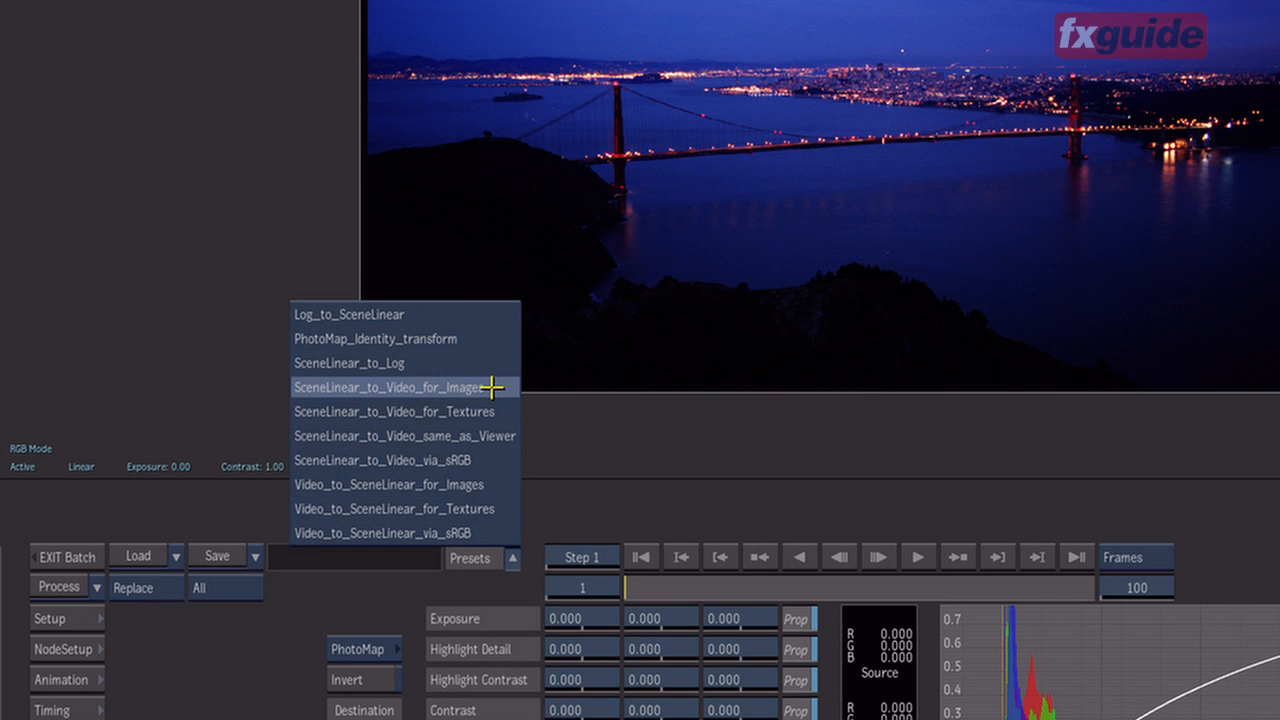
click(405, 388)
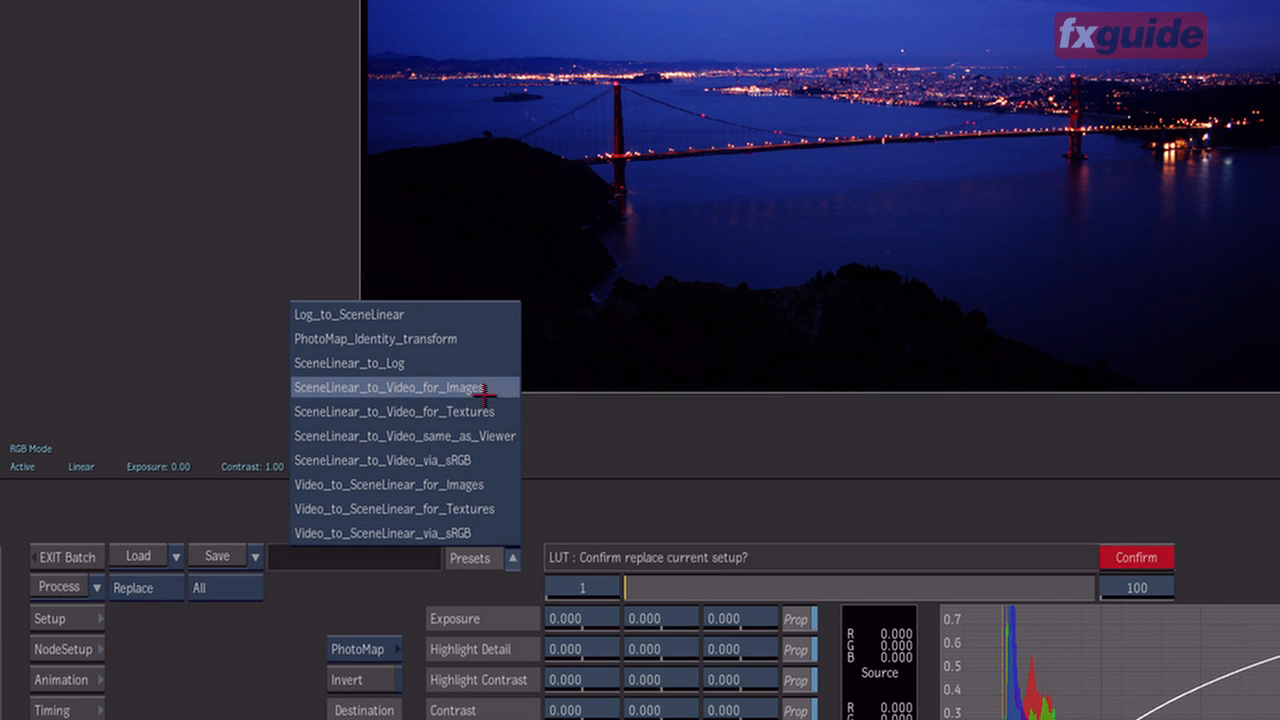
click(1136, 557)
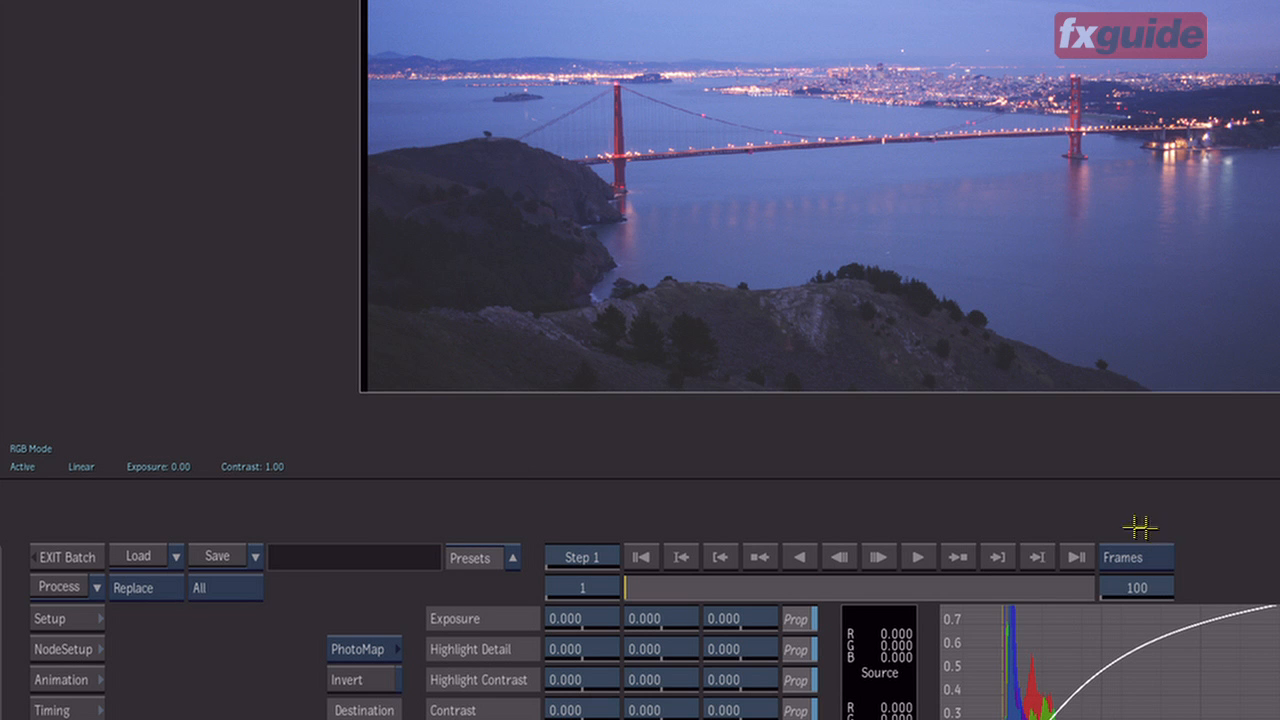
click(82, 466)
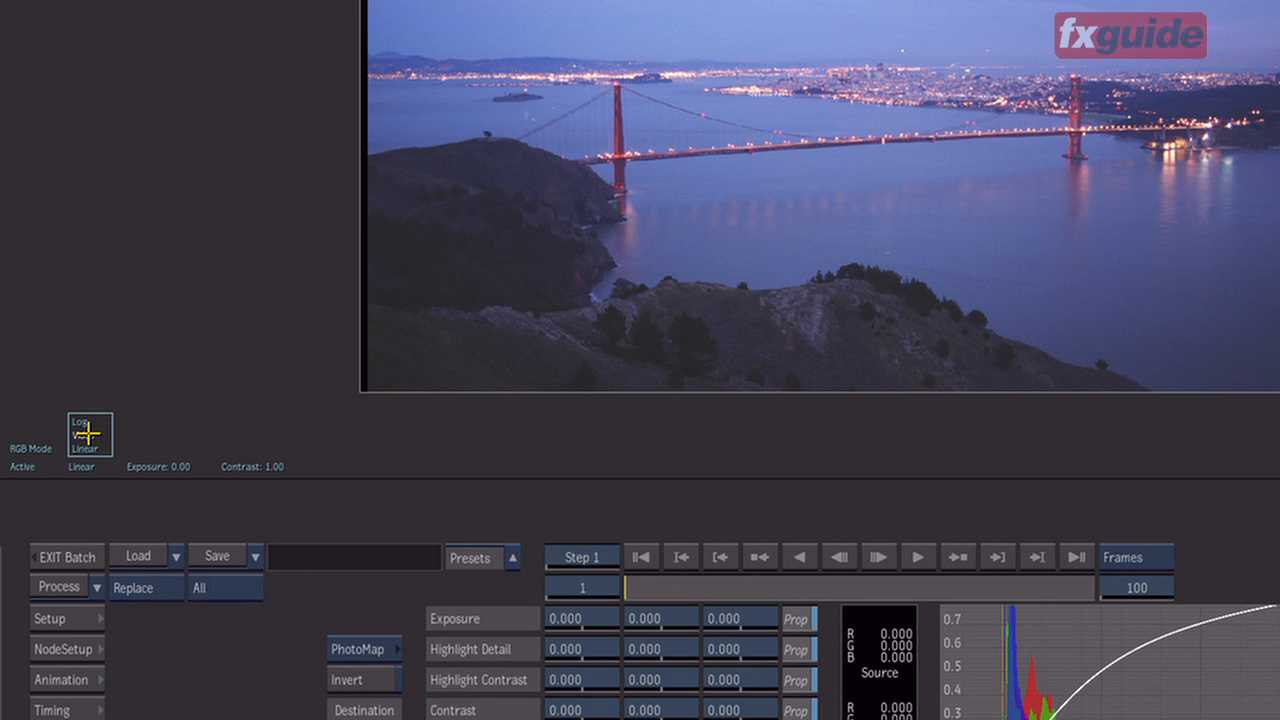
click(90, 434)
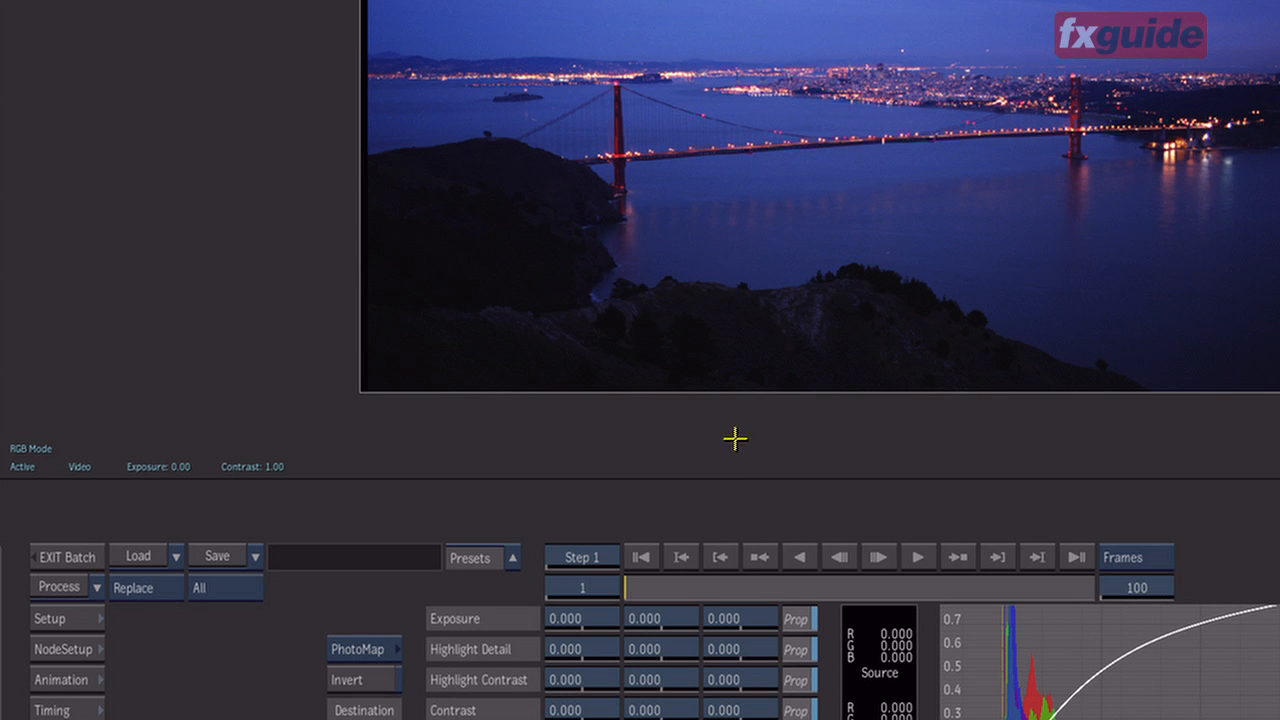
mouse_move(746, 382)
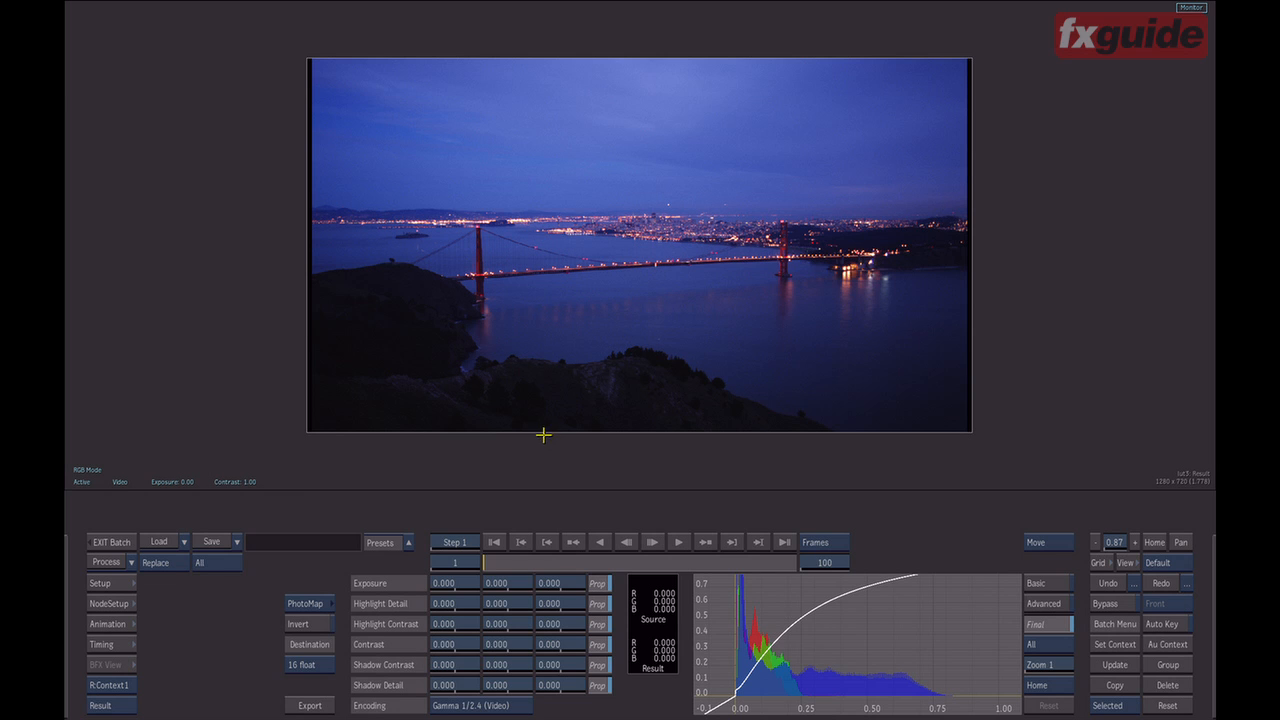
mouse_move(545, 455)
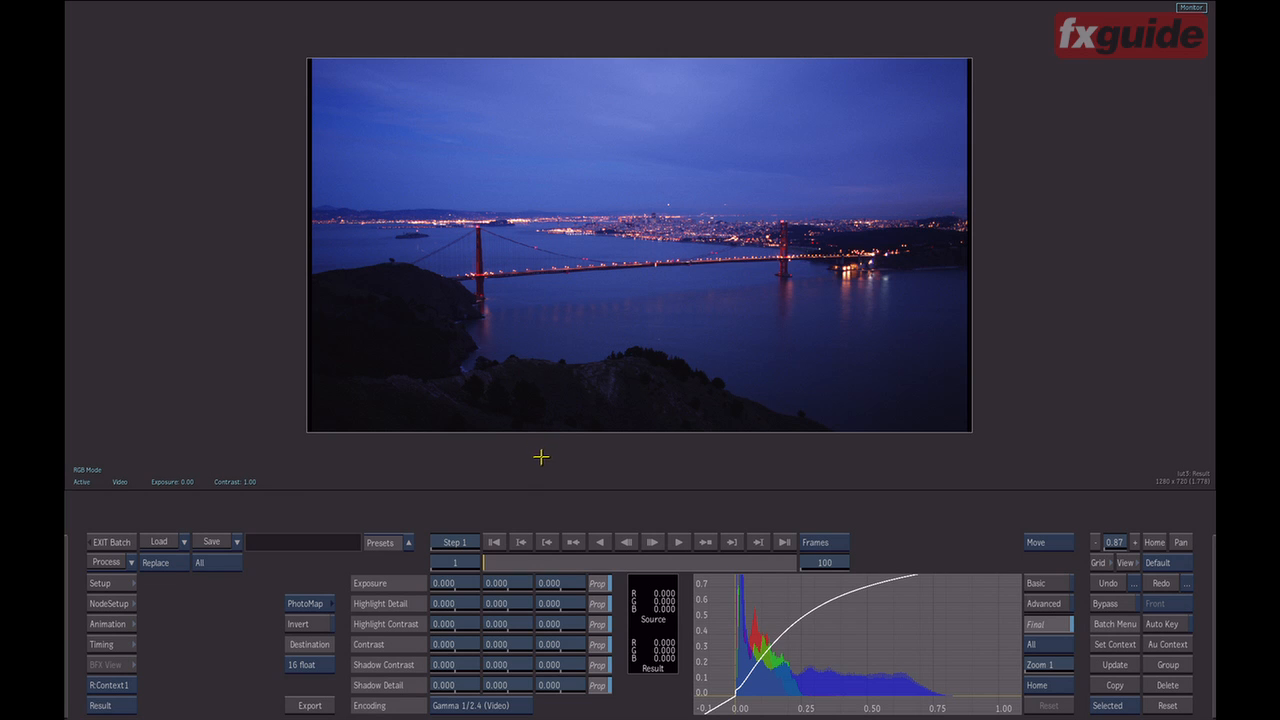
mouse_move(540, 473)
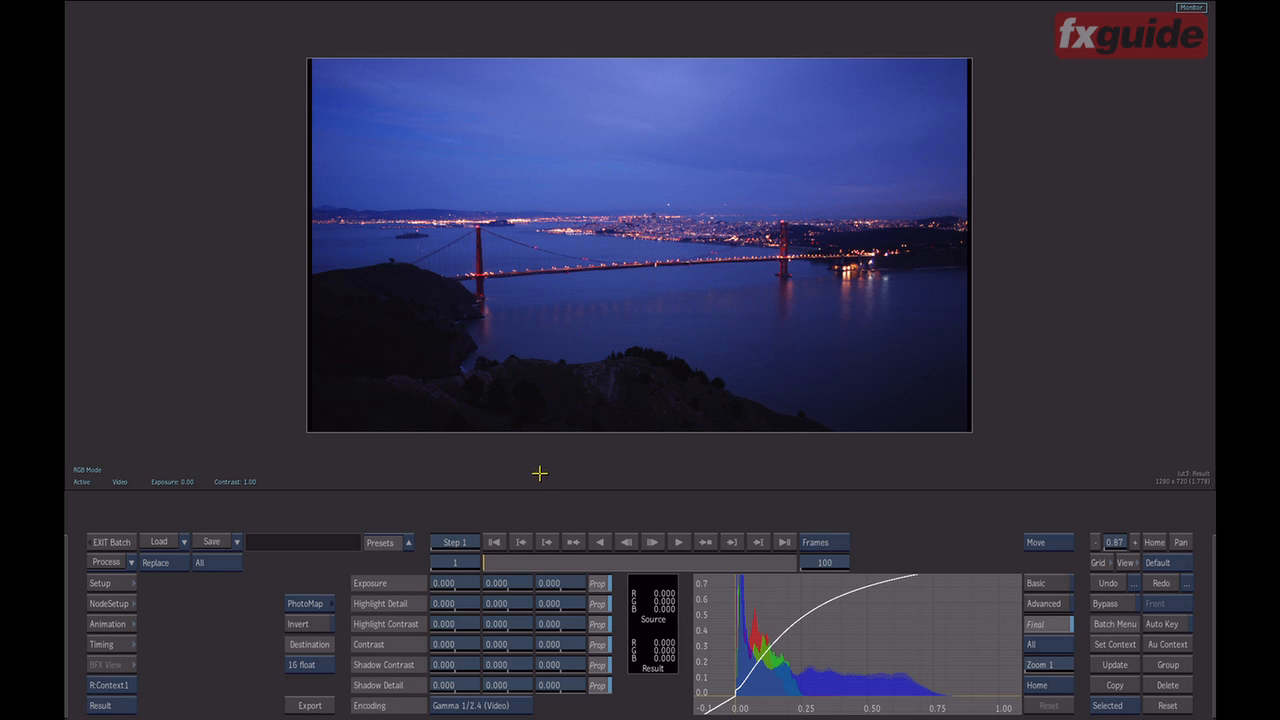
mouse_move(539, 486)
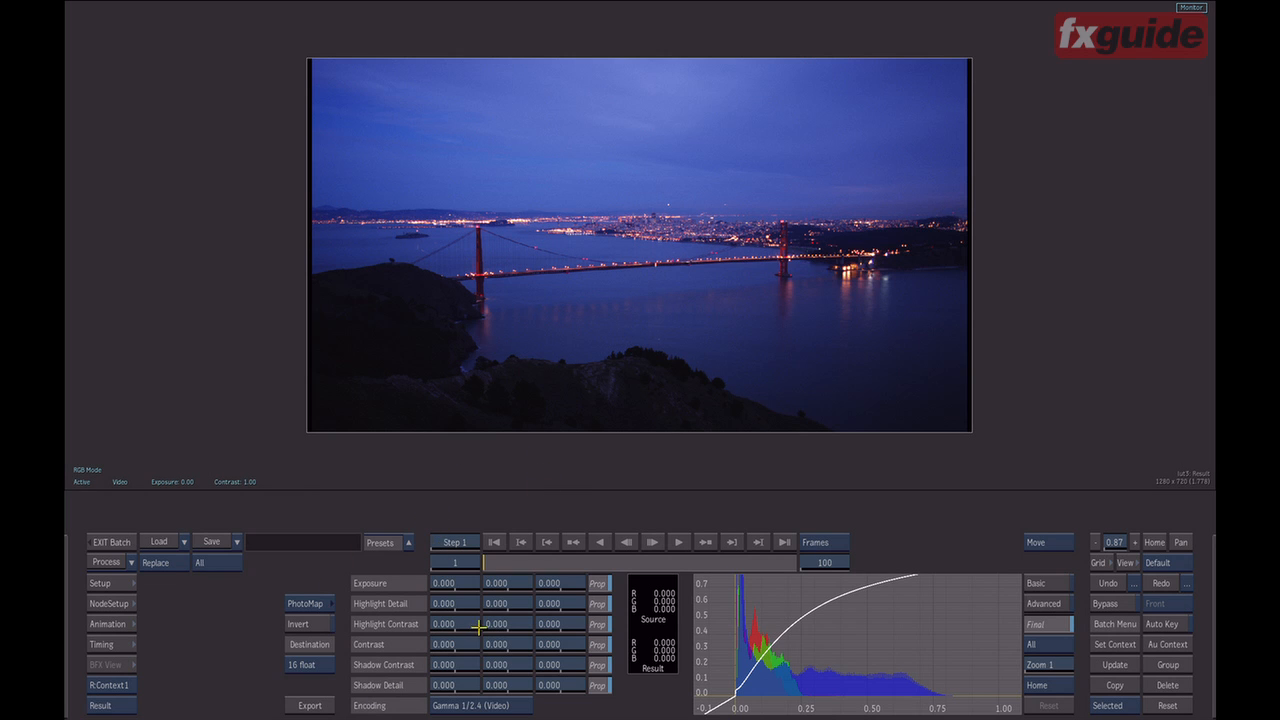
mouse_move(543, 643)
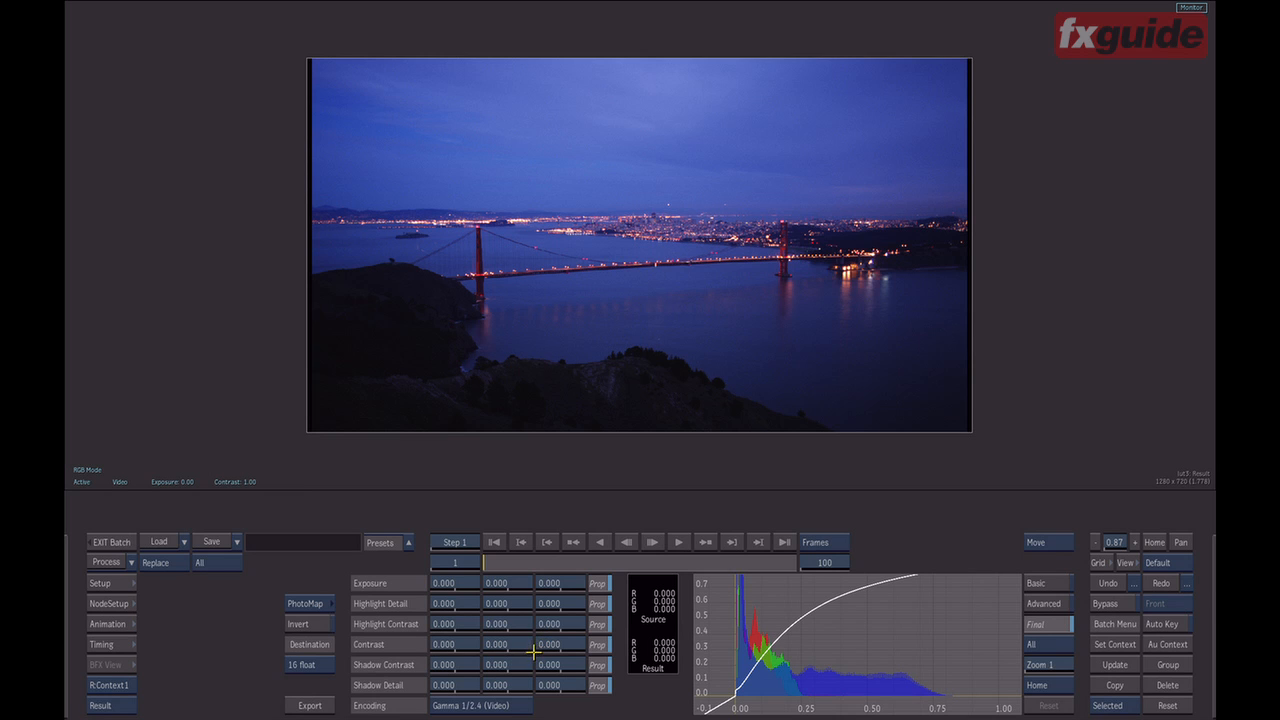
mouse_move(536, 645)
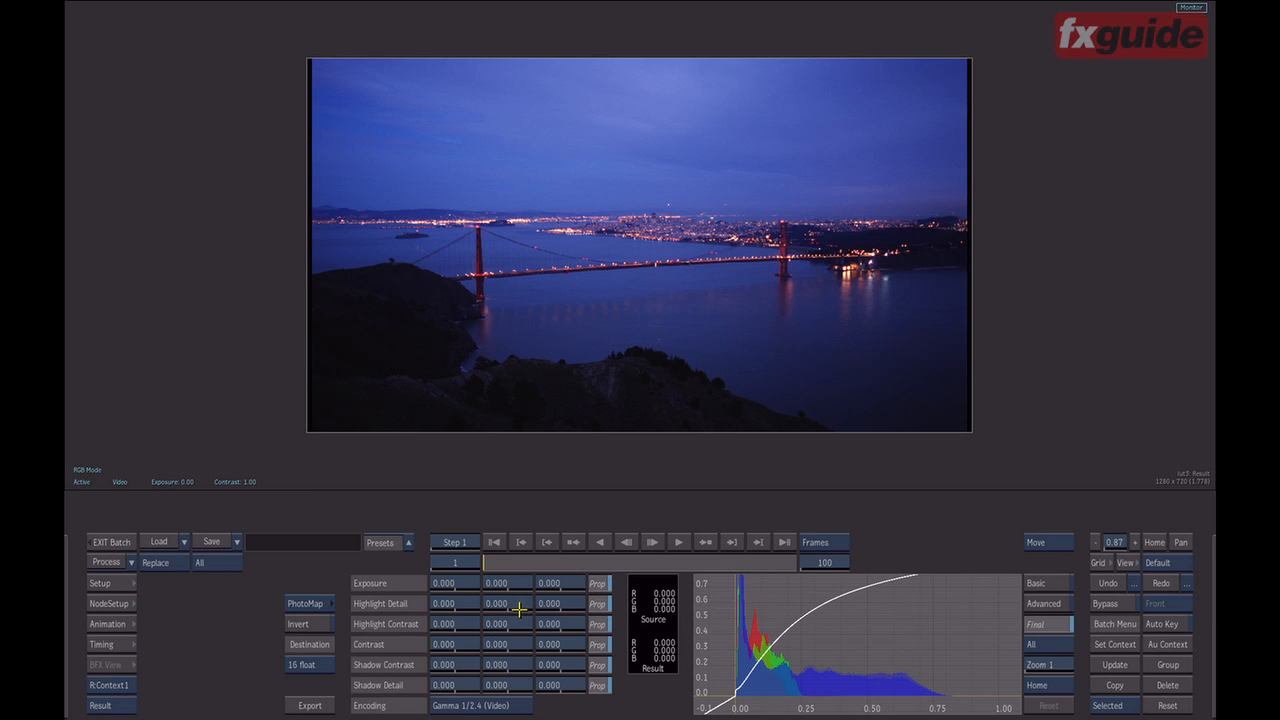
mouse_move(512, 607)
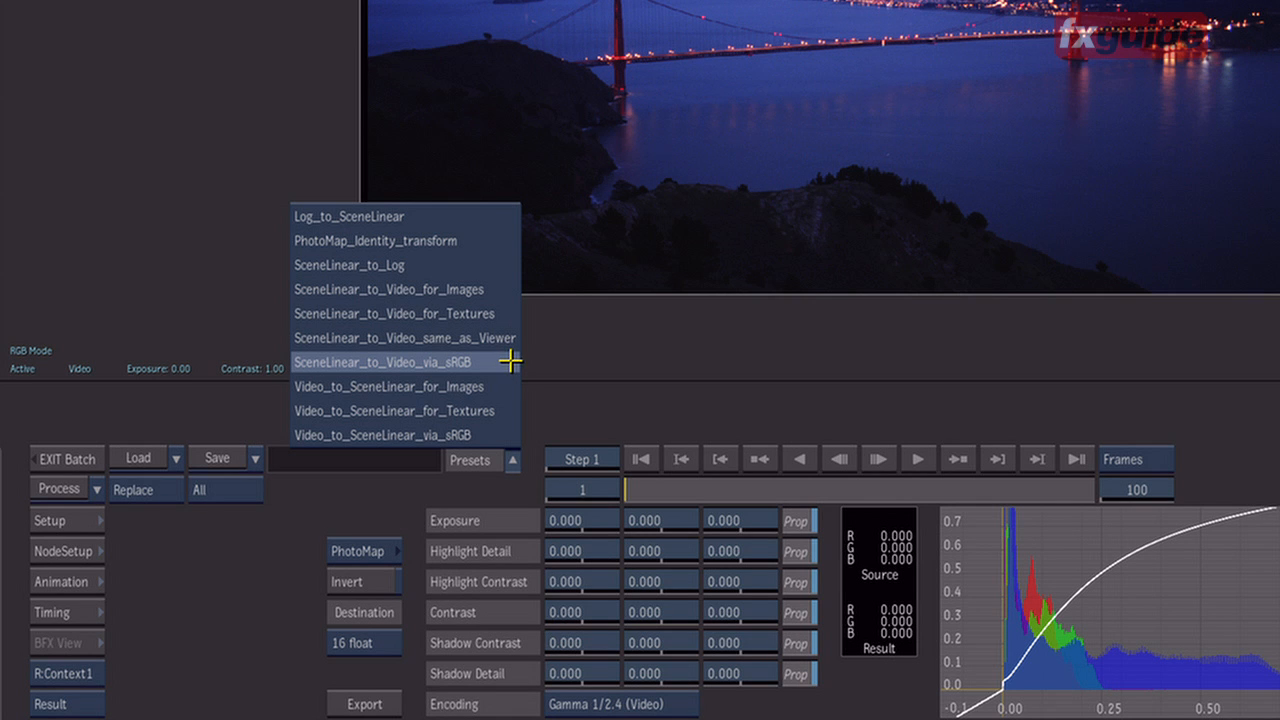
- Try the SceneLinear_to_Video_via_sRGB preset, then reopen the LUT preset list
click(392, 362)
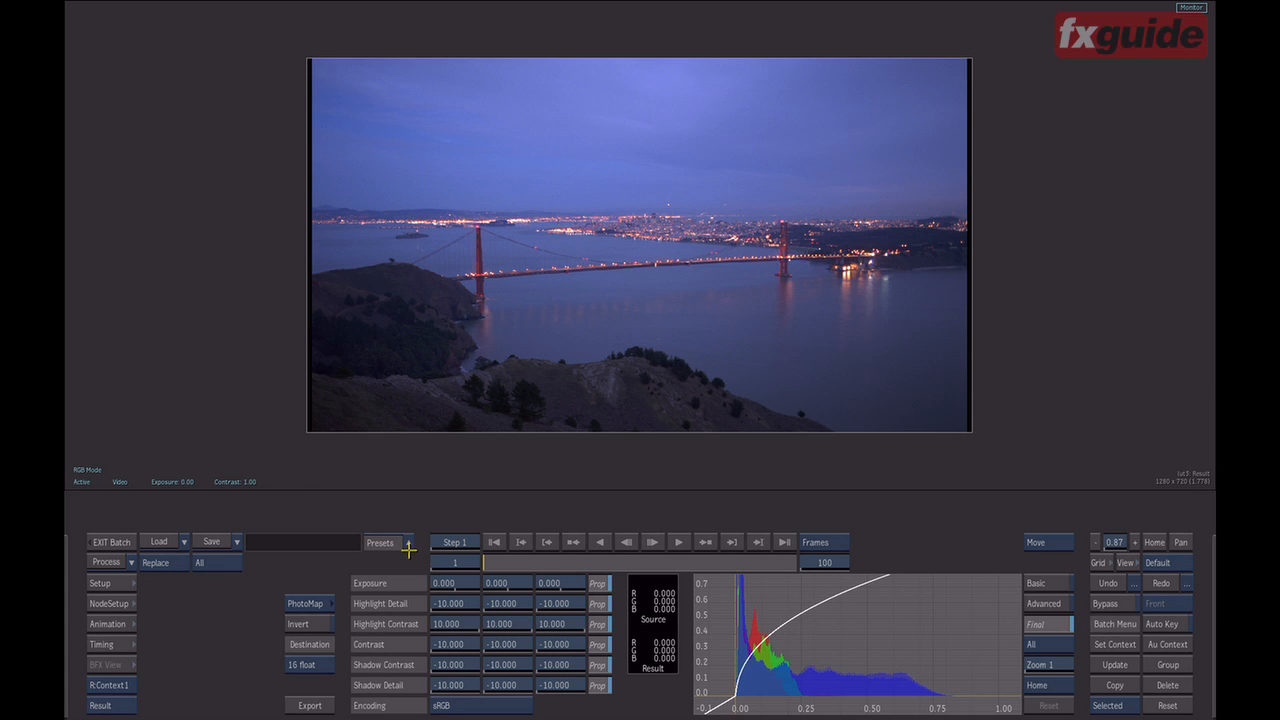
mouse_move(408, 548)
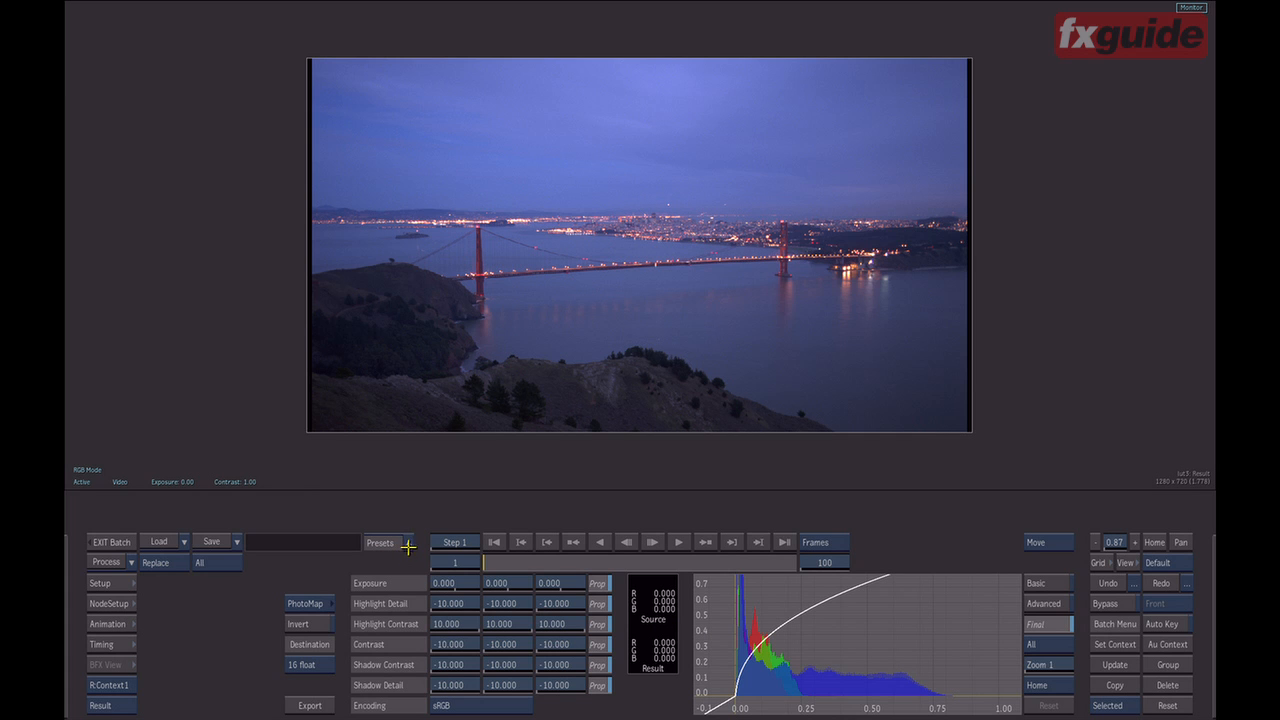
click(380, 542)
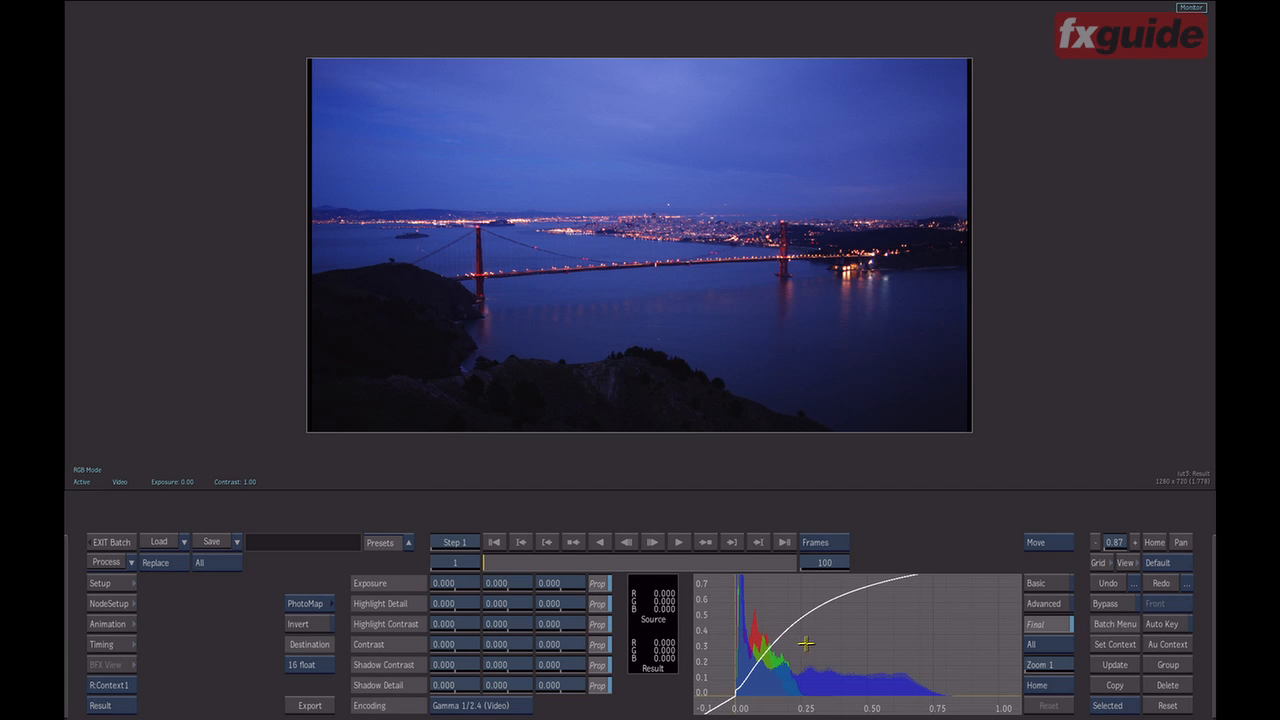
mouse_move(808, 642)
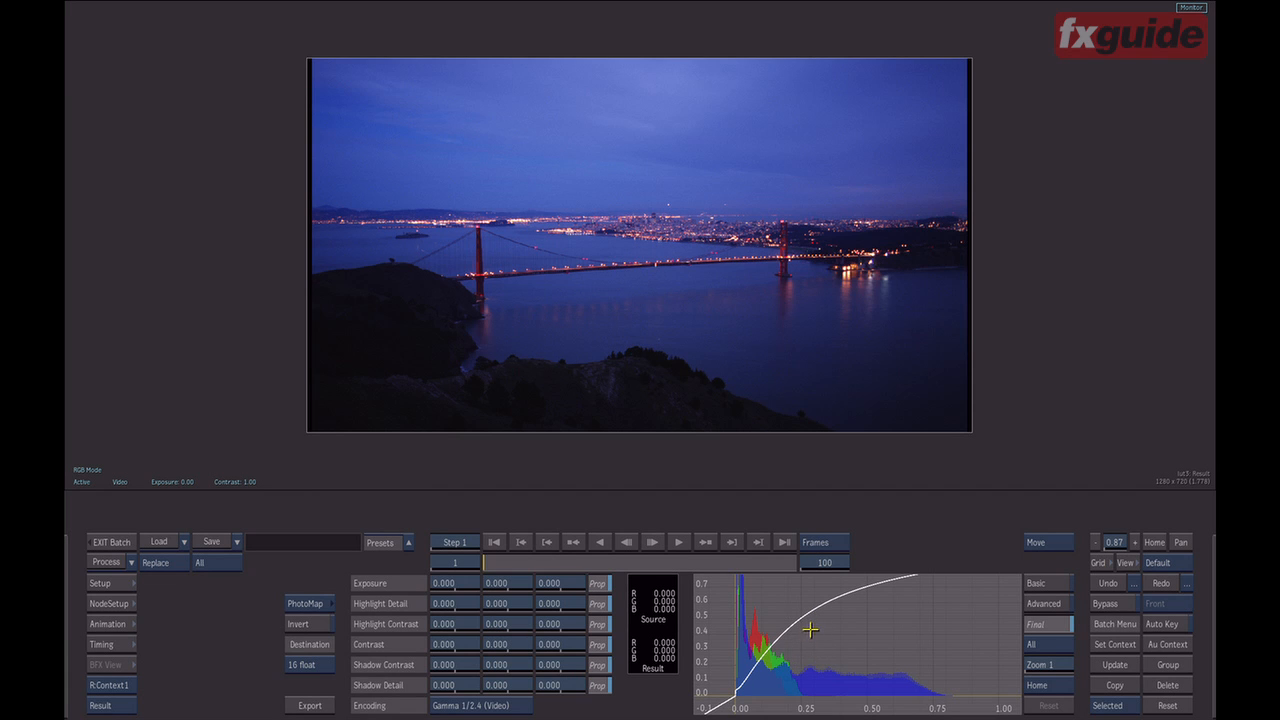
mouse_move(368, 580)
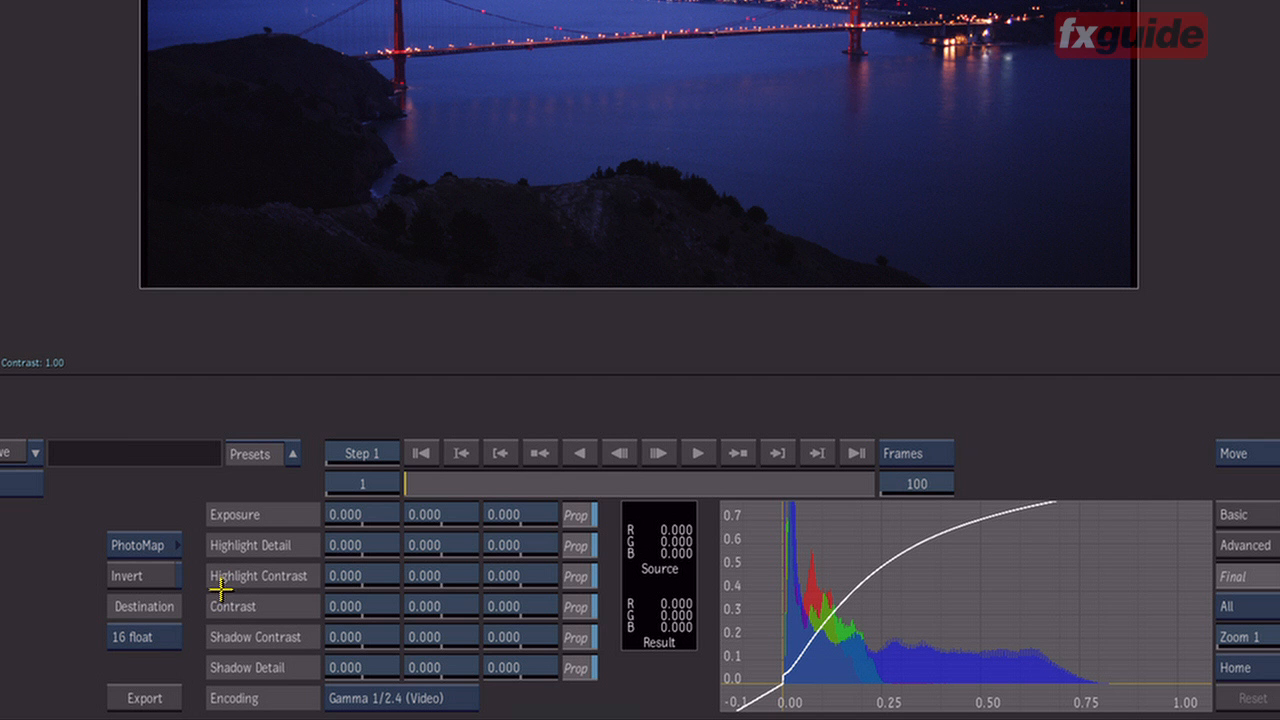
mouse_move(250, 558)
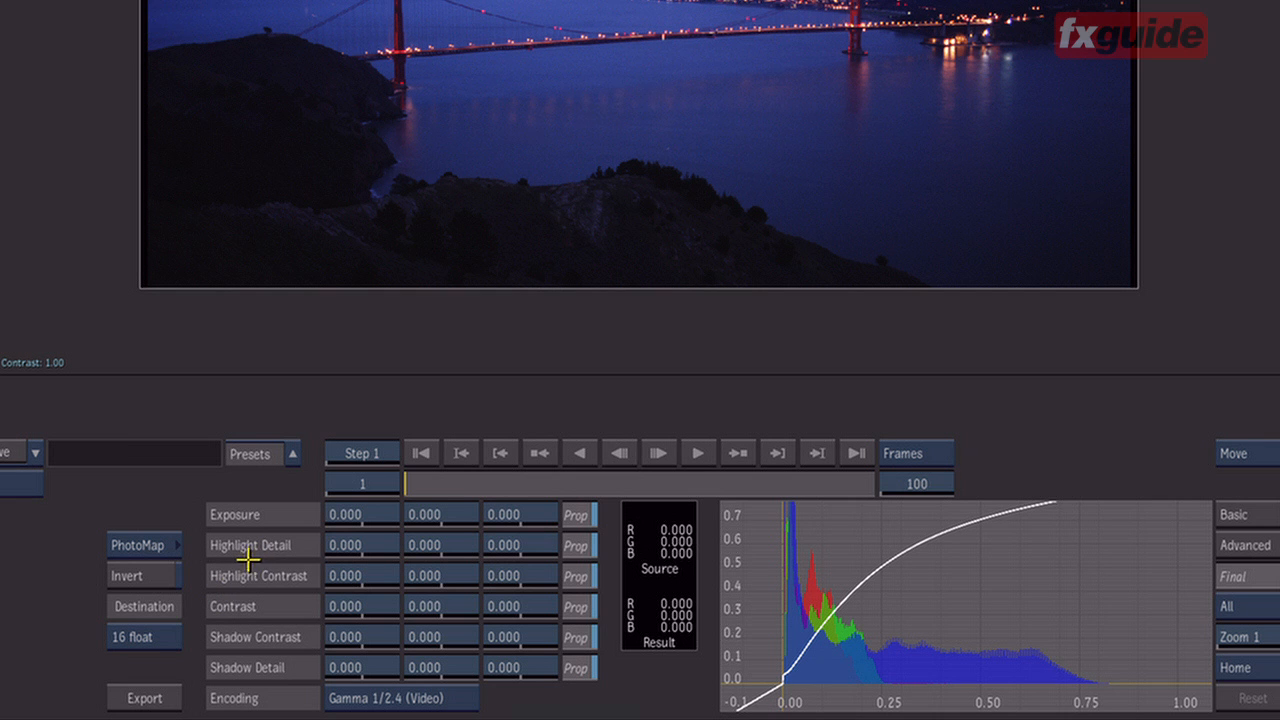
mouse_move(322, 620)
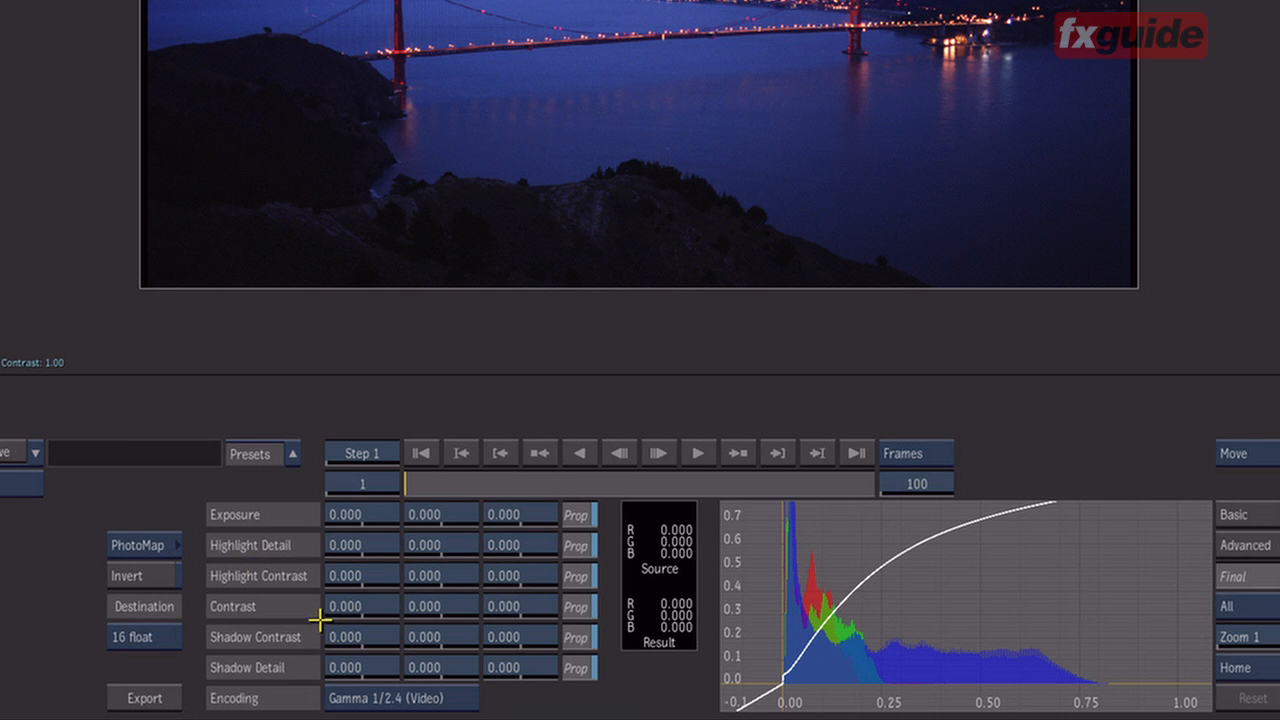
mouse_move(413, 660)
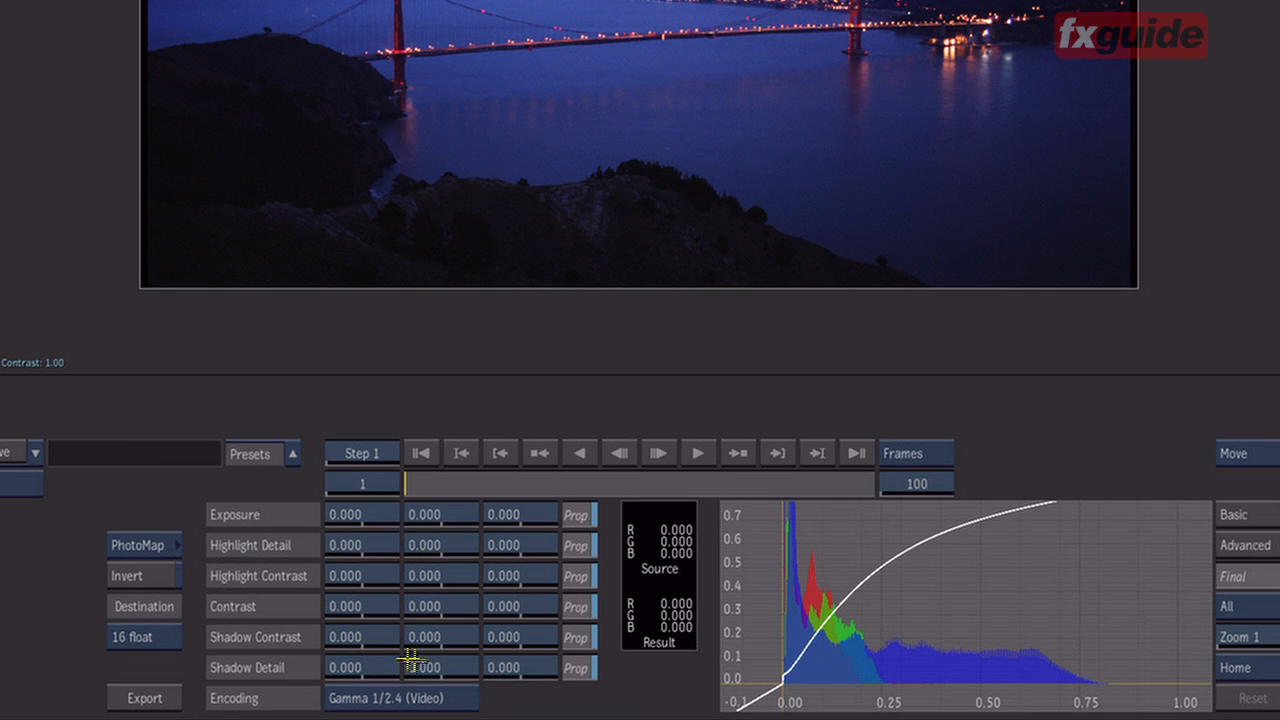
mouse_move(480, 590)
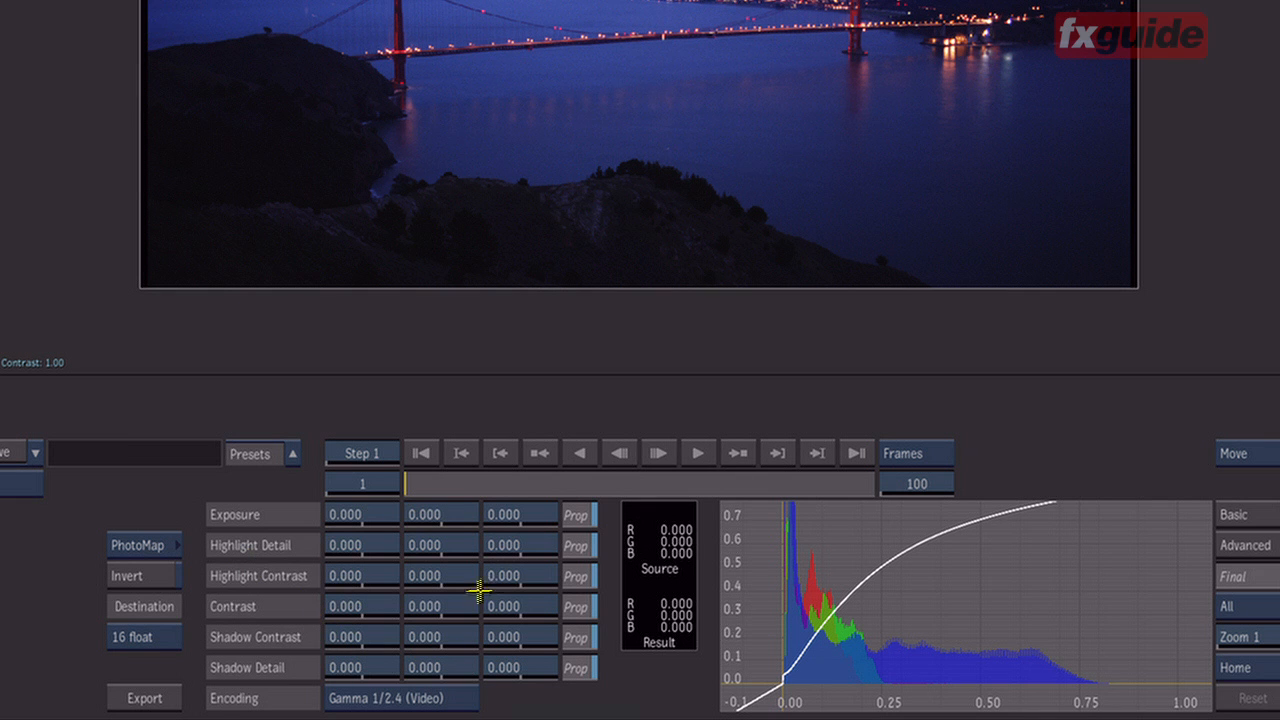
mouse_move(462, 624)
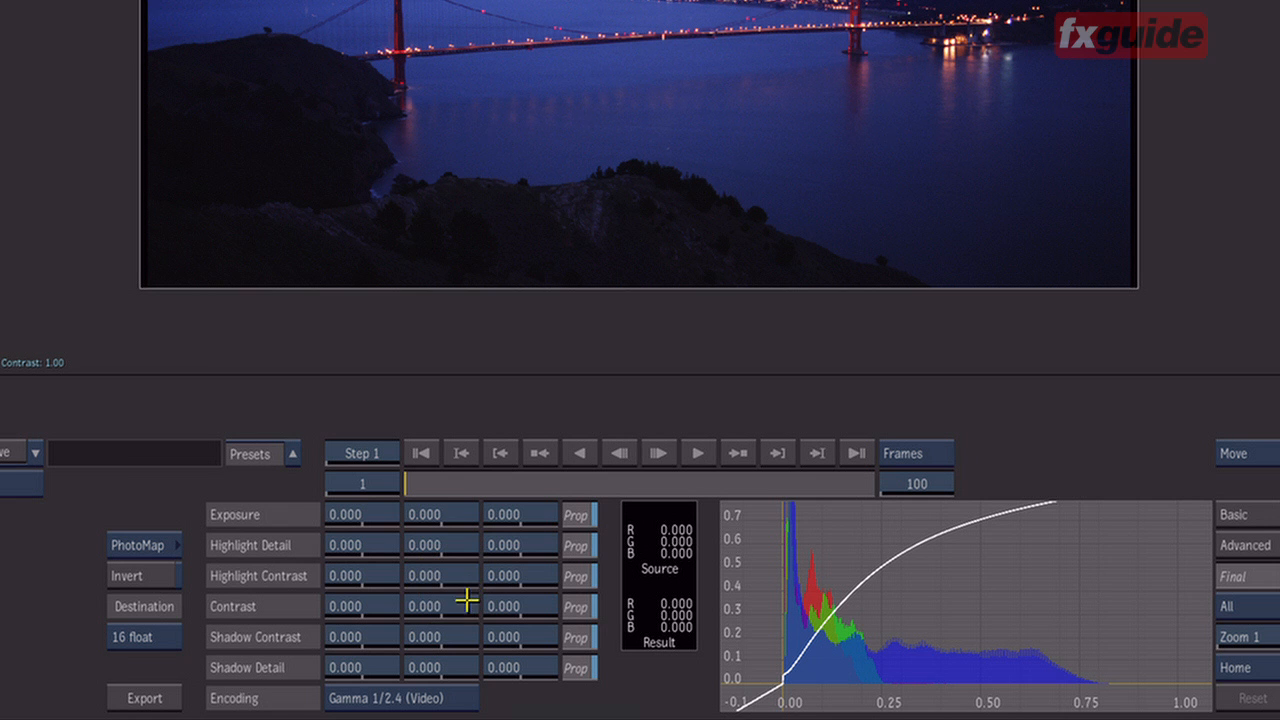
mouse_move(420, 665)
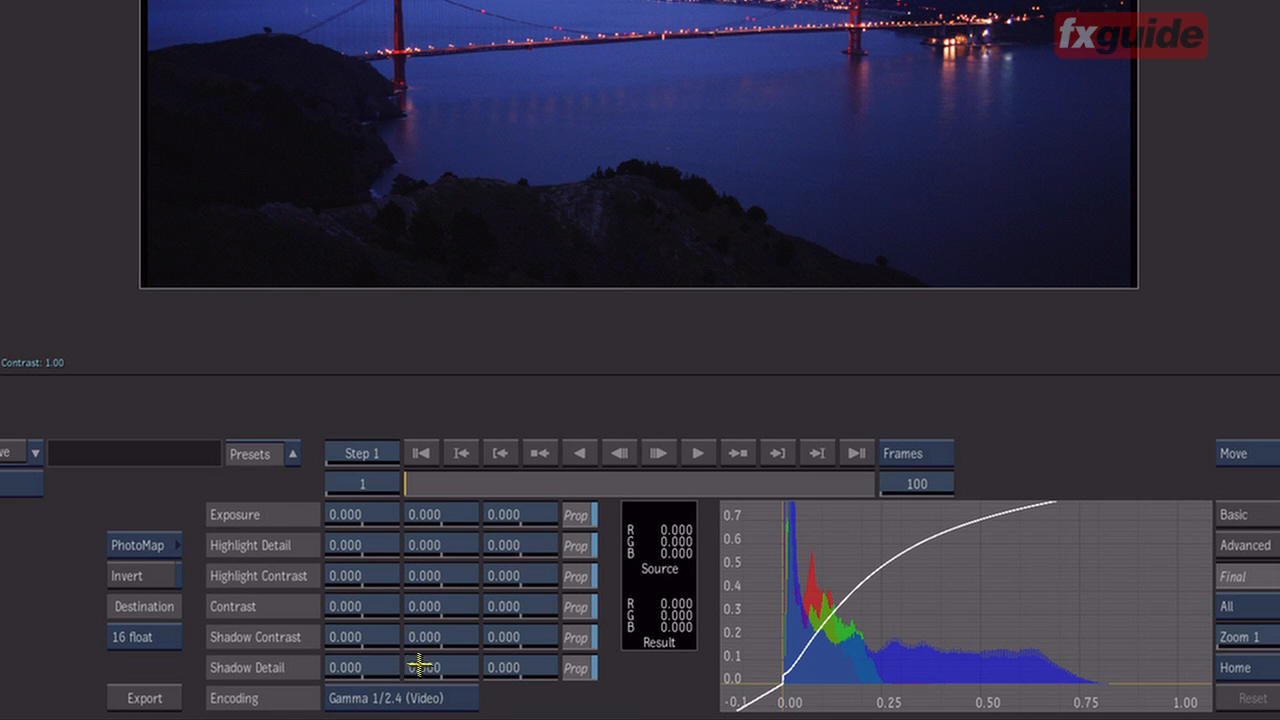
mouse_move(432, 698)
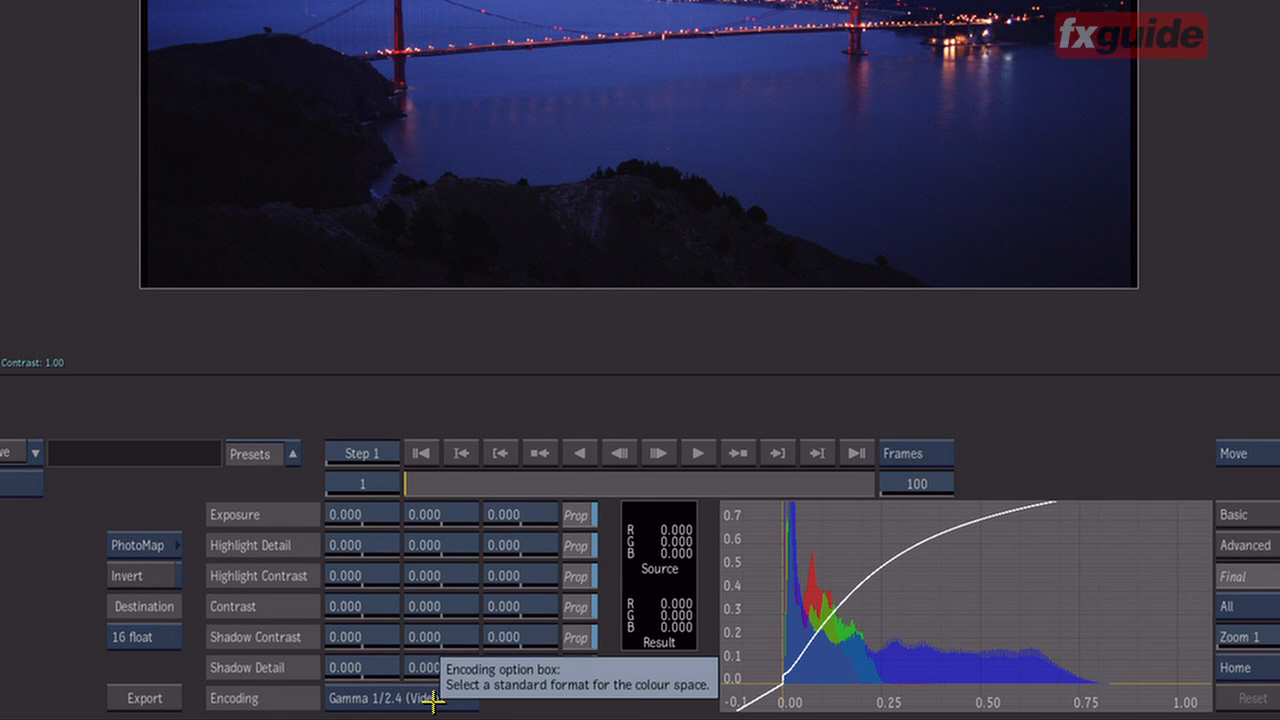
mouse_move(431, 700)
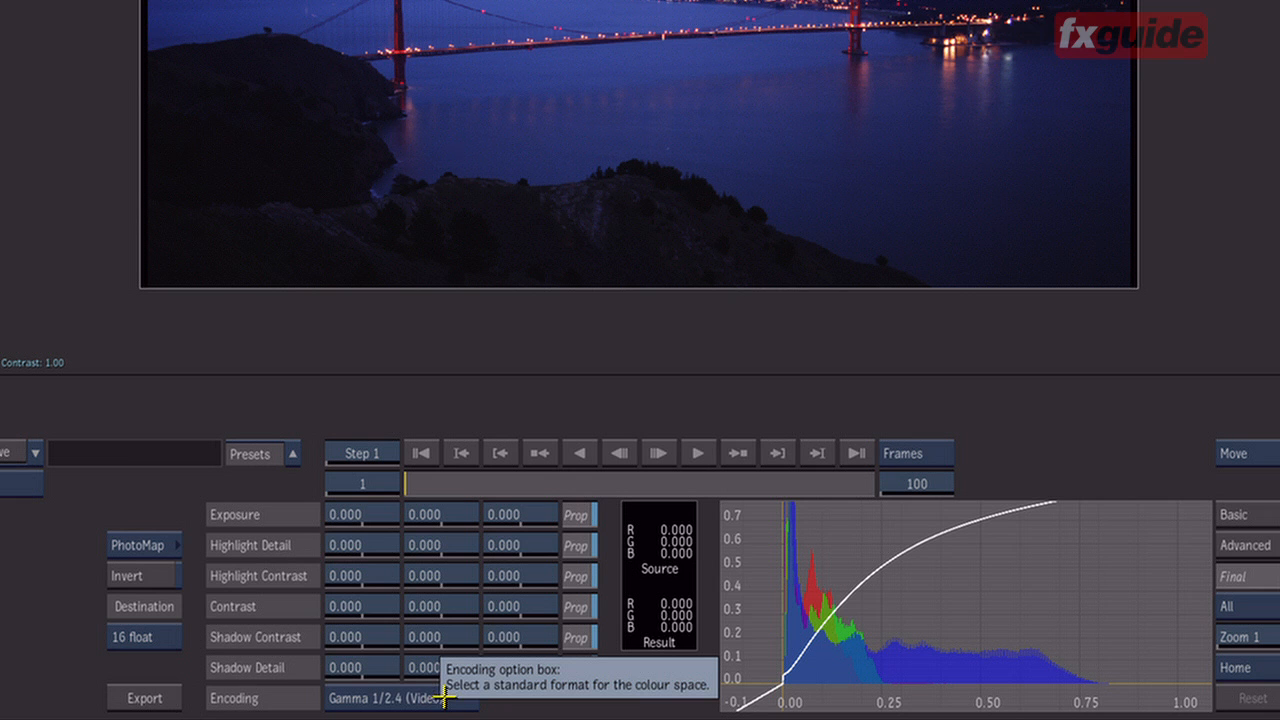
mouse_move(440, 700)
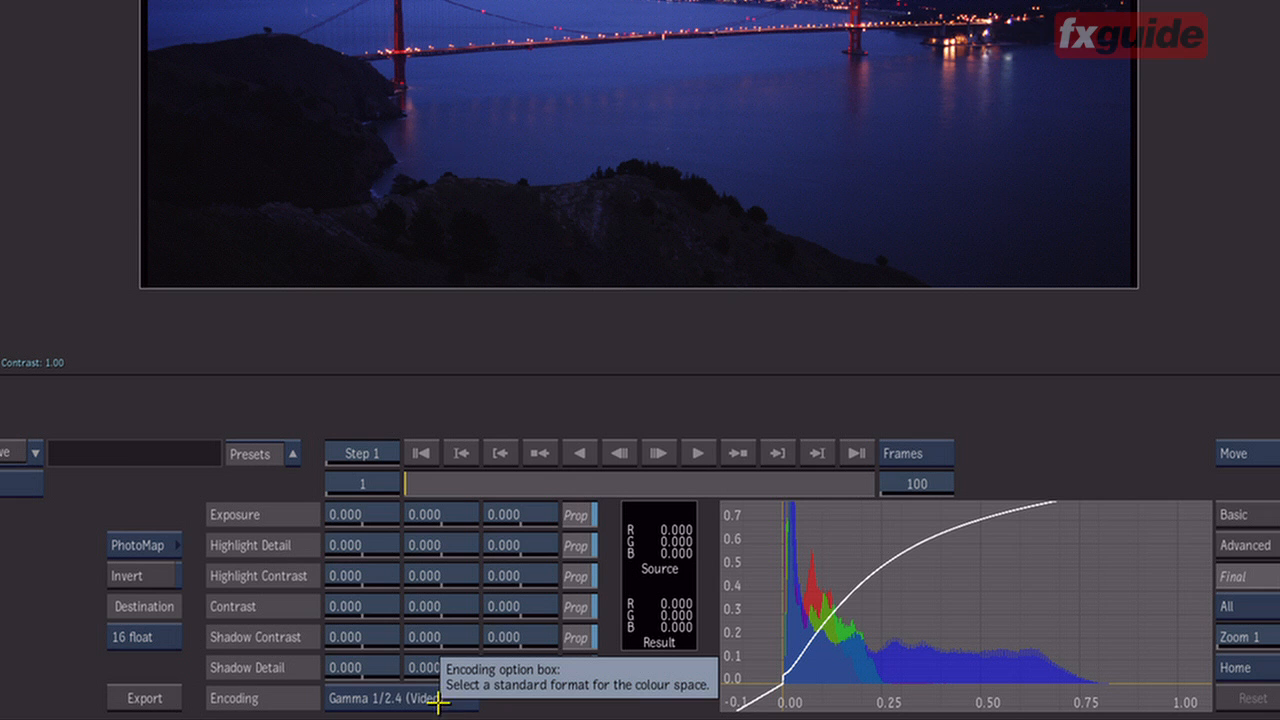
- Set the encoding to Gamma 1.0 (Identity)
click(400, 698)
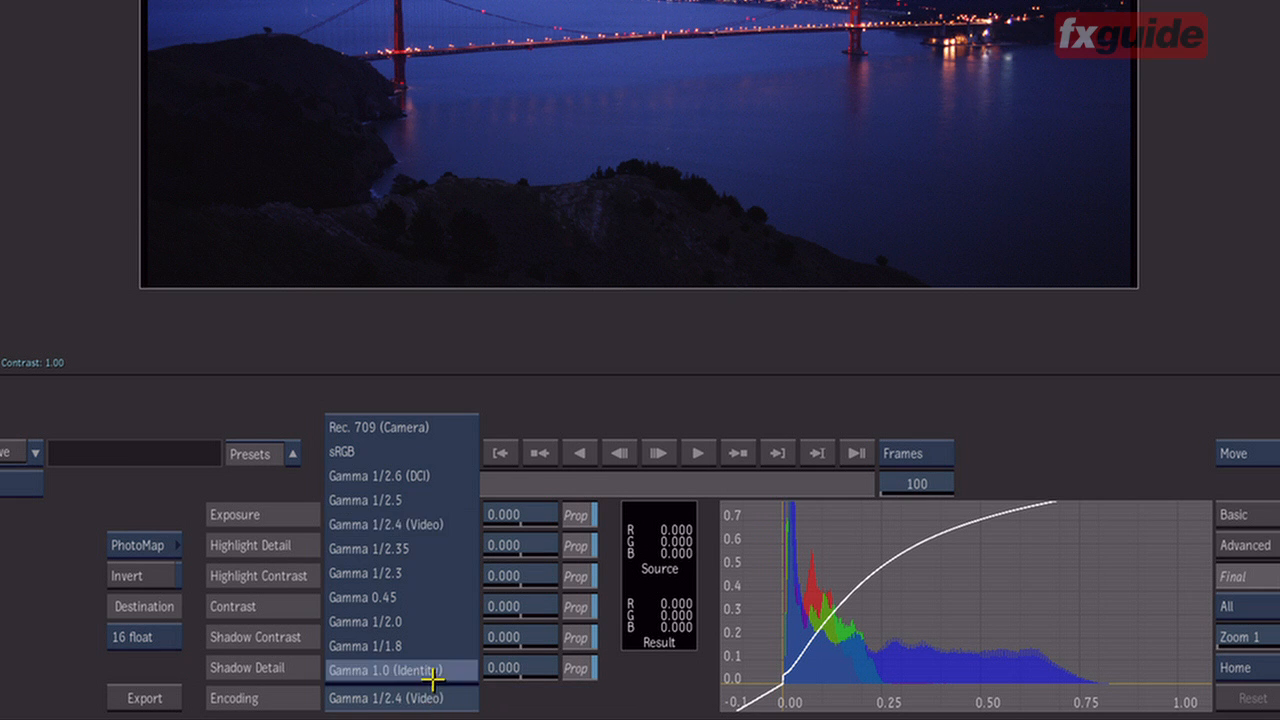
click(400, 670)
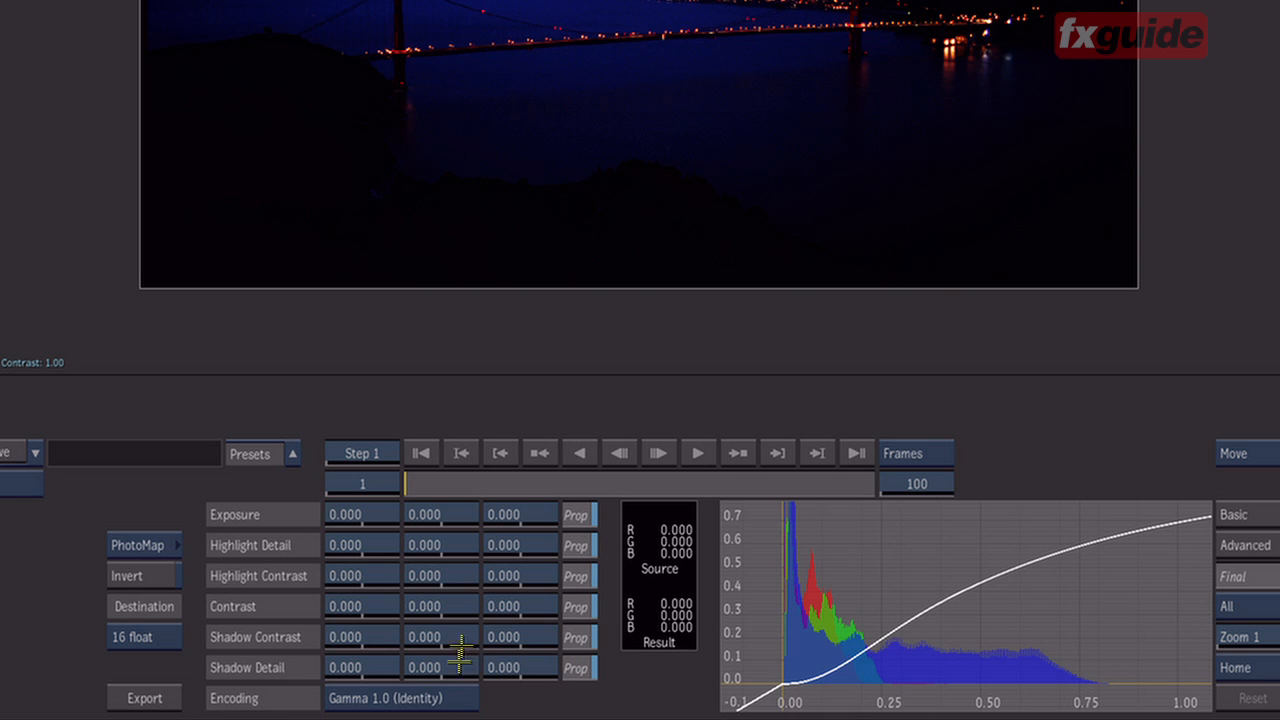
mouse_move(313, 553)
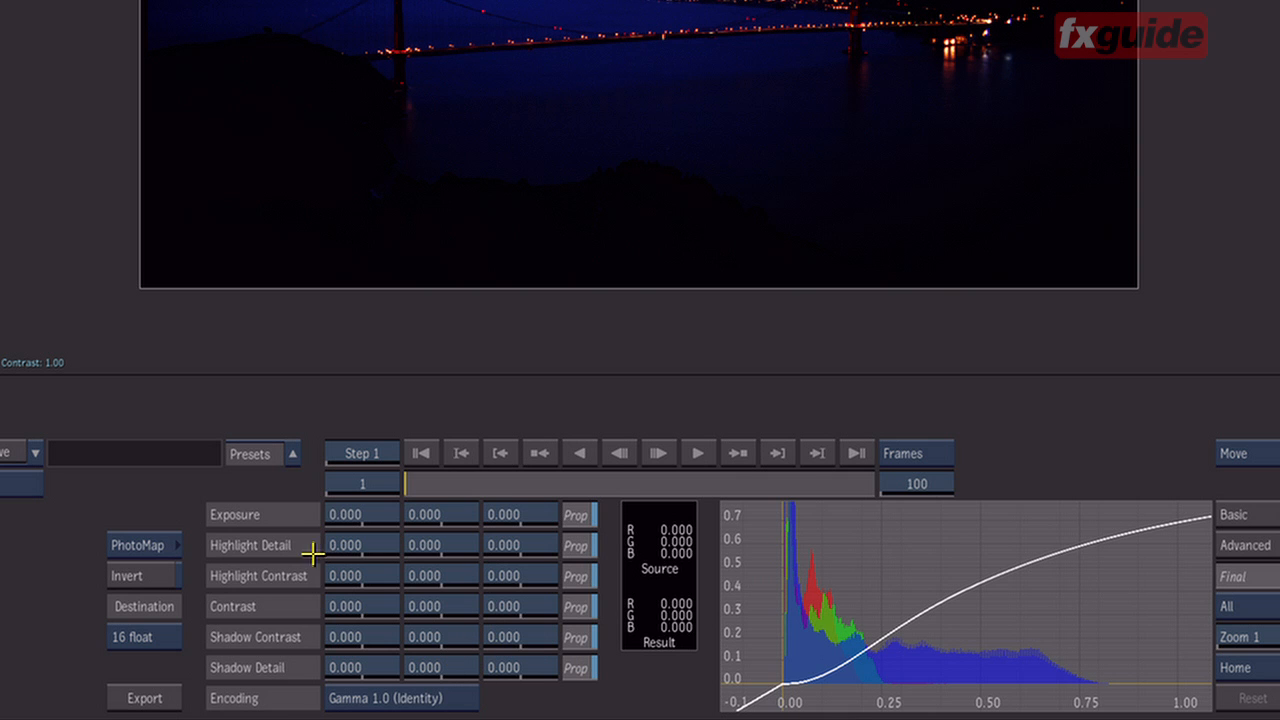
mouse_move(365, 663)
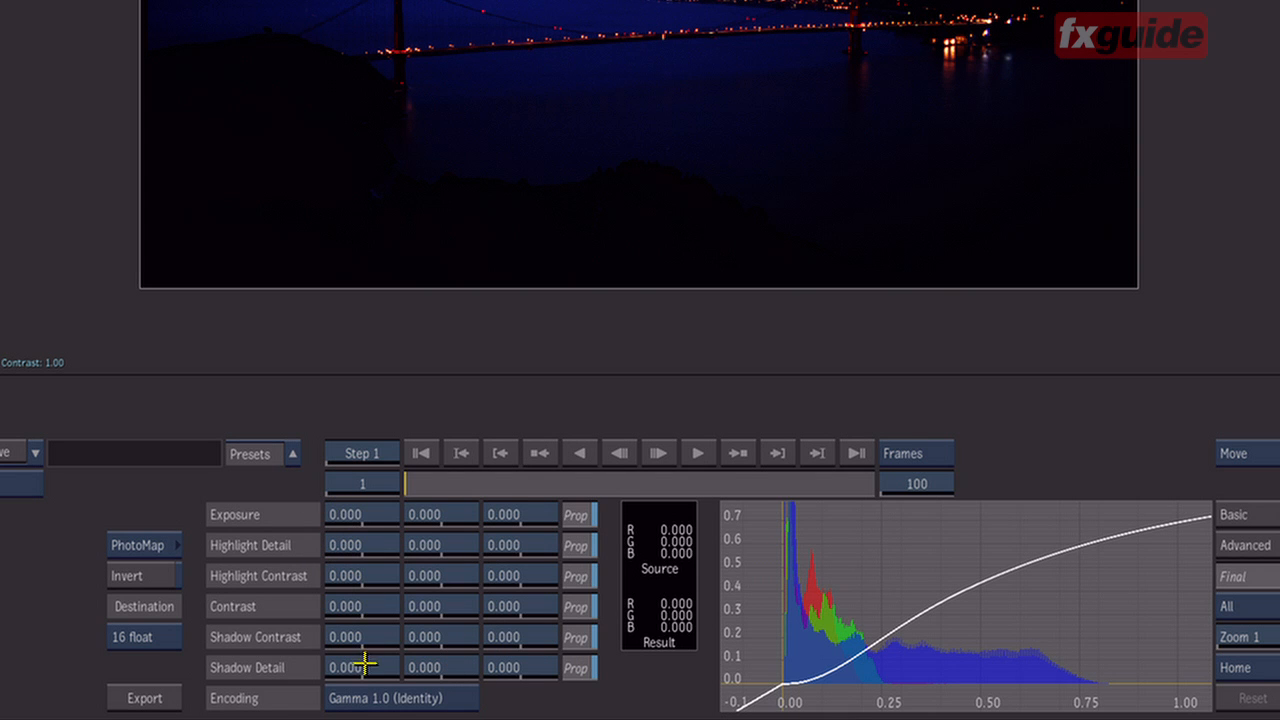
mouse_move(818, 682)
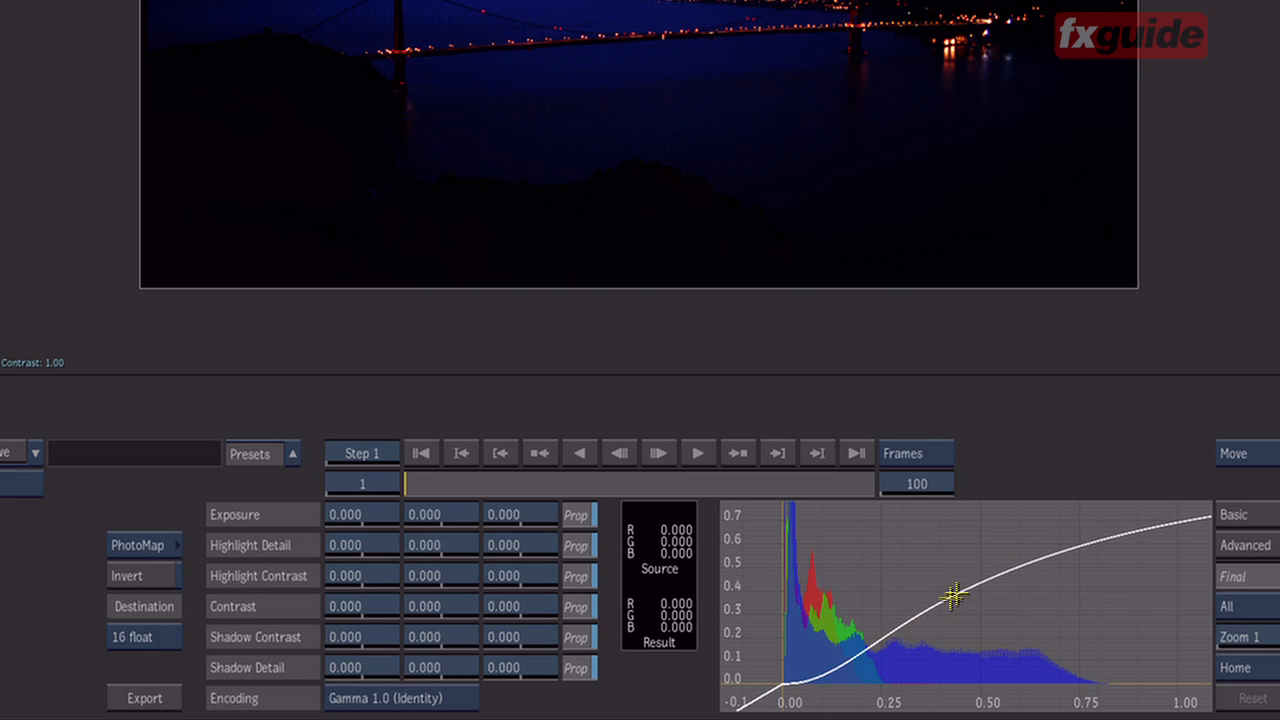
mouse_move(951, 608)
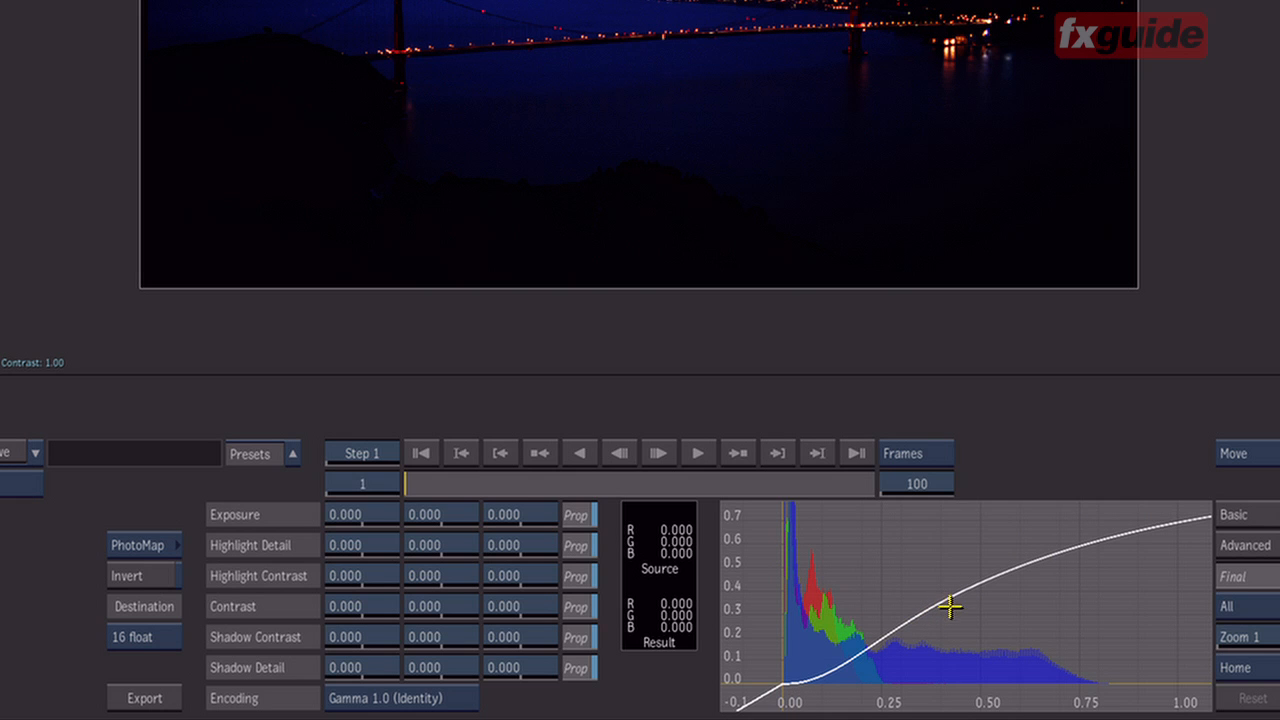
mouse_move(963, 596)
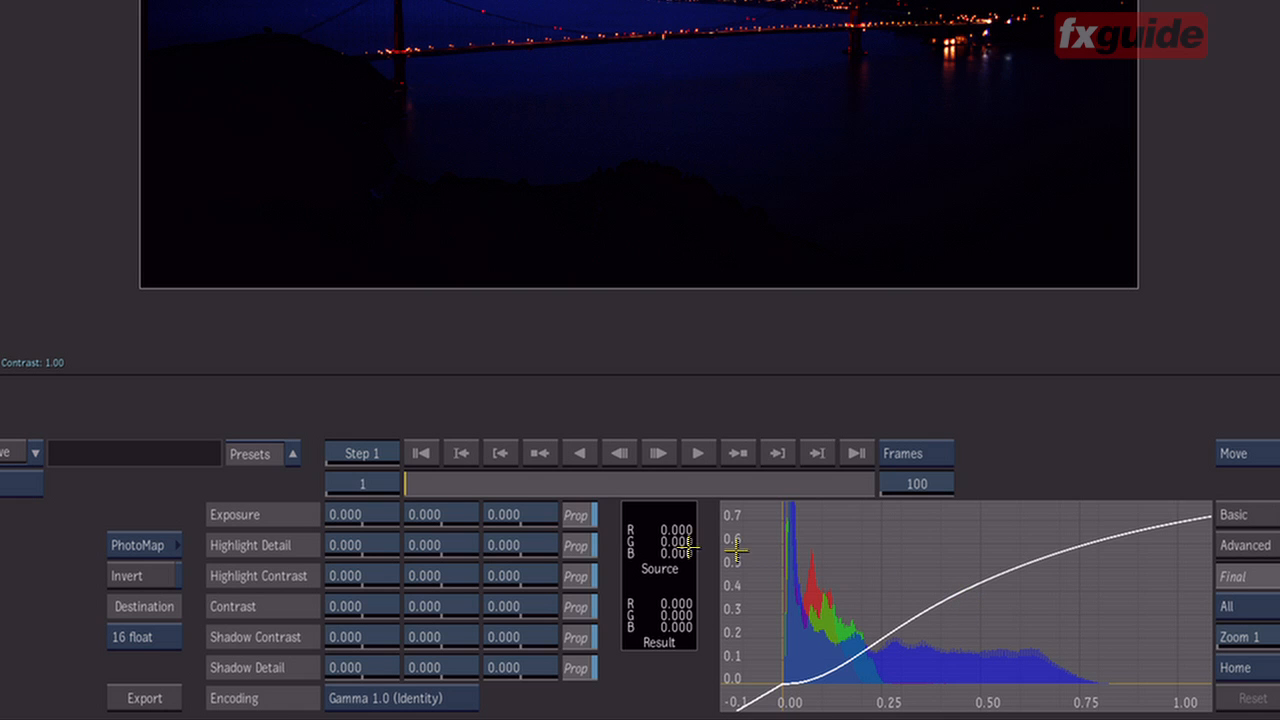
mouse_move(360, 545)
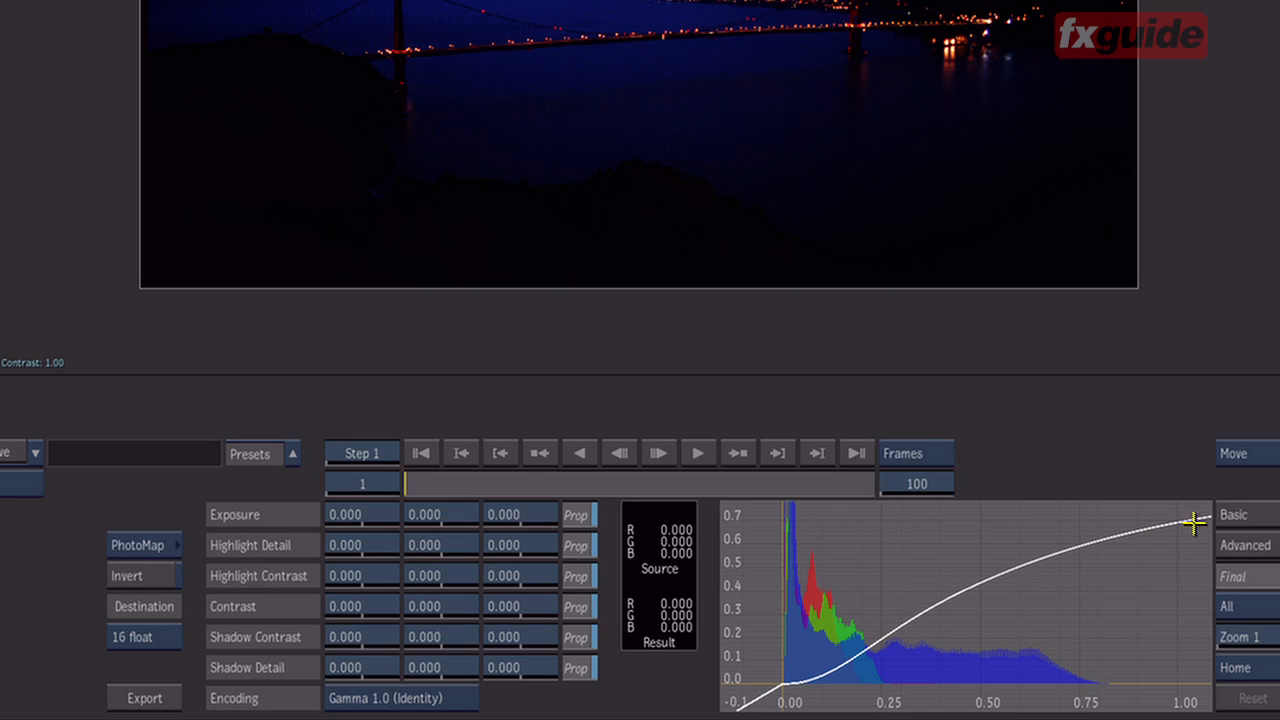
mouse_move(1138, 528)
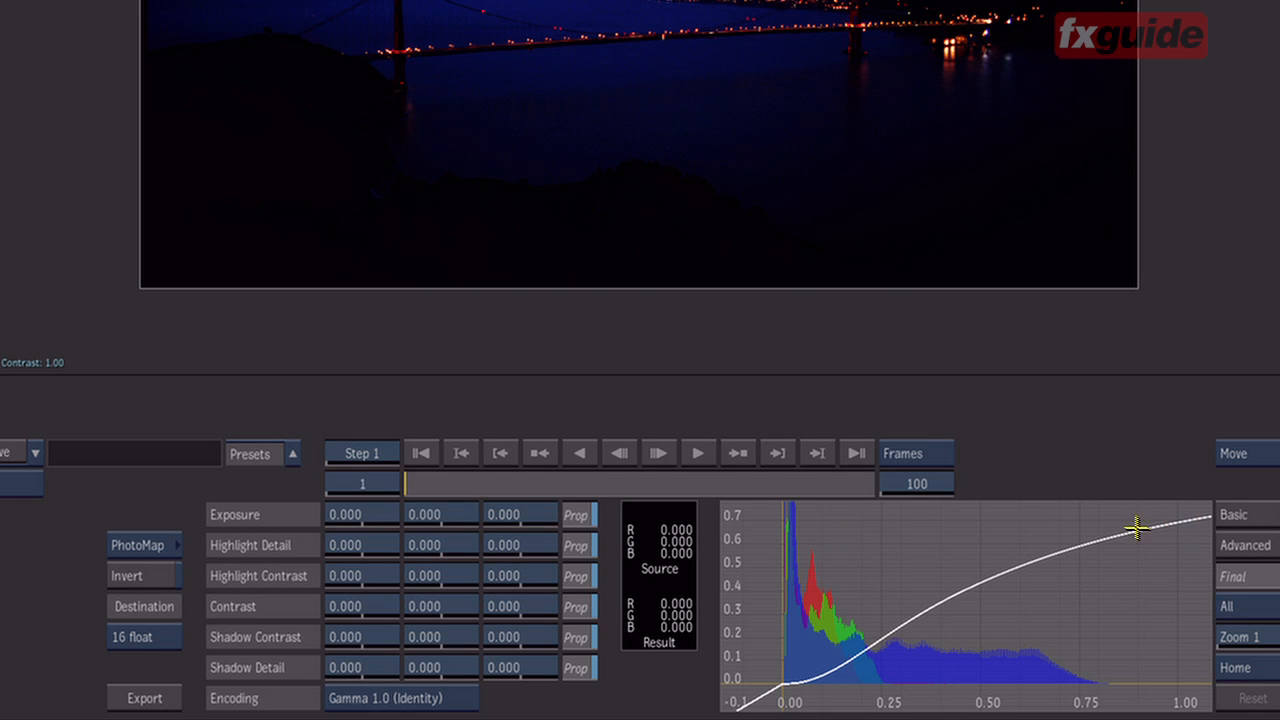
drag(1138, 527, 1088, 543)
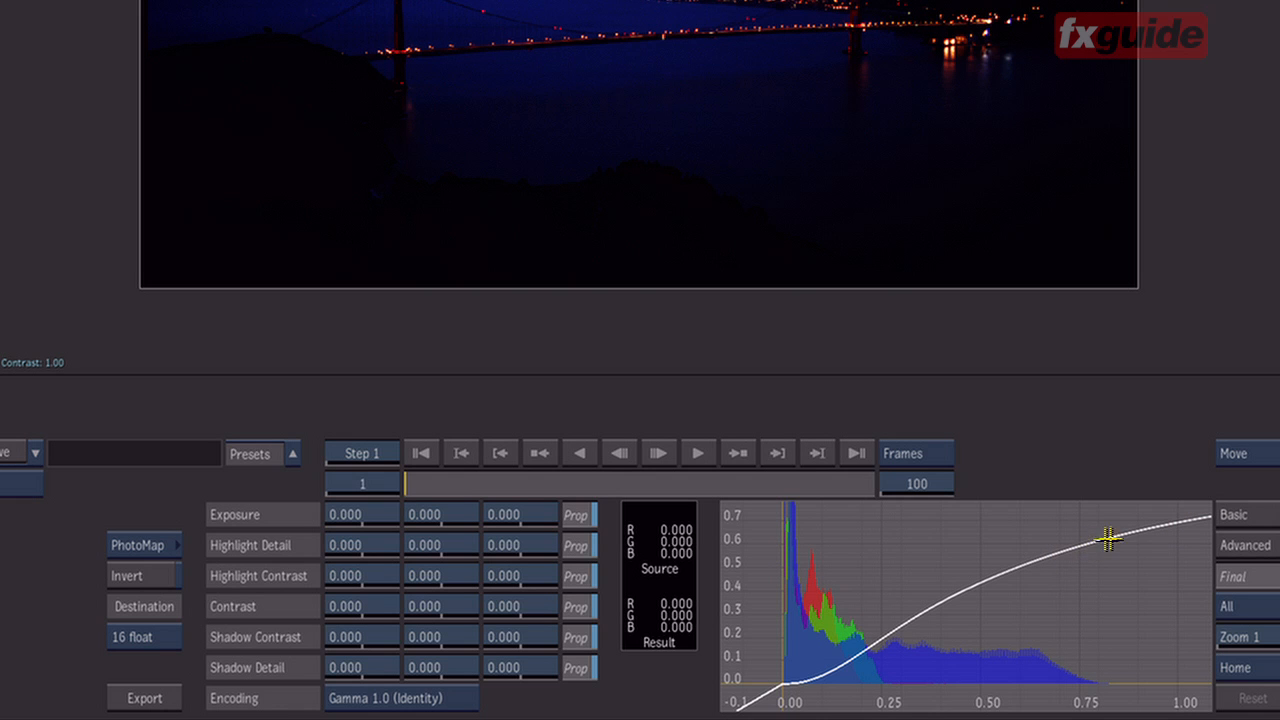
mouse_move(917, 618)
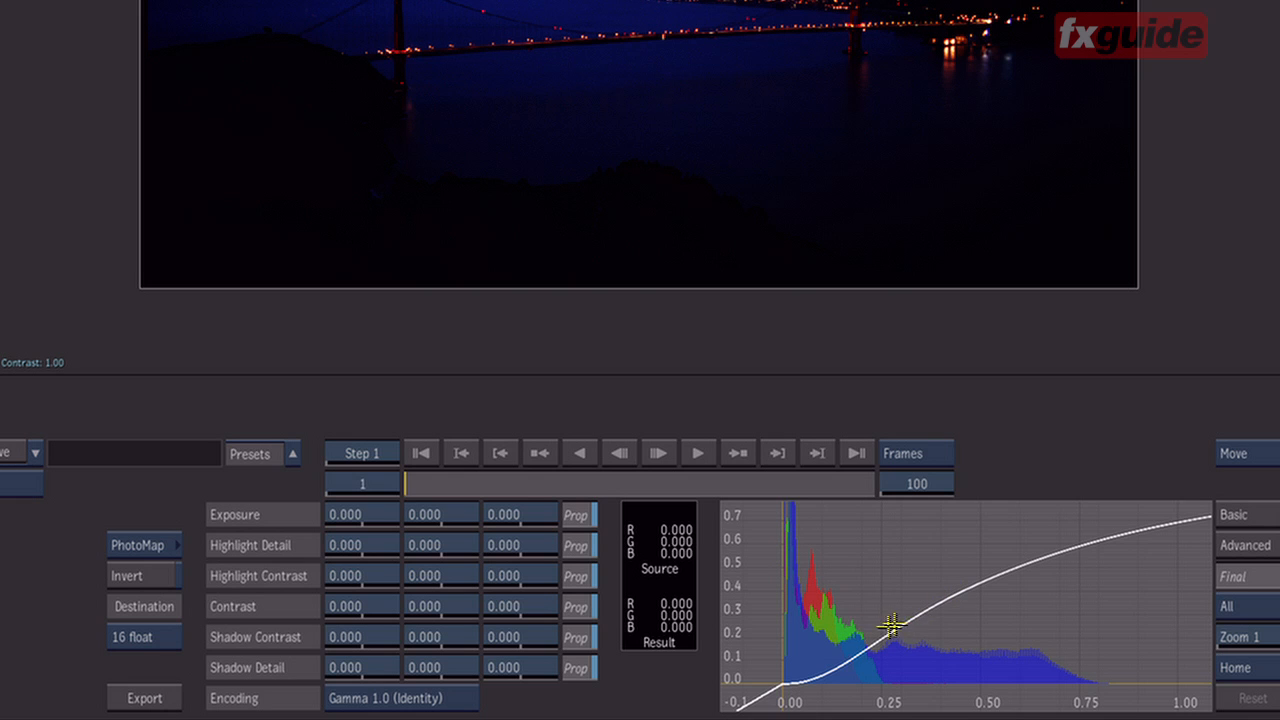
mouse_move(843, 672)
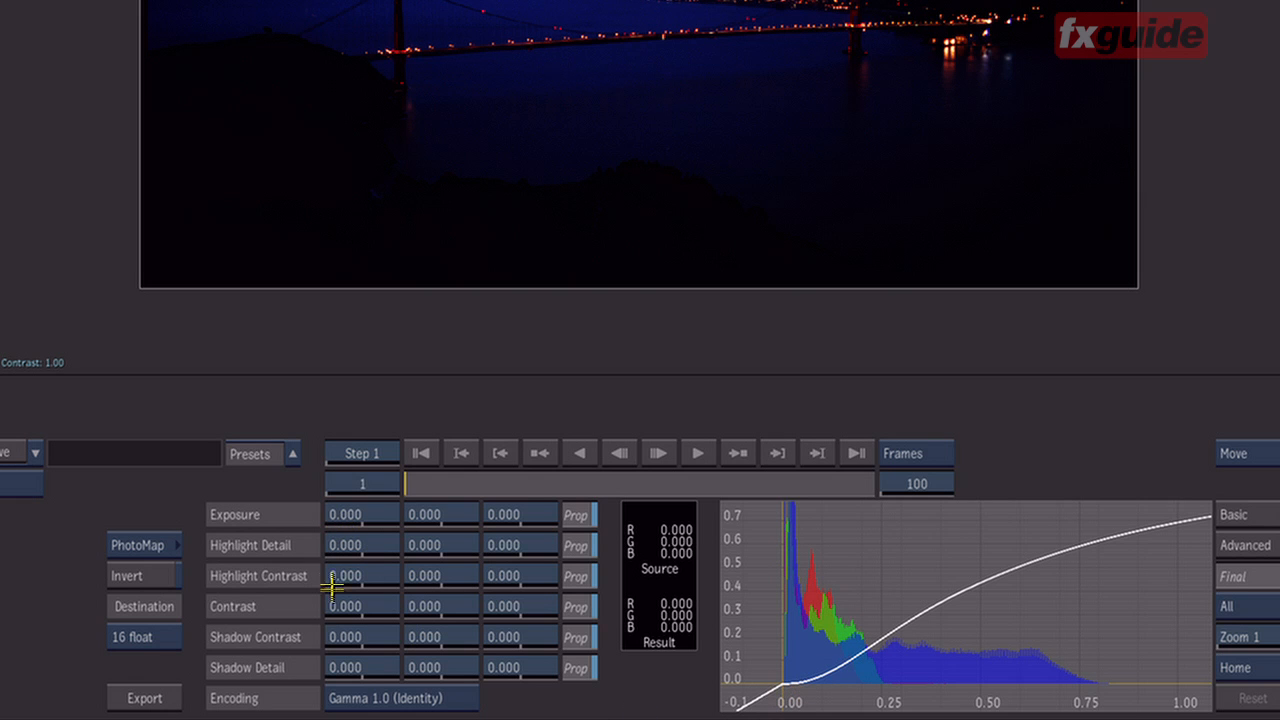
mouse_move(342, 666)
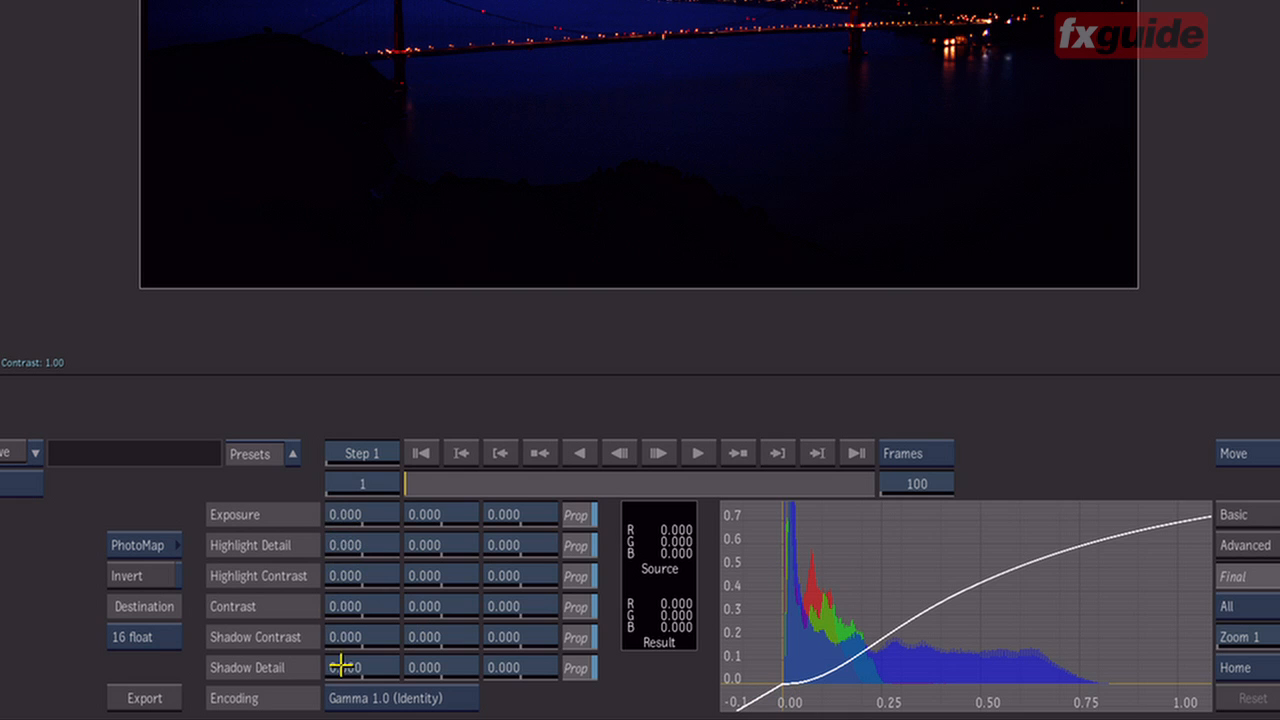
mouse_move(350, 650)
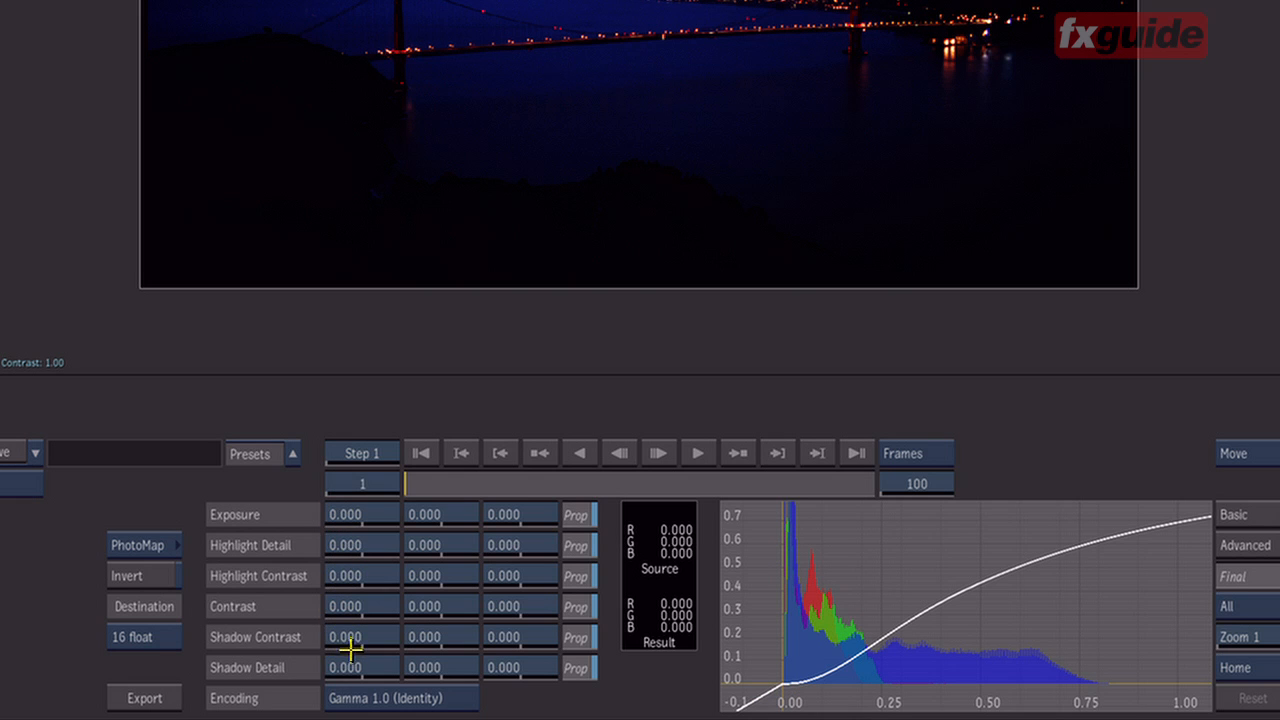
mouse_move(385, 567)
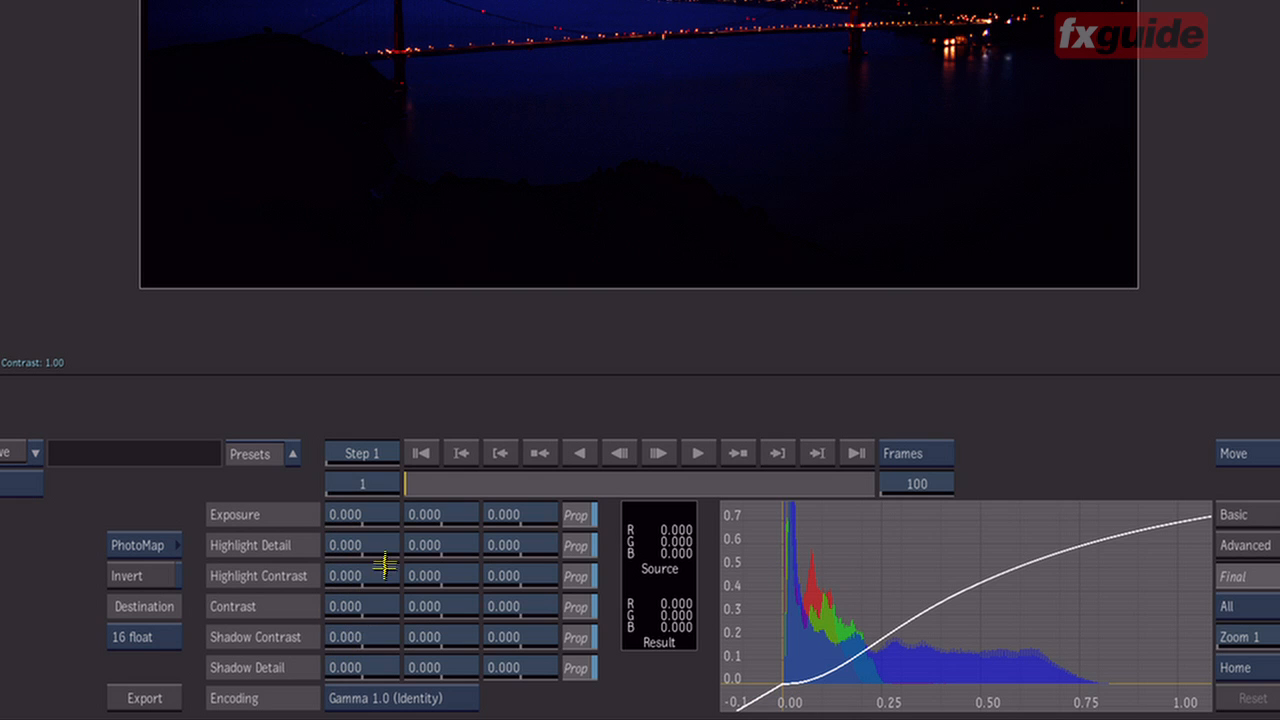
- Raise Highlight Detail on R, G and B to about 5.4, then fine-tune it
click(362, 514)
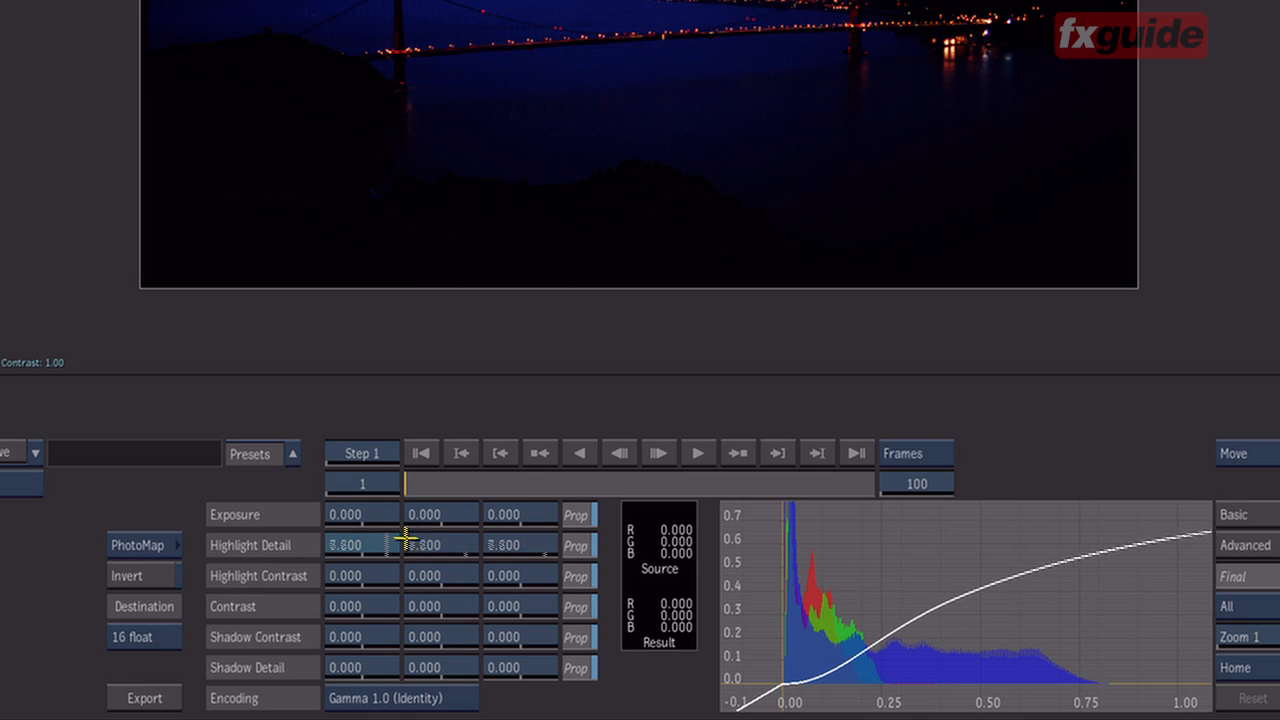
drag(345, 544, 420, 544)
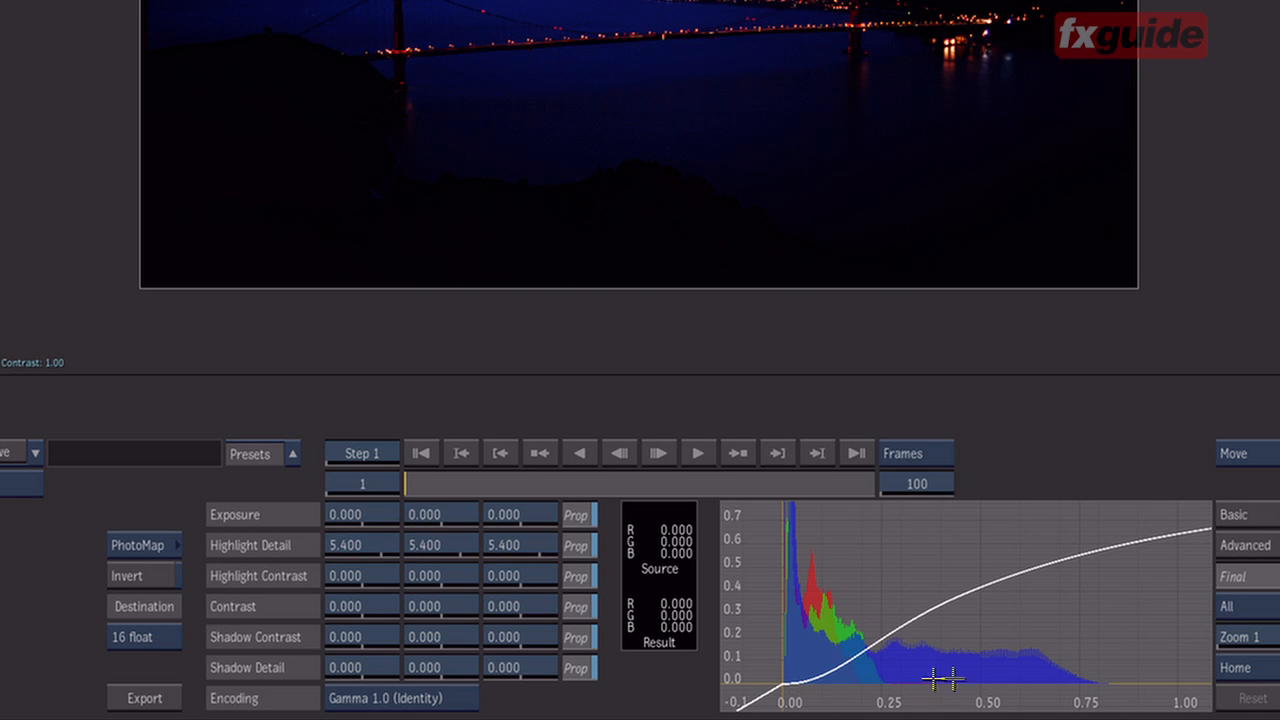
mouse_move(1118, 663)
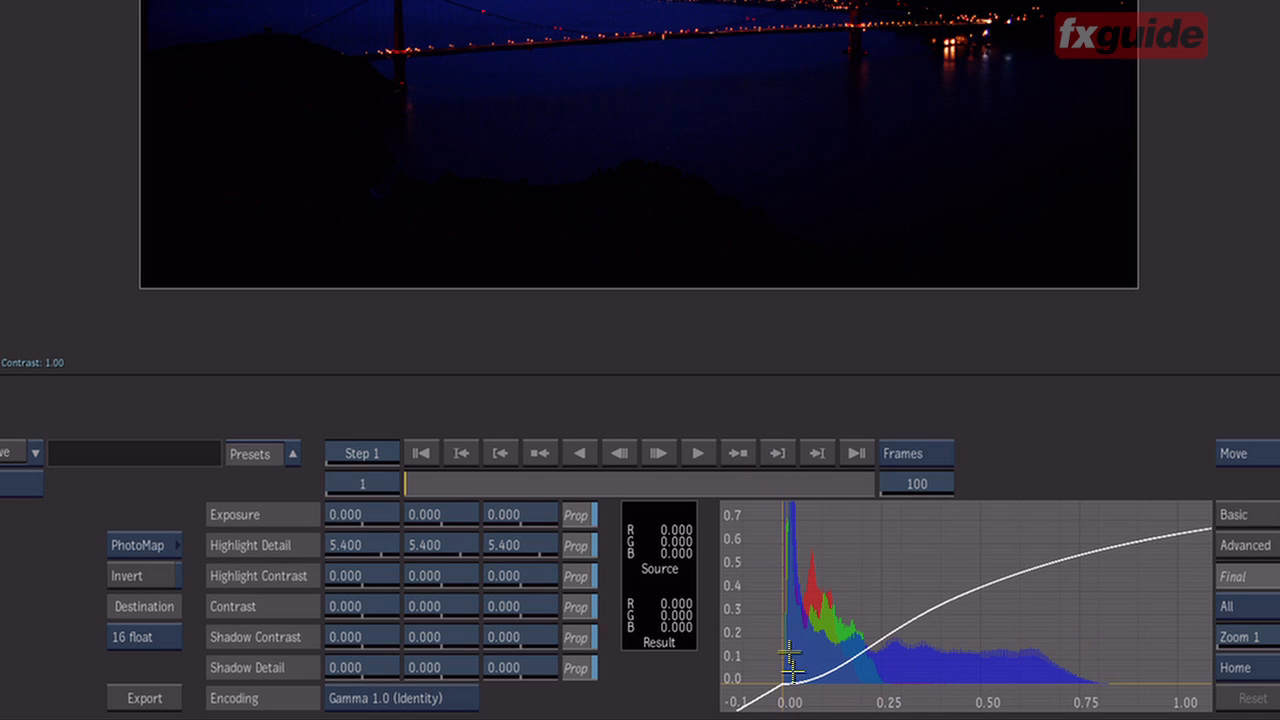
mouse_move(965, 683)
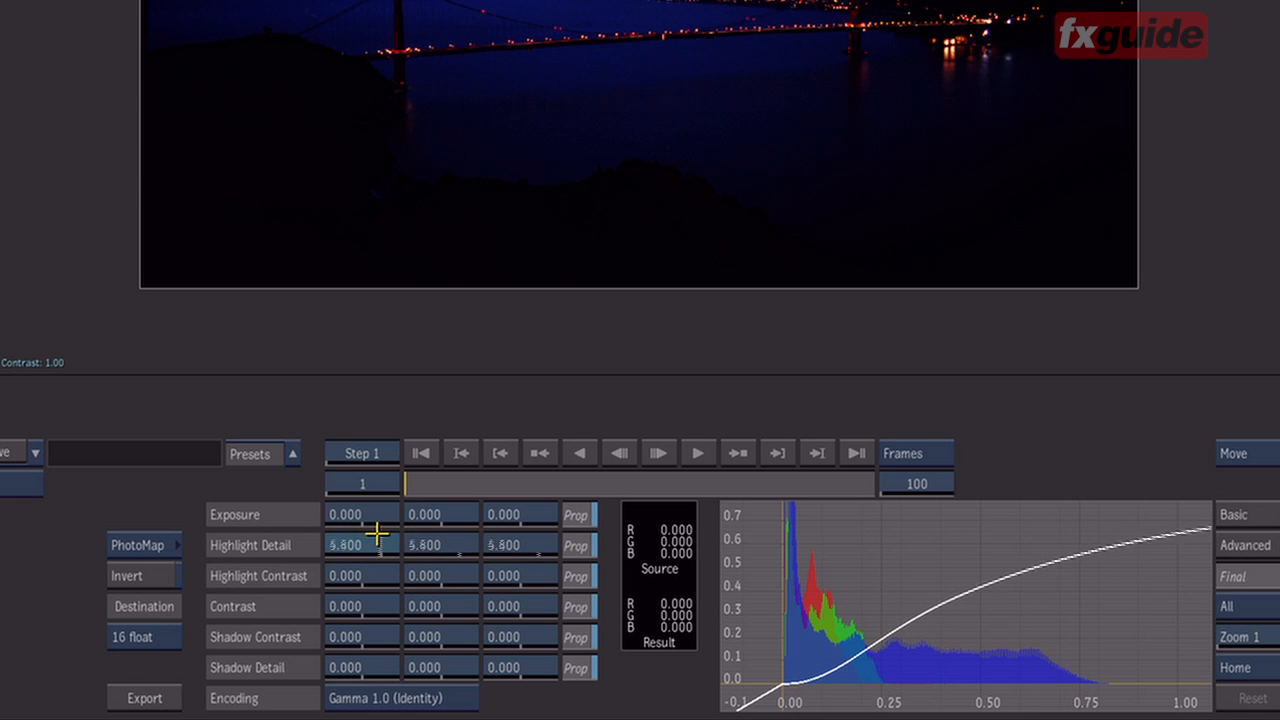
drag(375, 545, 362, 545)
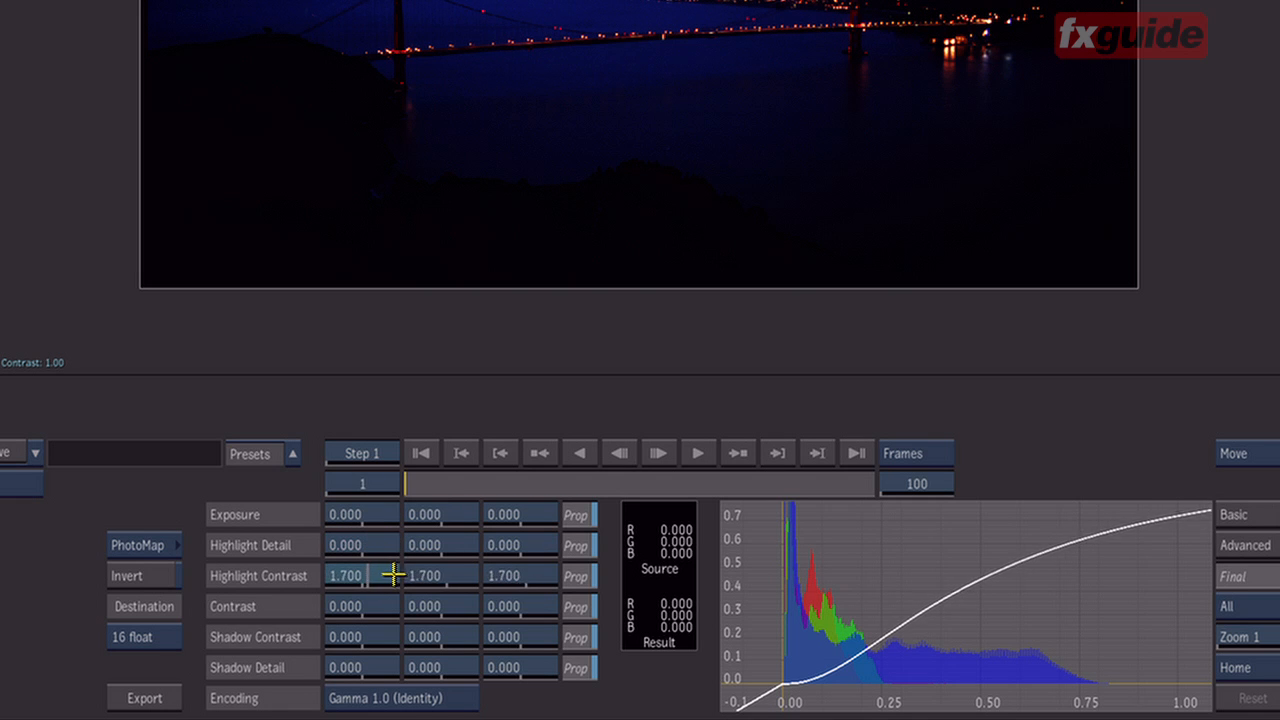
drag(395, 575, 1060, 528)
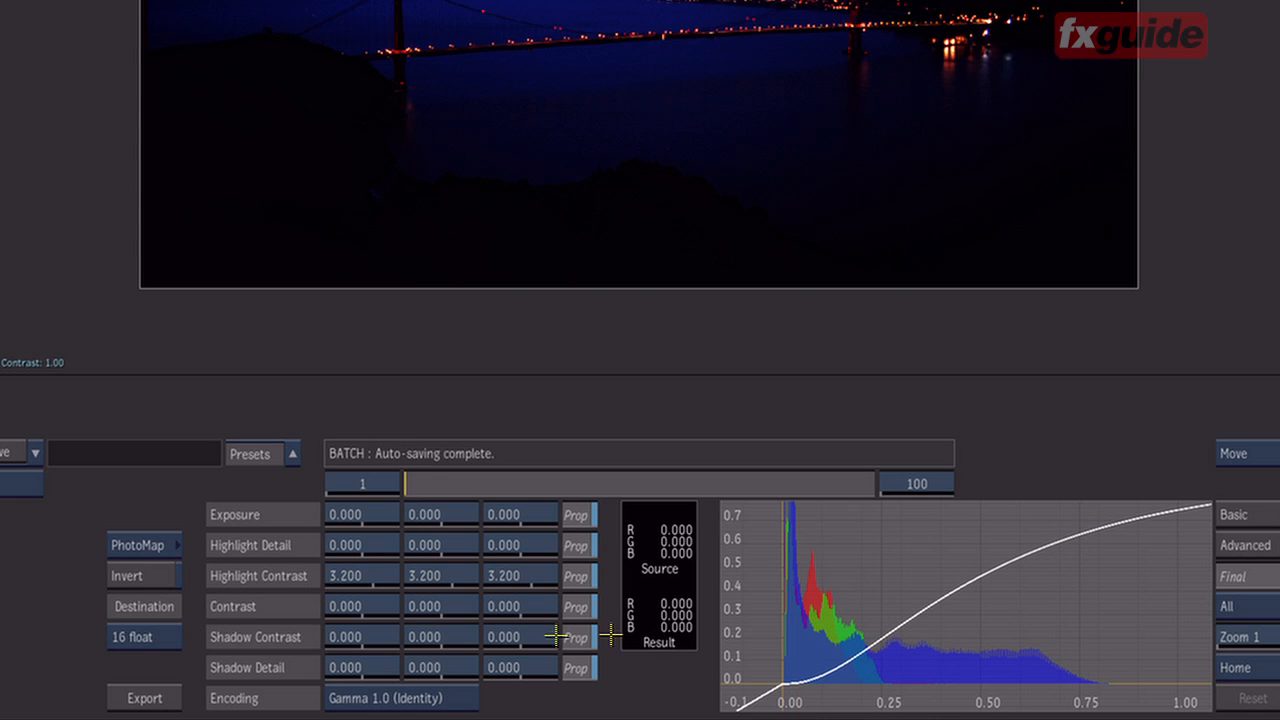
mouse_move(380, 575)
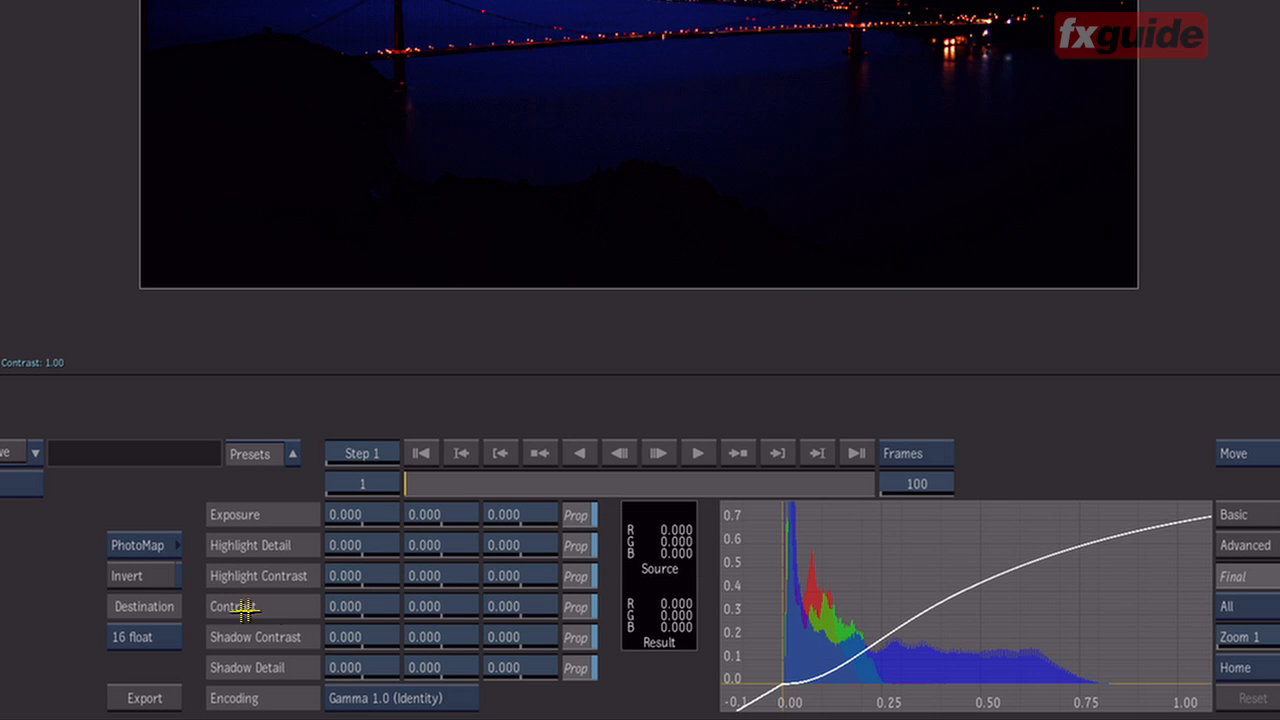
mouse_move(872, 615)
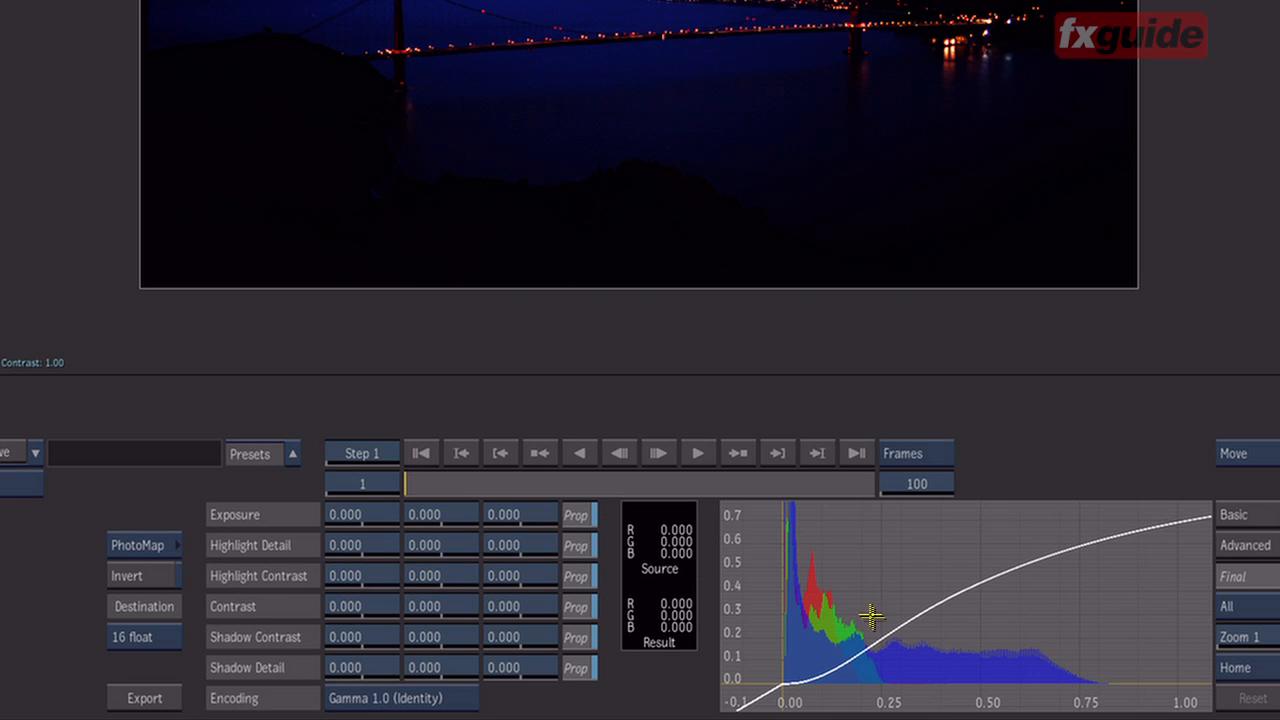
mouse_move(433, 597)
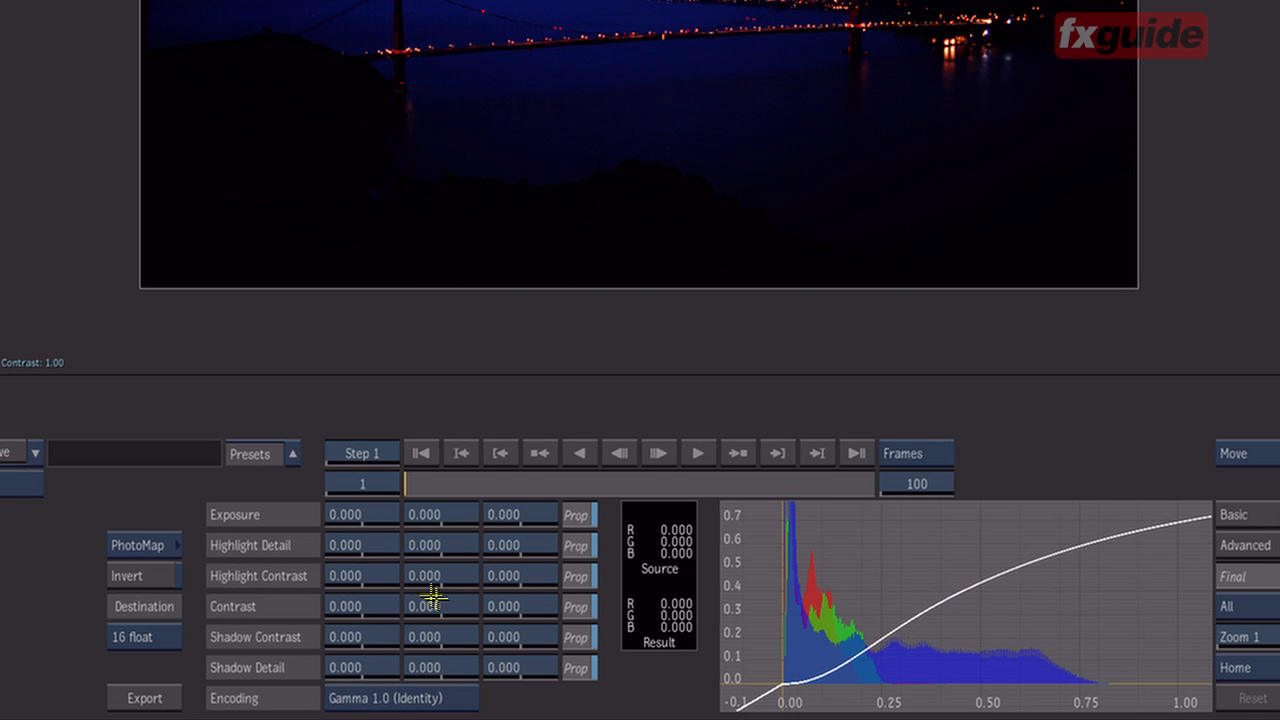
- Enter a PhotoMap Contrast value and drag it to -1.000 on all channels
text(10.000)
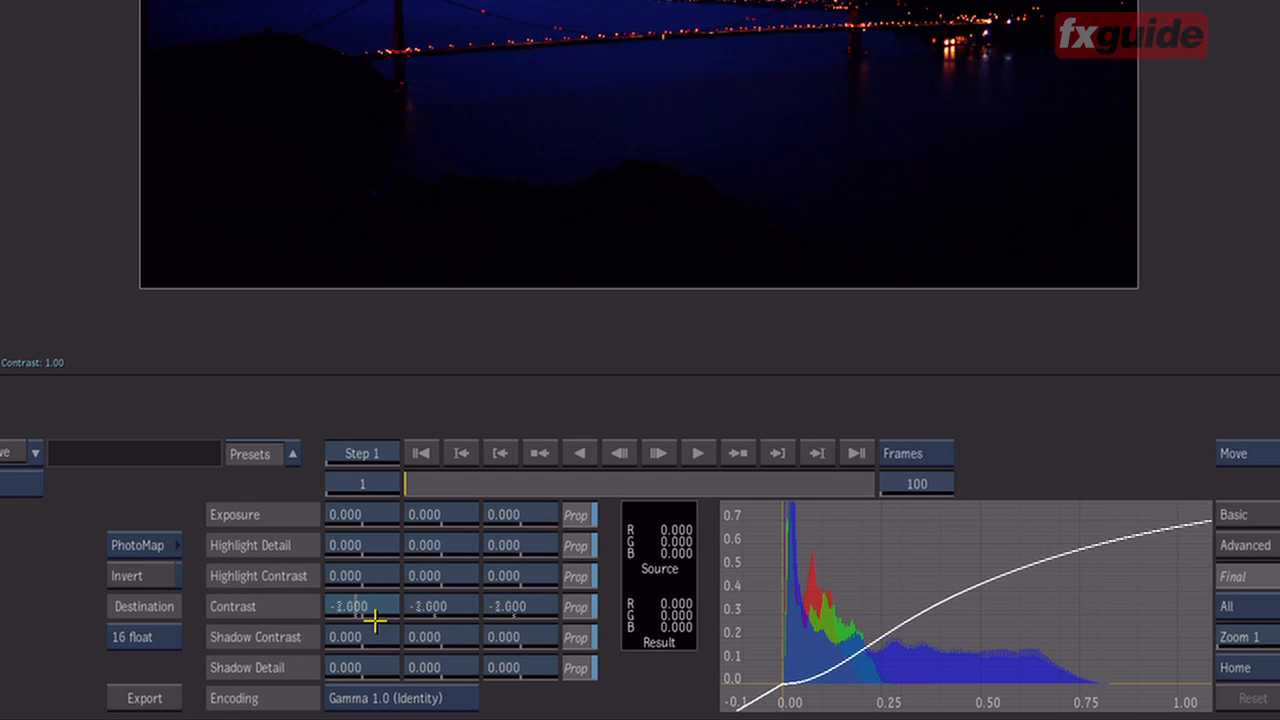
drag(360, 606, 405, 606)
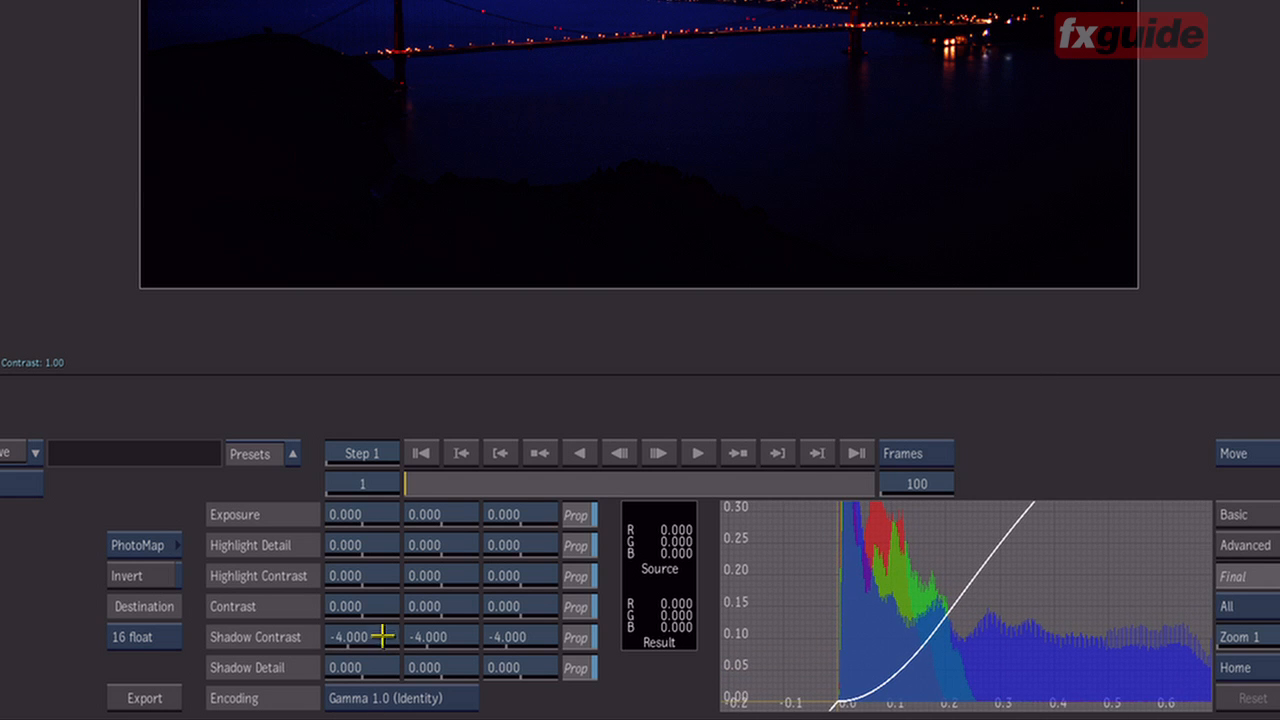
- Ease Shadow Contrast from -4.000 to -1.200 on all three channels
drag(362, 637, 410, 637)
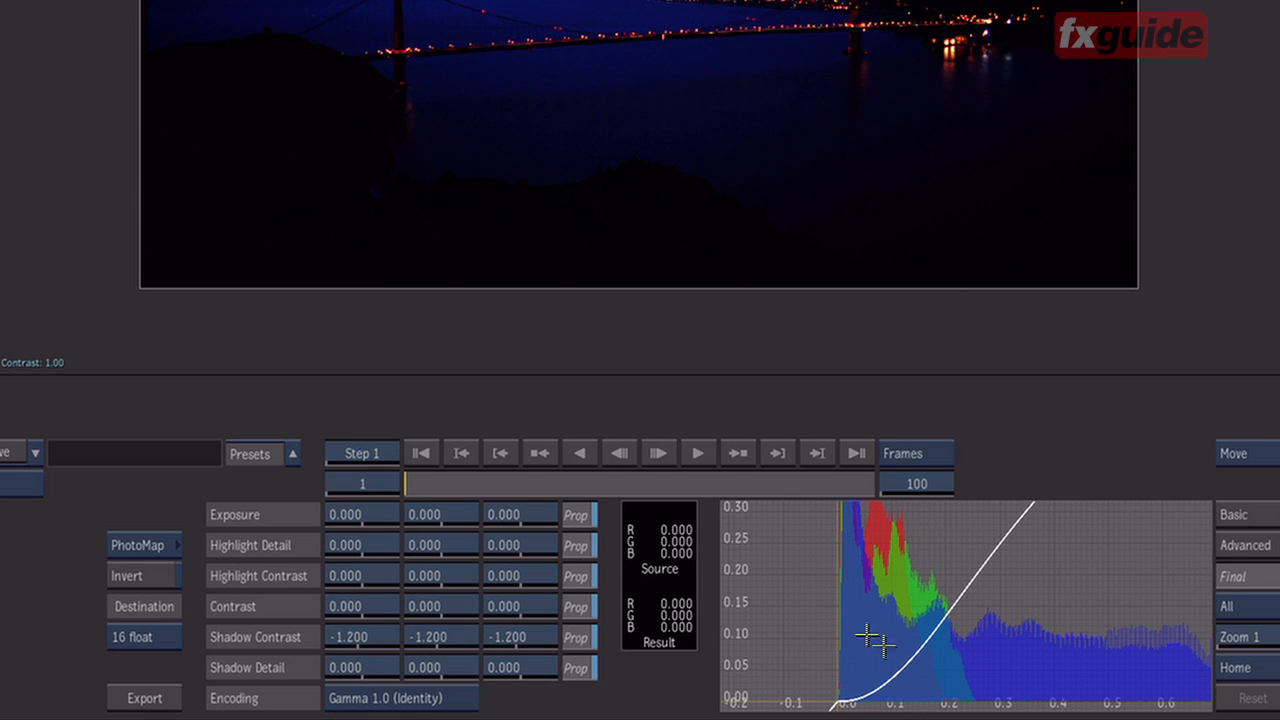
mouse_move(912, 656)
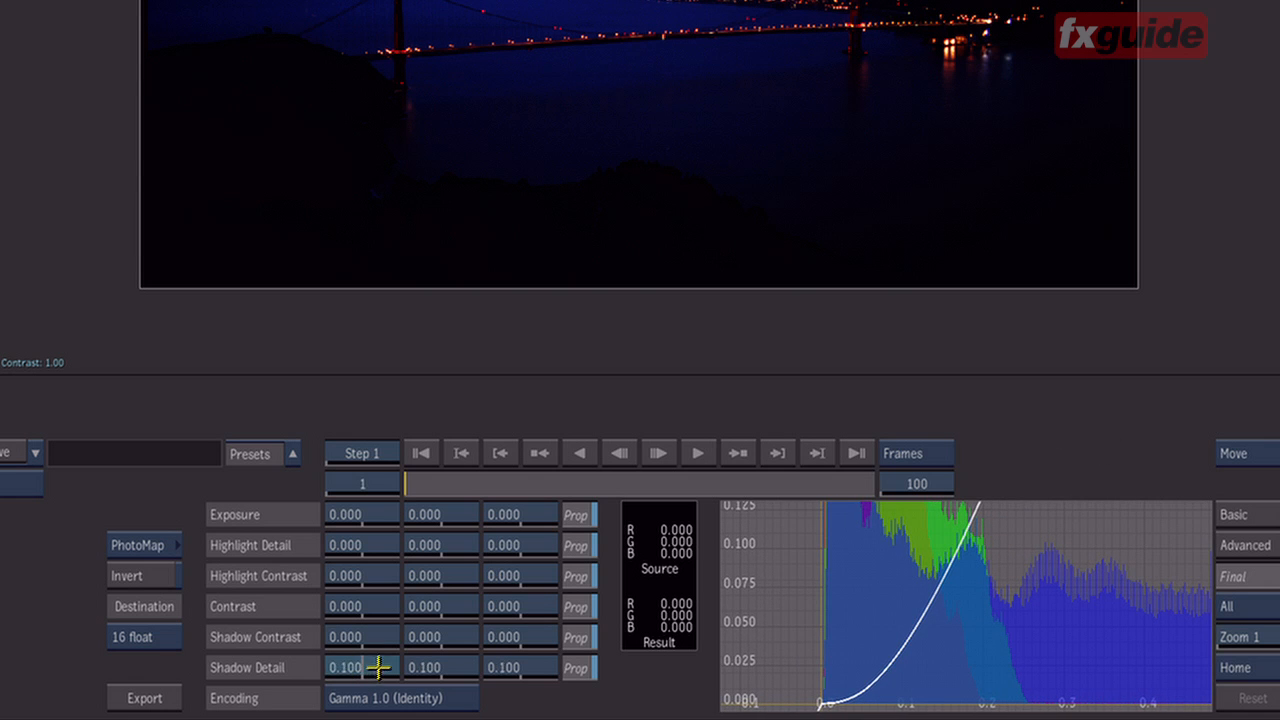
- Raise Shadow Detail on all channels, then nudge it between 6.100 and 5.900
drag(360, 667, 390, 667)
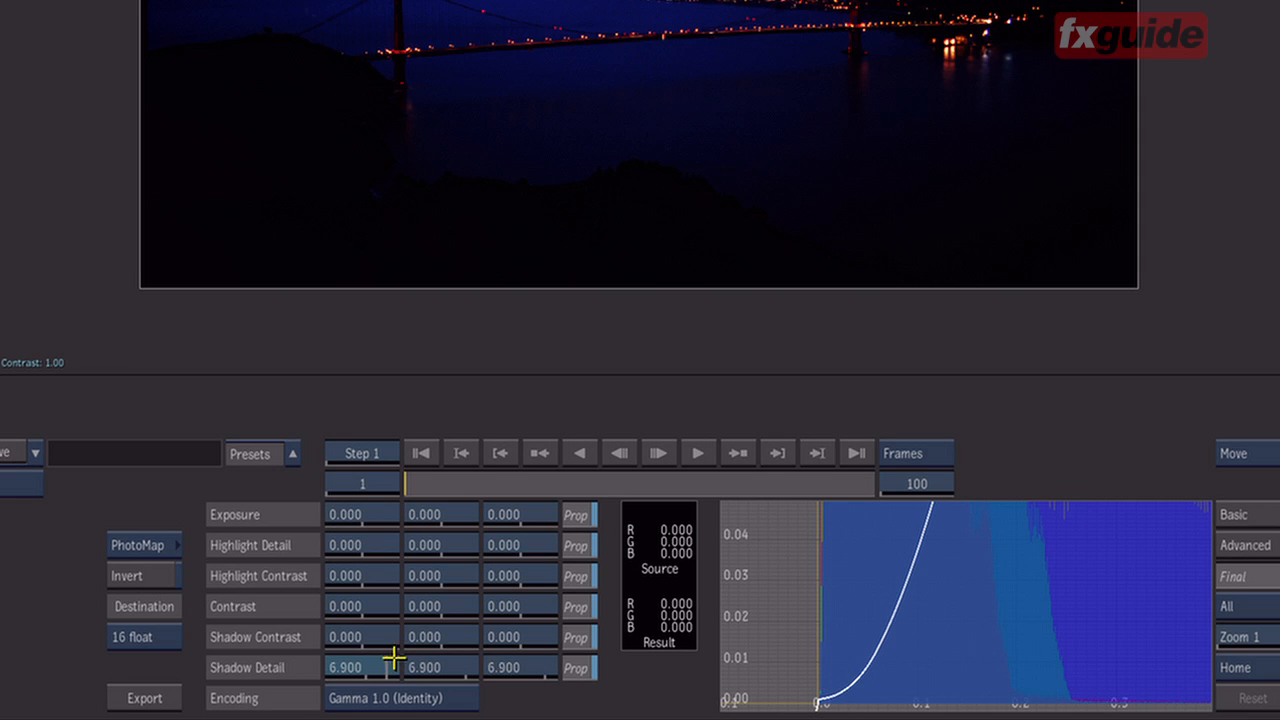
drag(393, 657, 385, 662)
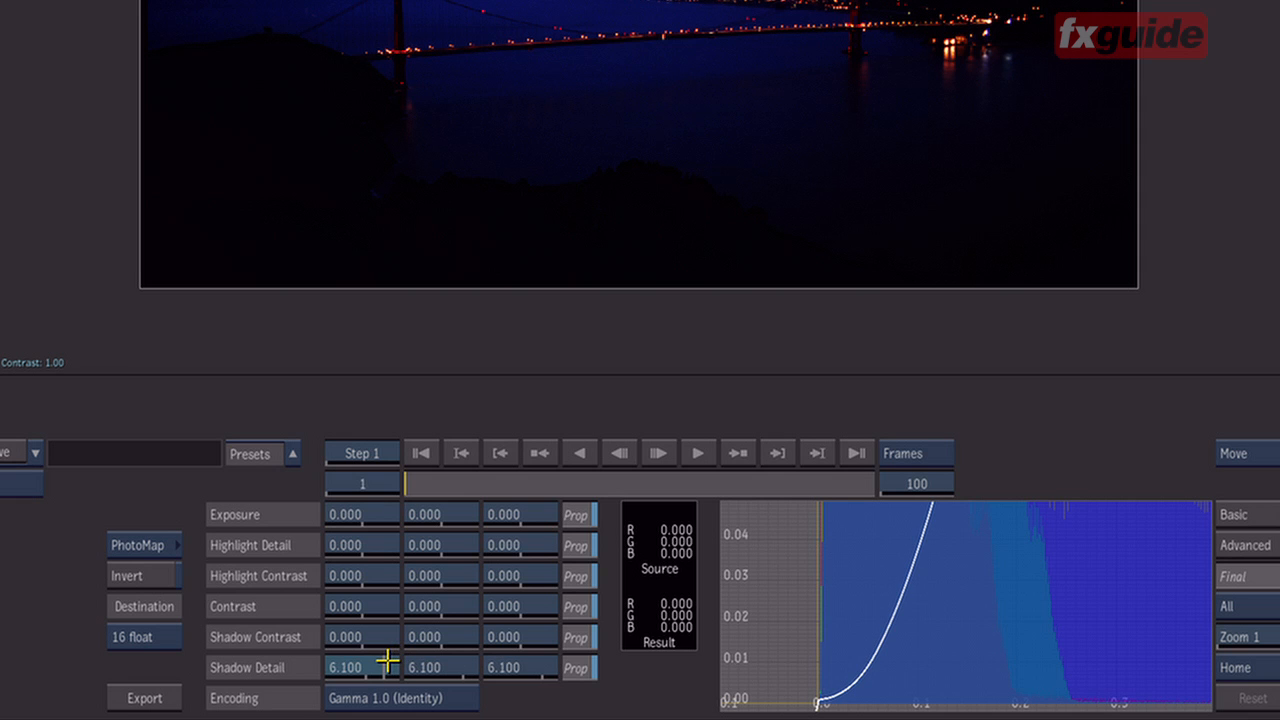
drag(385, 667, 386, 660)
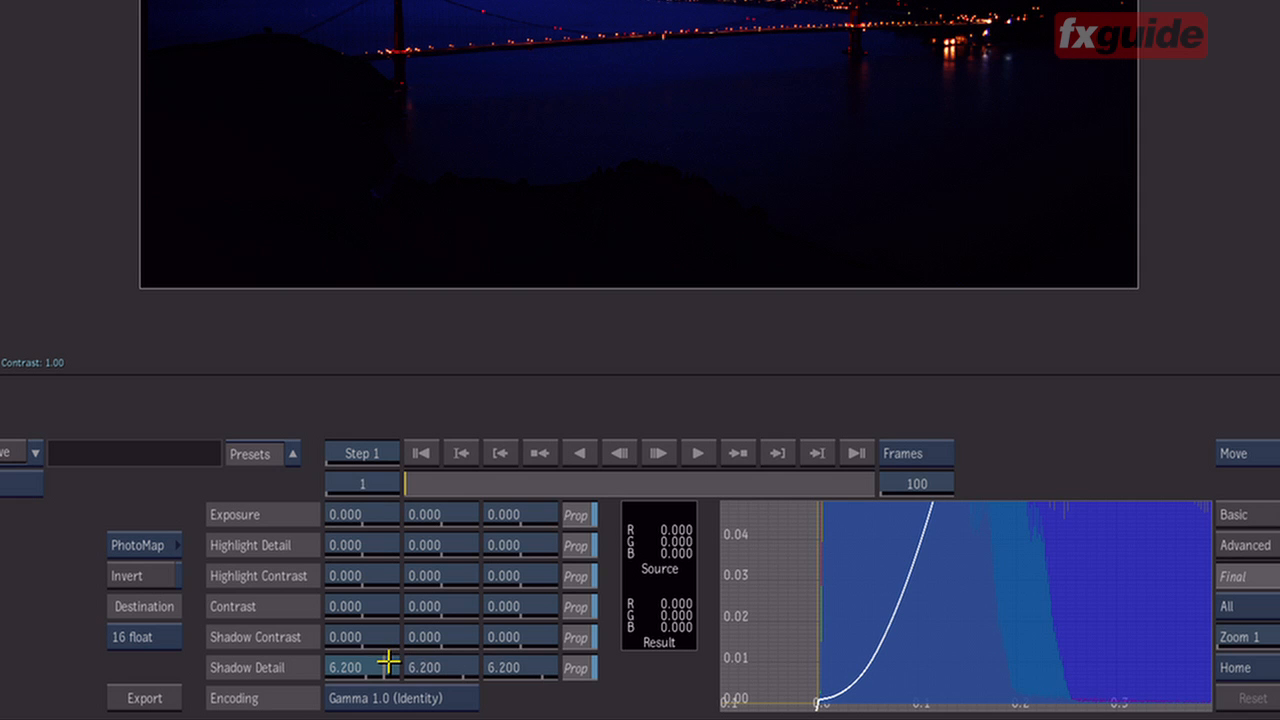
drag(385, 667, 385, 680)
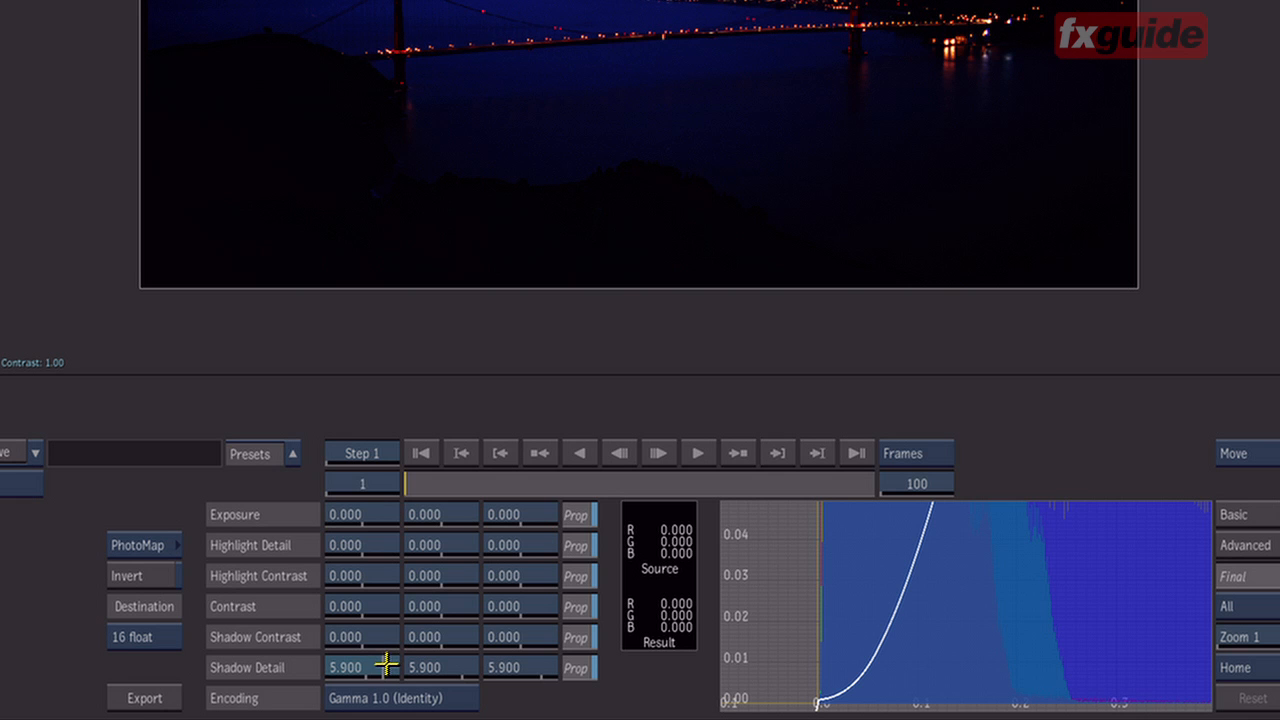
- Lower Shadow Detail to 3.300, then push it back up to 6.900
drag(385, 667, 385, 667)
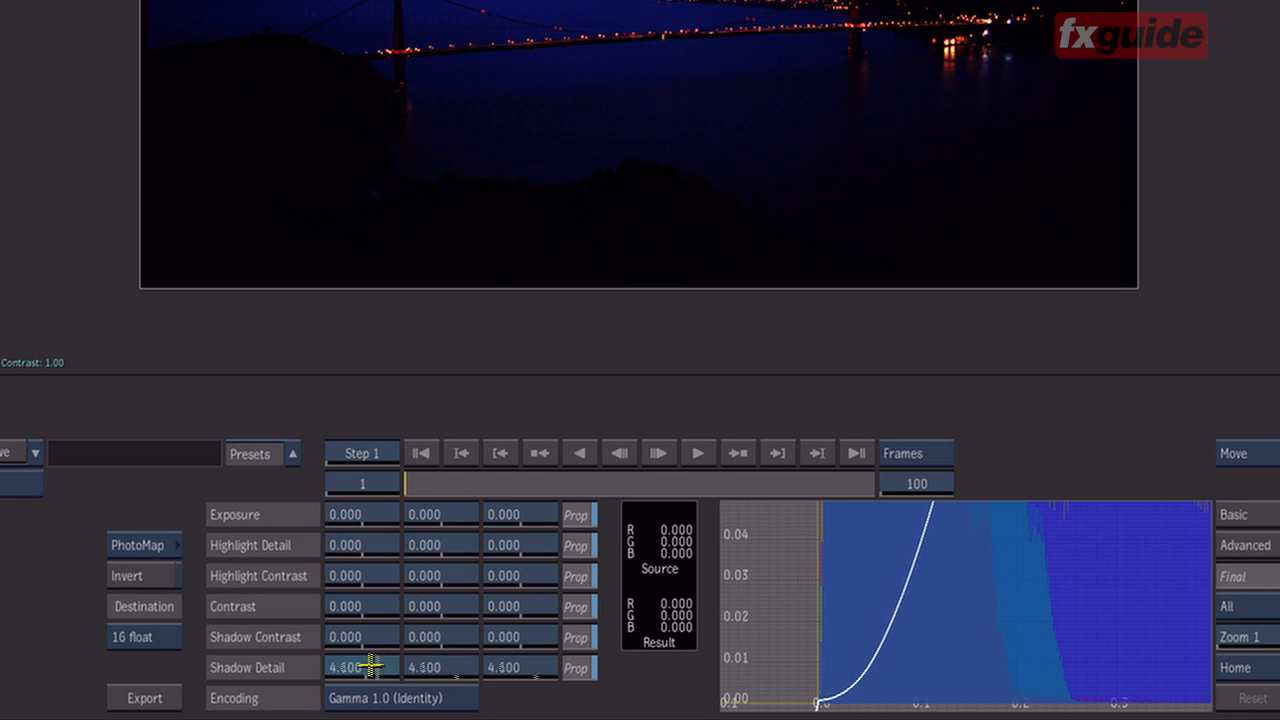
drag(375, 666, 375, 660)
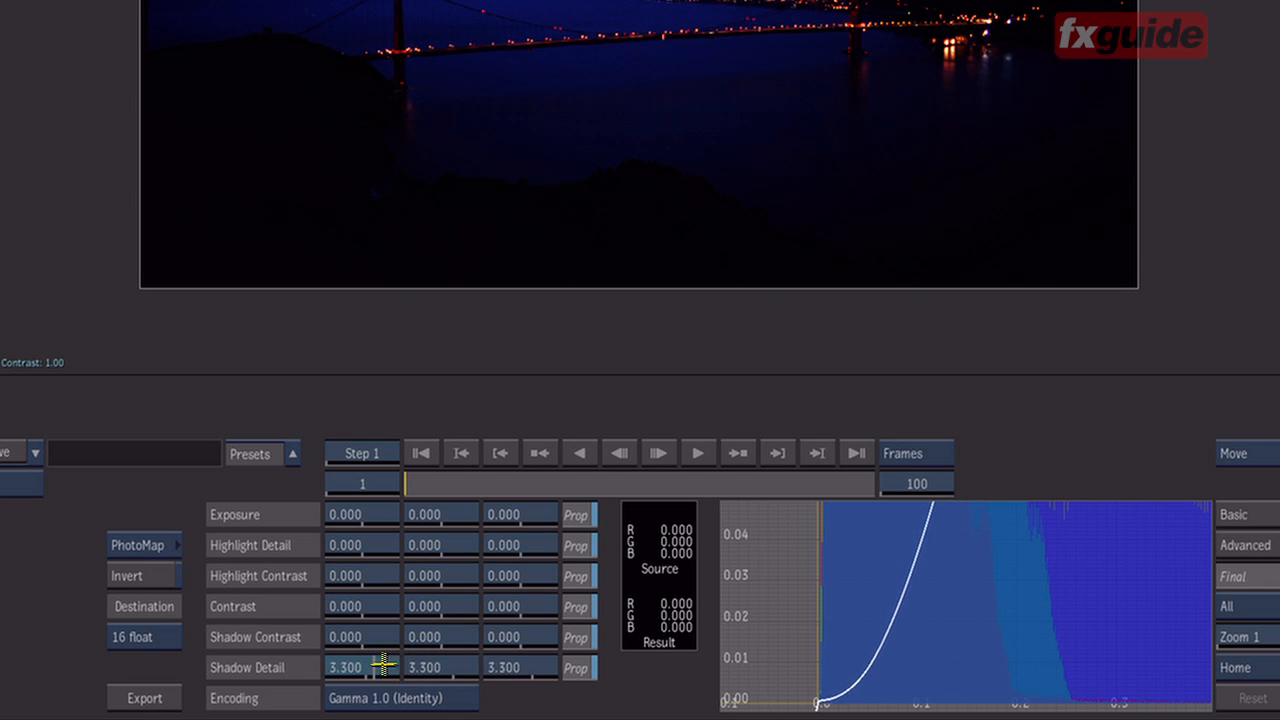
drag(370, 667, 393, 667)
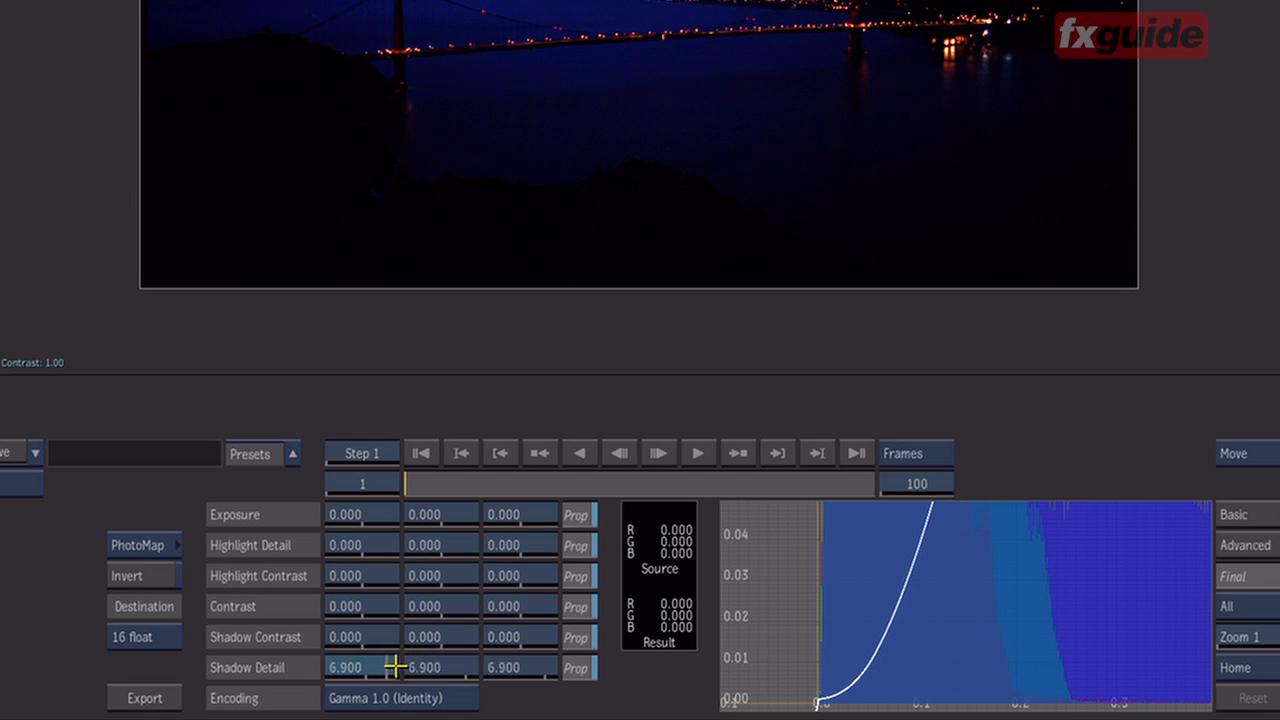
drag(395, 667, 385, 667)
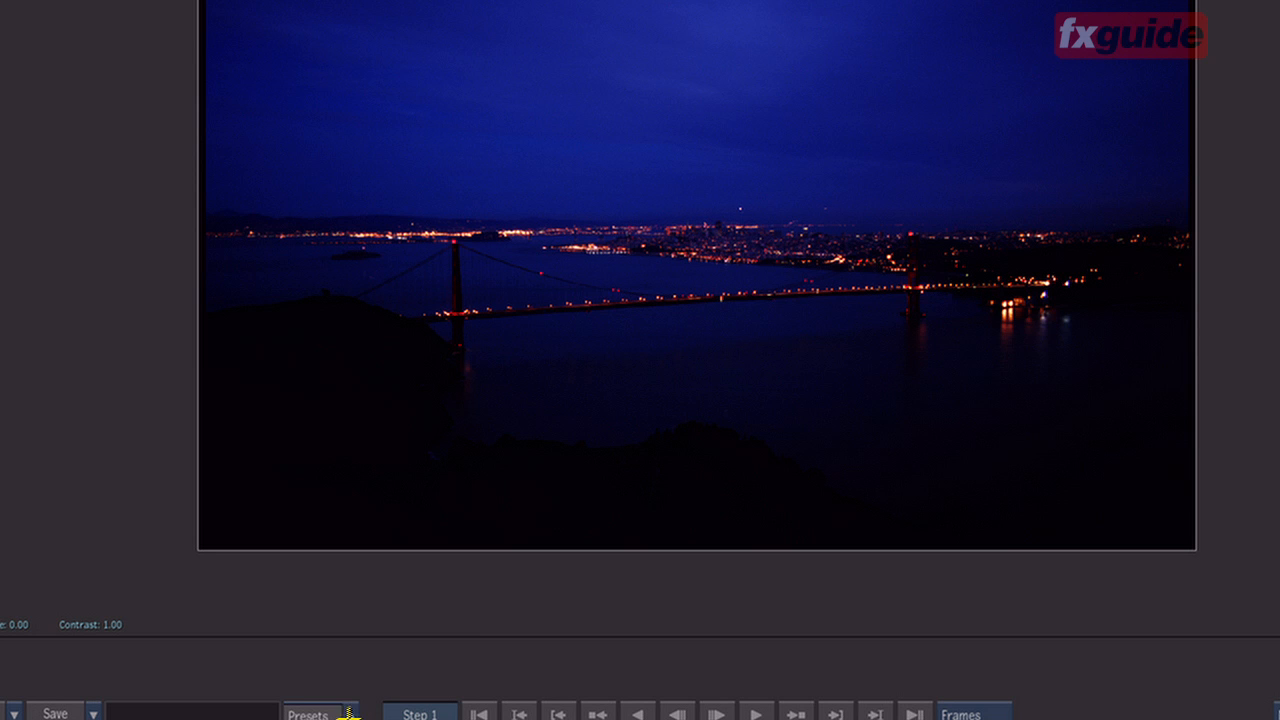
- Apply the Video_to_SceneLinear_via_sRGB preset, switching encoding to sRGB and brightening the shot
click(309, 713)
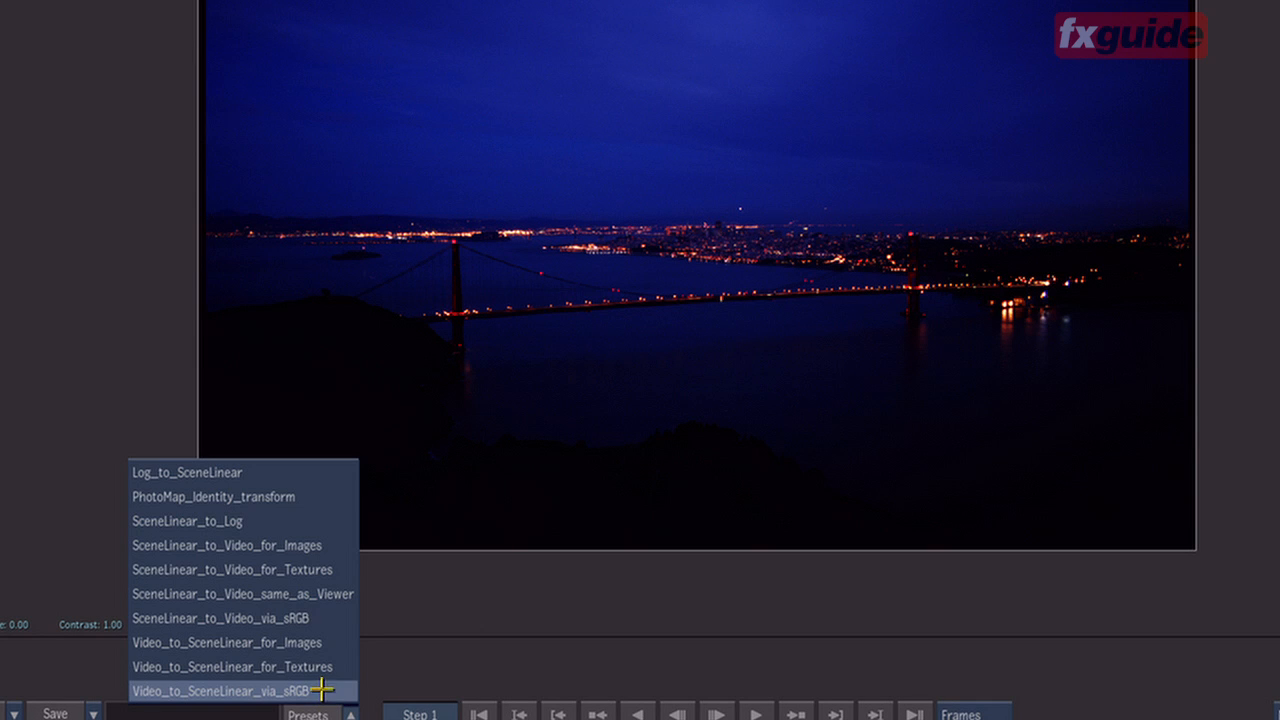
click(224, 690)
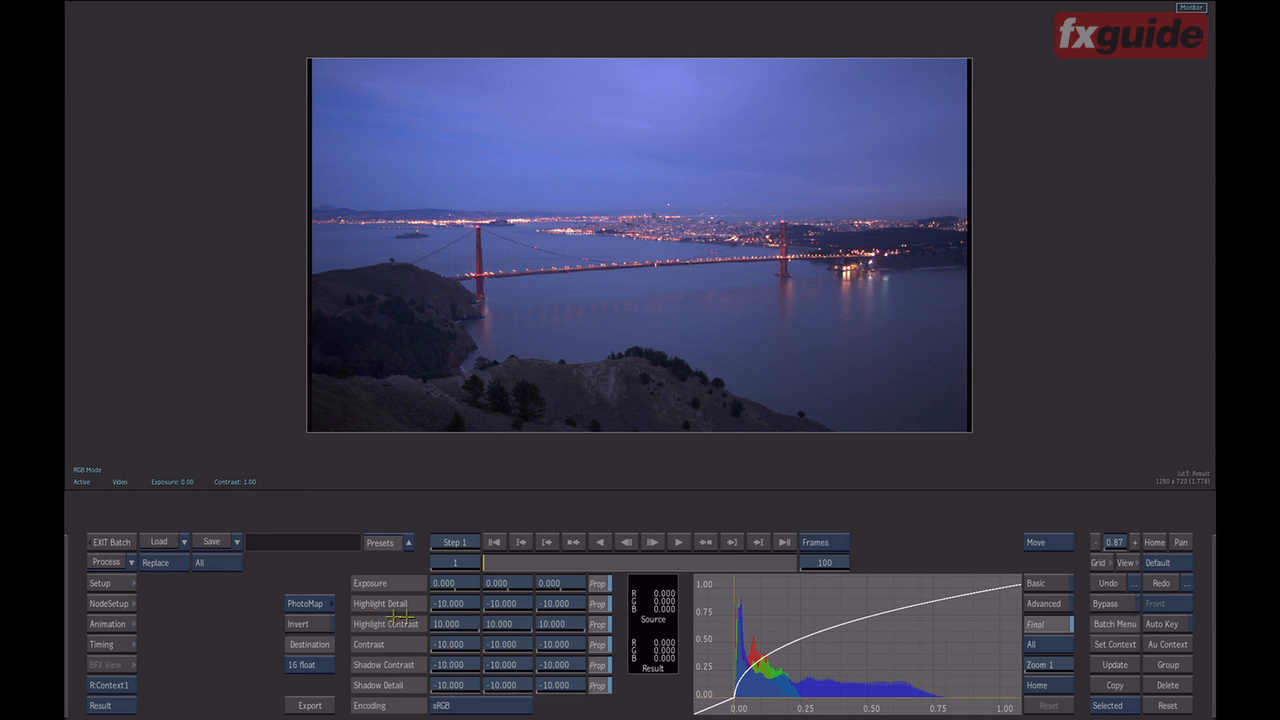
click(382, 543)
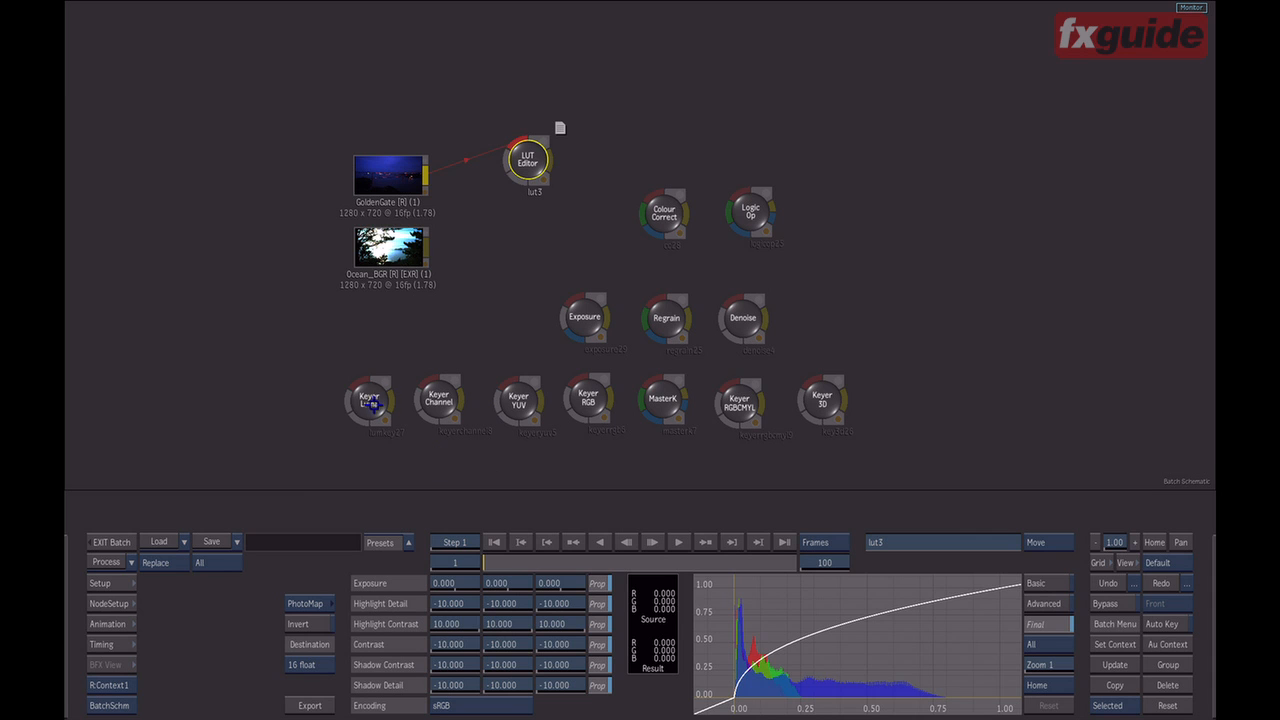
- Select the Keyer 3D node in the Batch schematic
click(368, 400)
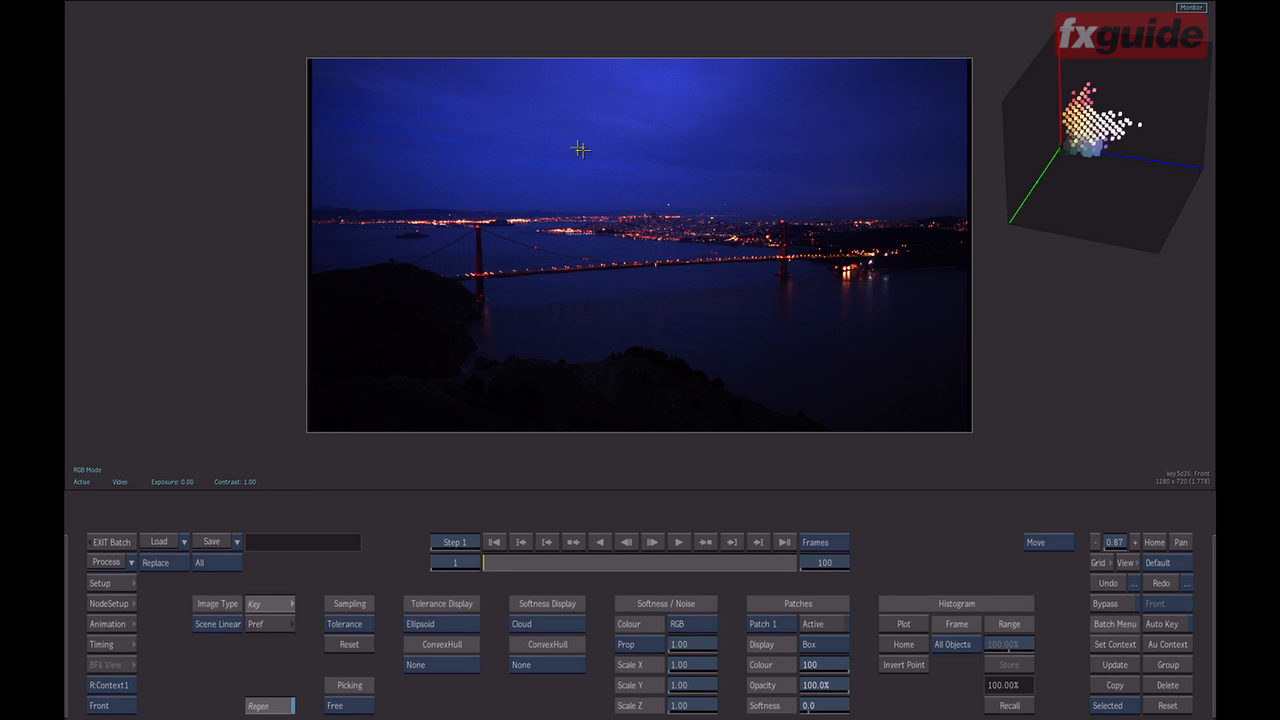
mouse_move(596, 174)
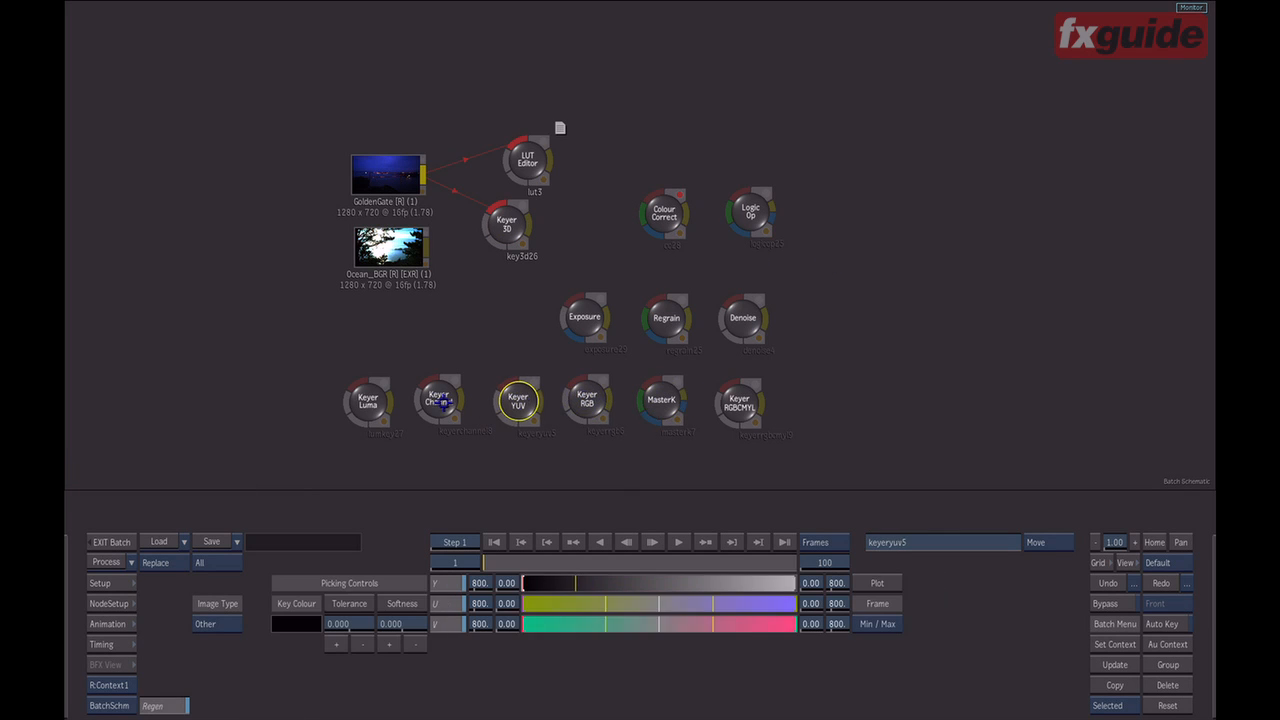
- Check the YUV keyer's Image Type, then select Keyer 3D to move it beside Keyer RGBCMYL
click(739, 404)
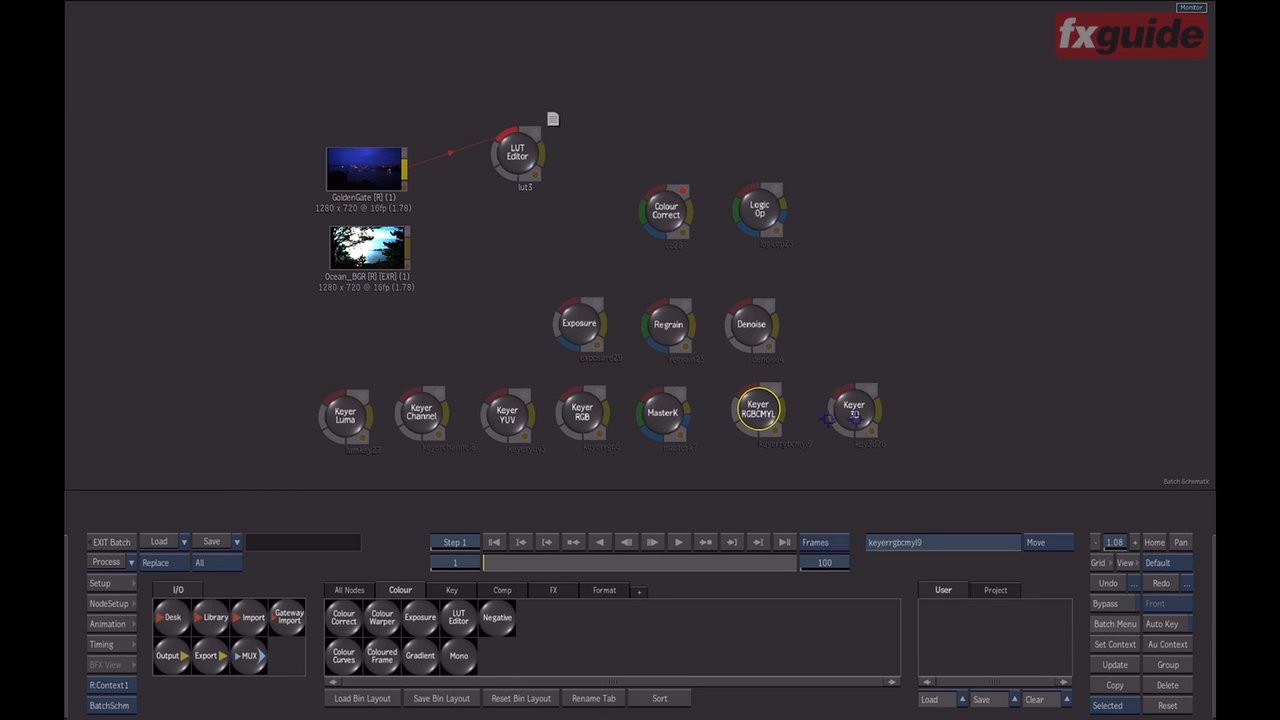
click(578, 323)
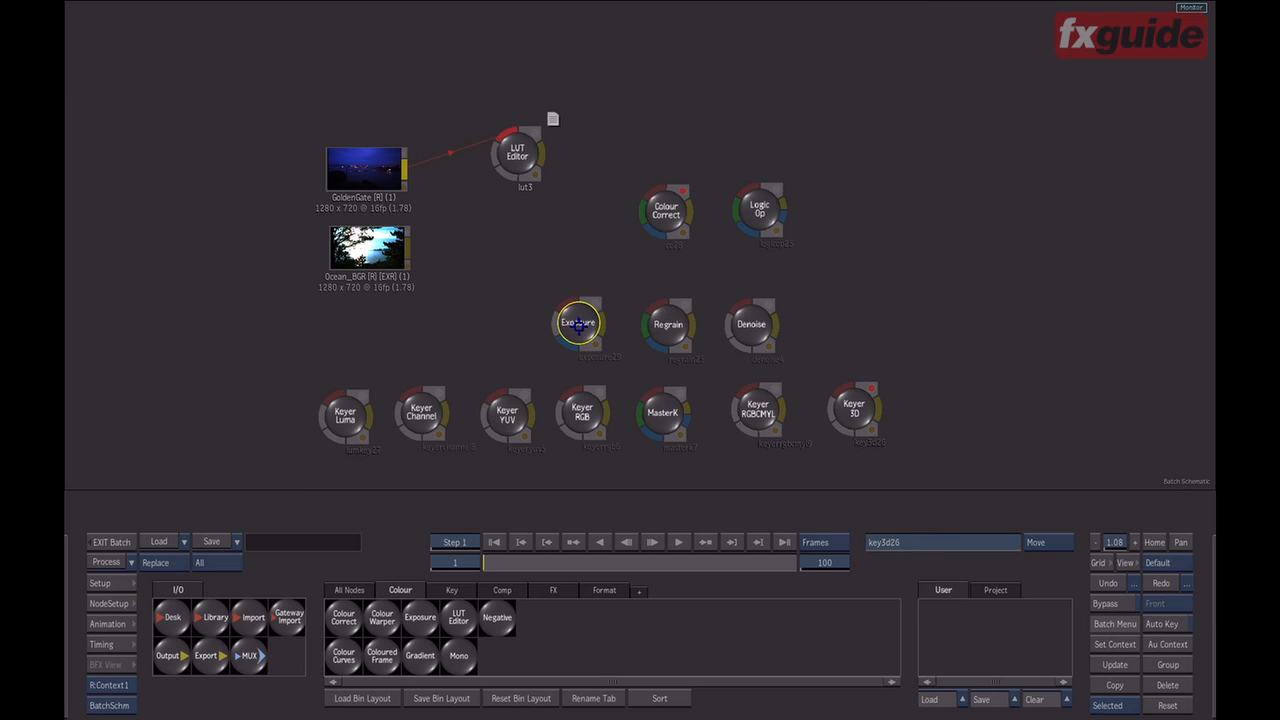
- Review Exposure's scene-referred linear input and 0.18 pivot, then select the Regrain node
click(578, 323)
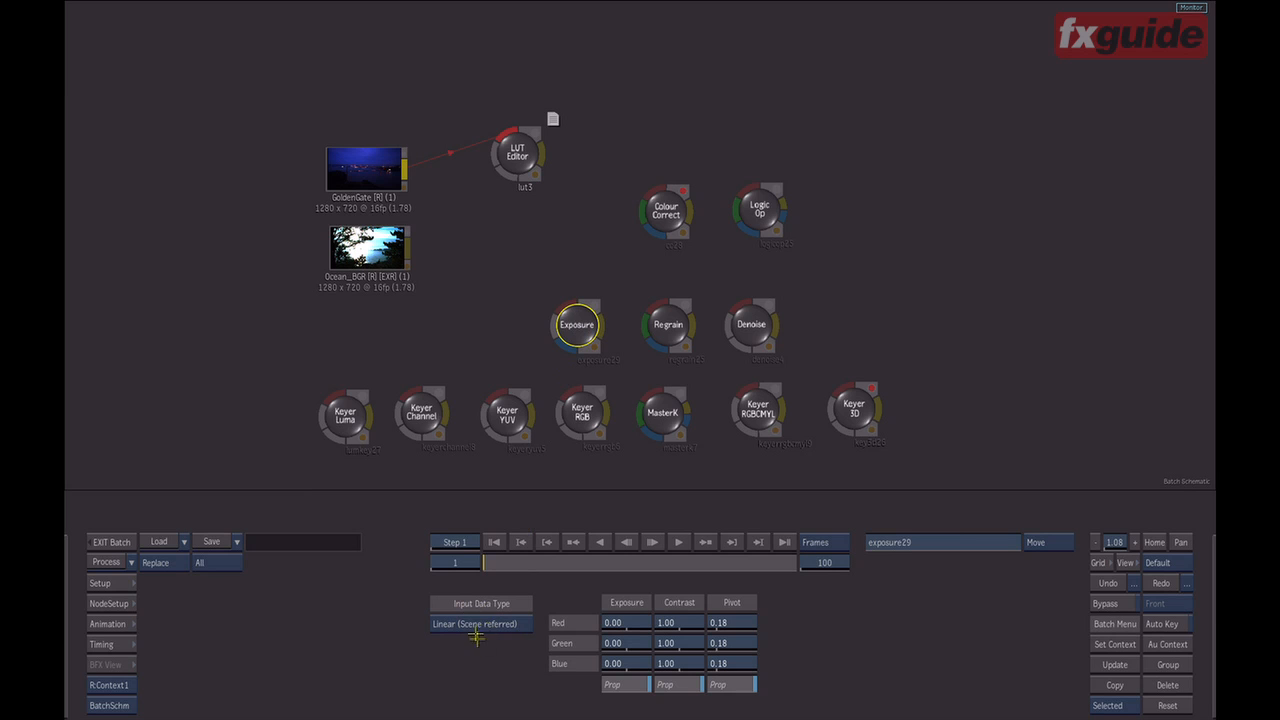
mouse_move(476, 623)
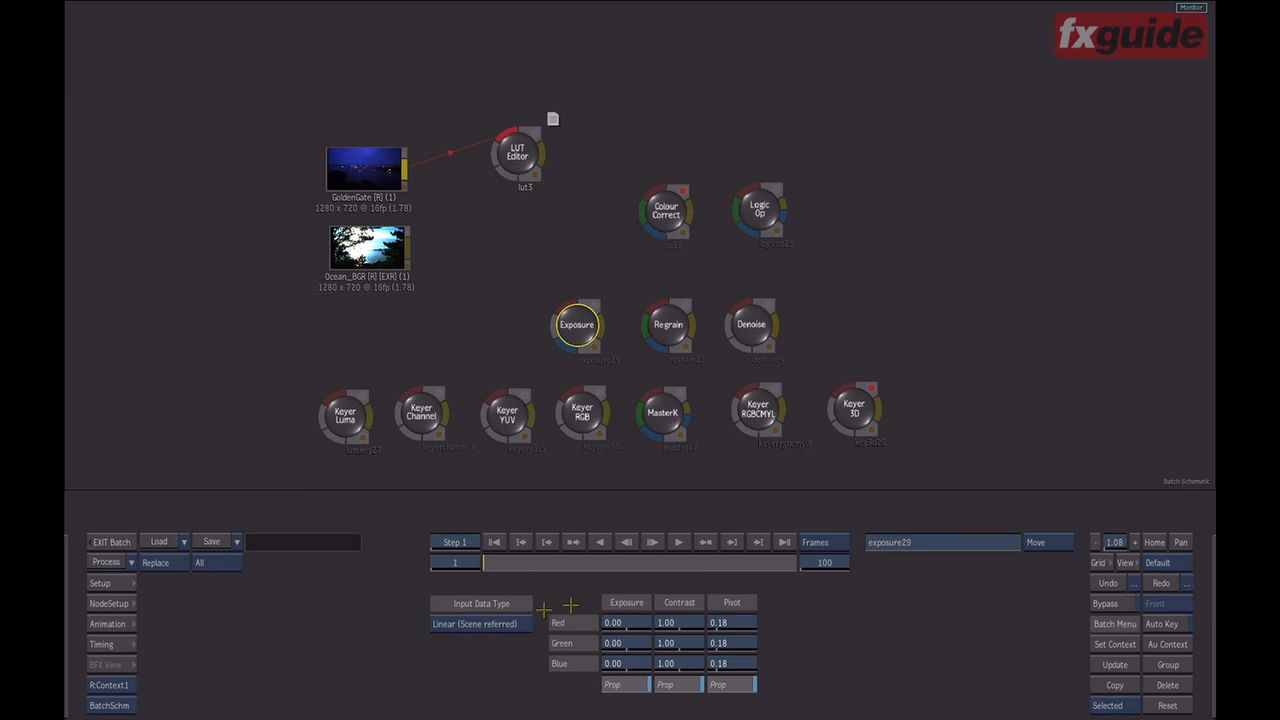
click(668, 323)
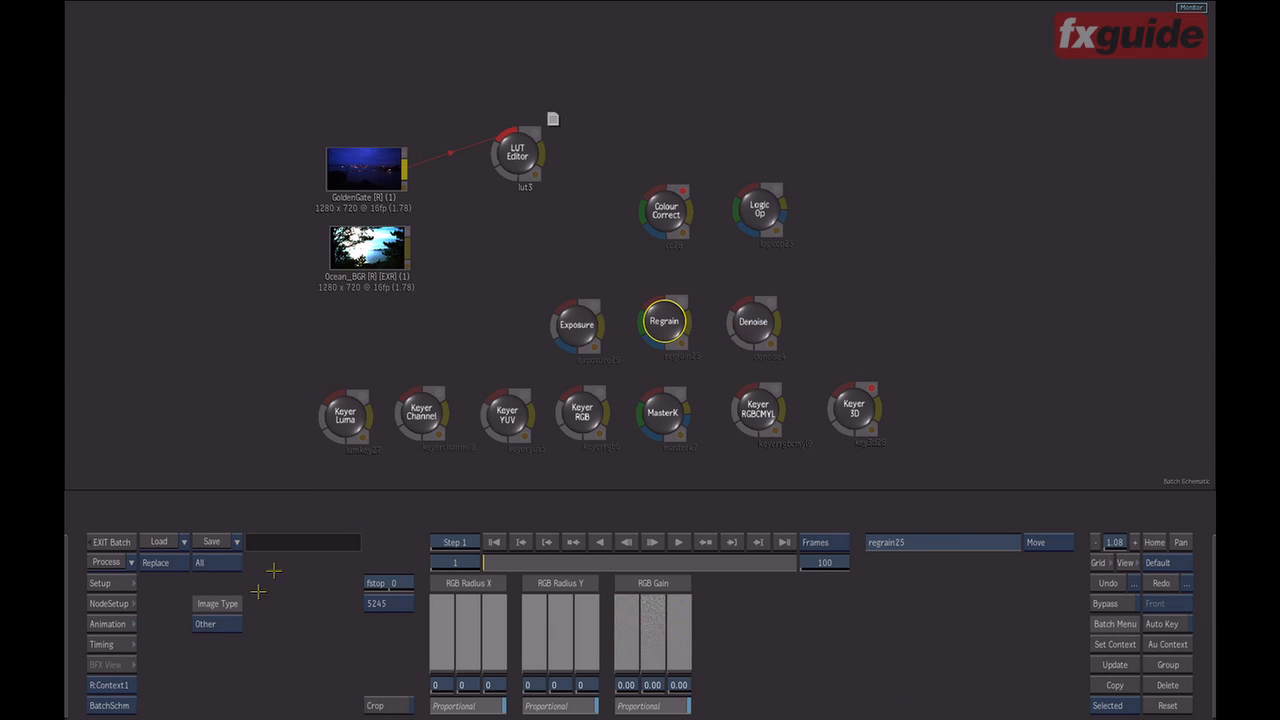
mouse_move(238, 624)
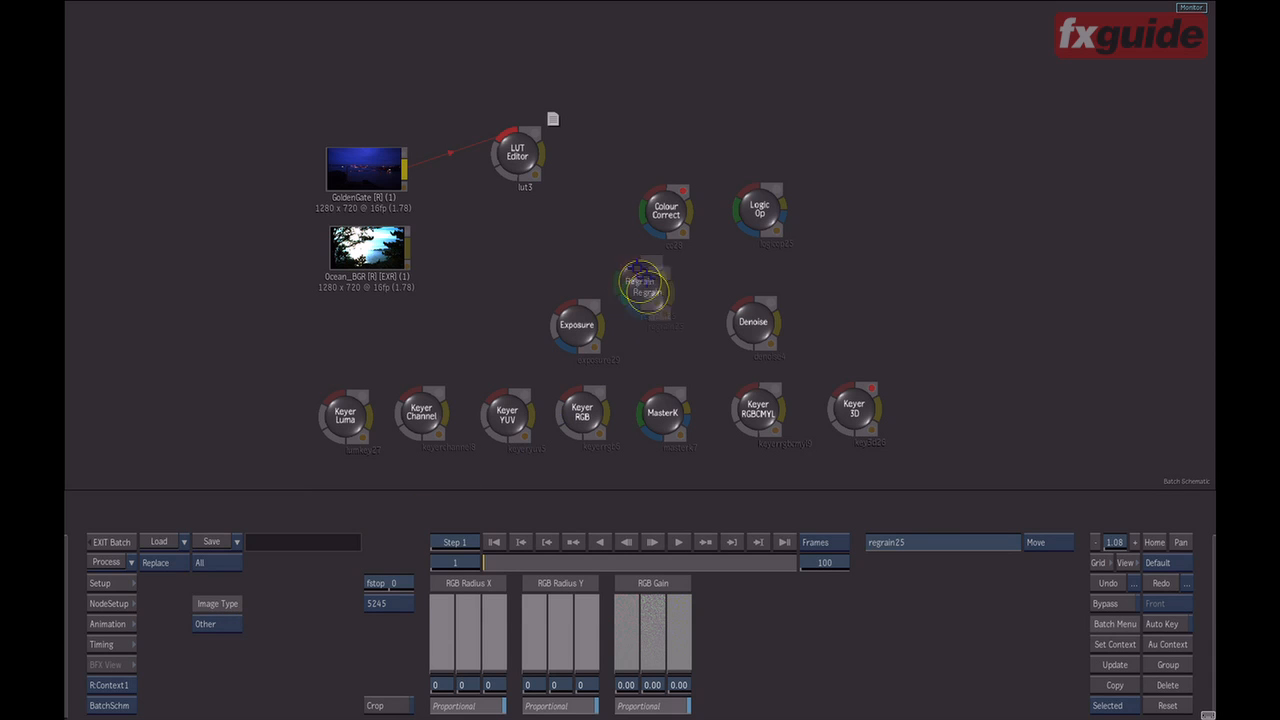
- Reposition Regrain in the schematic and view its Scene Linear grain luminance histogram
drag(645, 288, 662, 325)
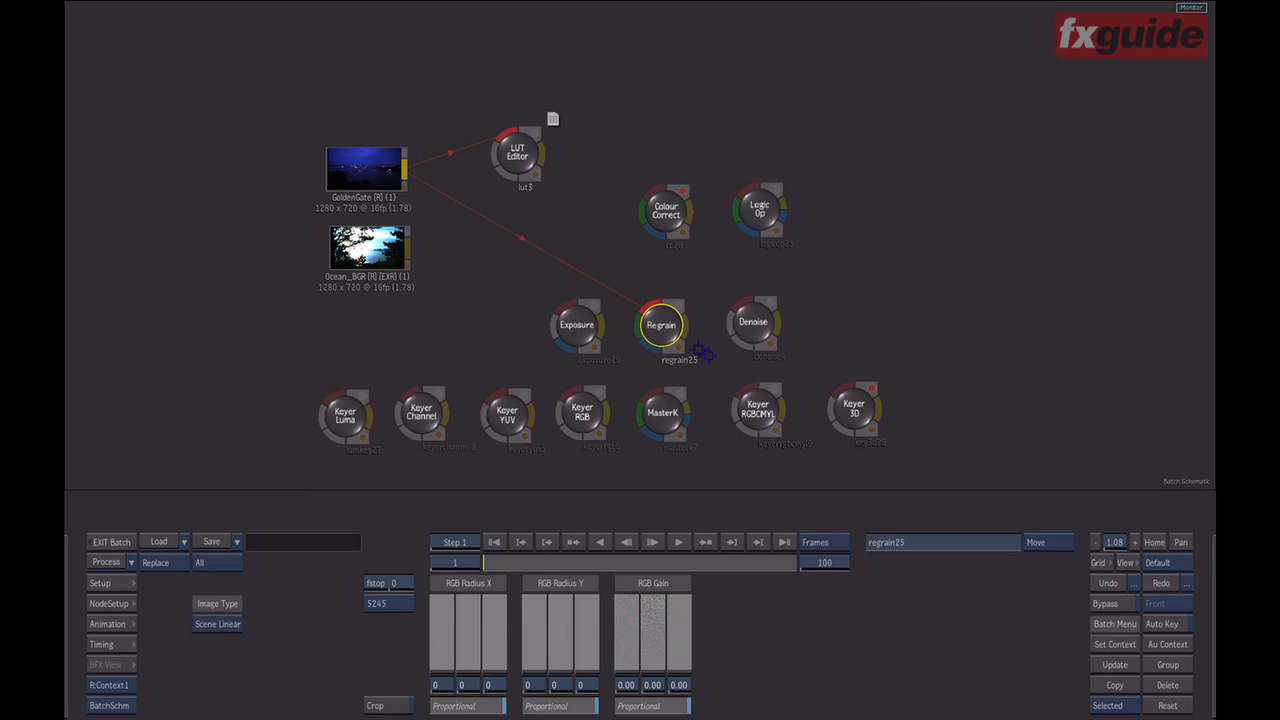
drag(662, 325, 669, 325)
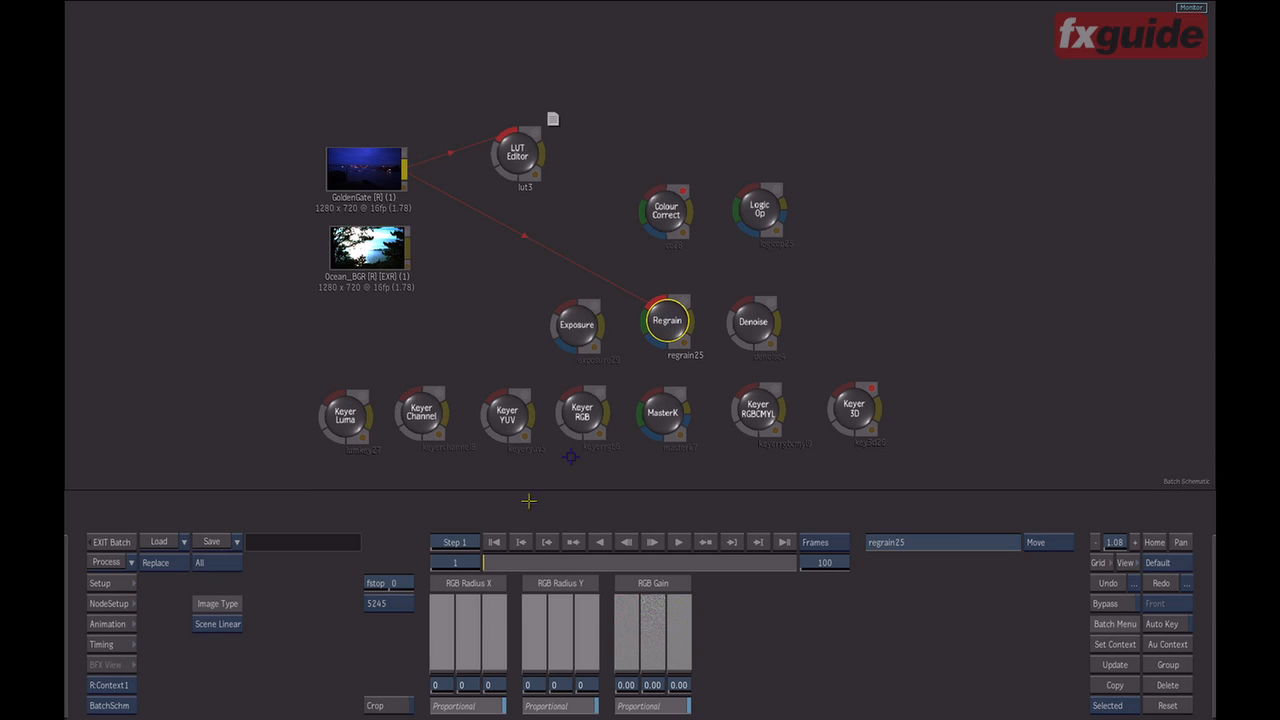
click(388, 583)
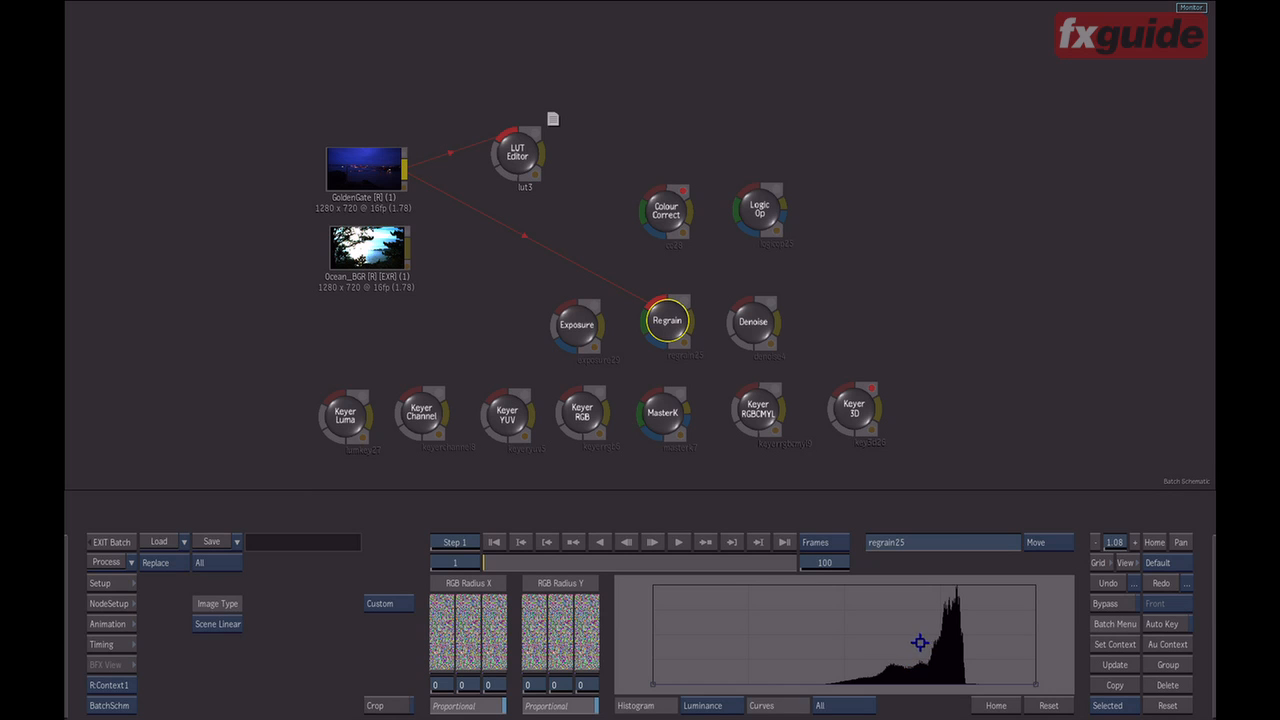
mouse_move(898, 624)
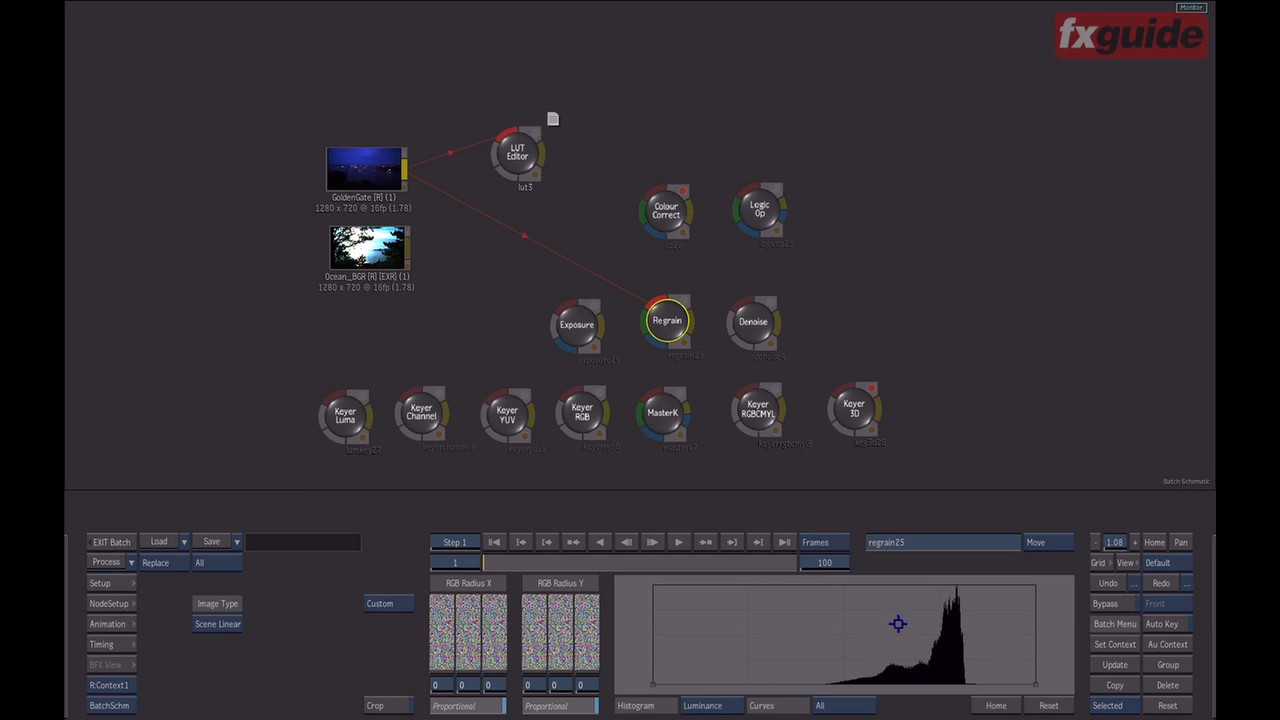
mouse_move(860, 624)
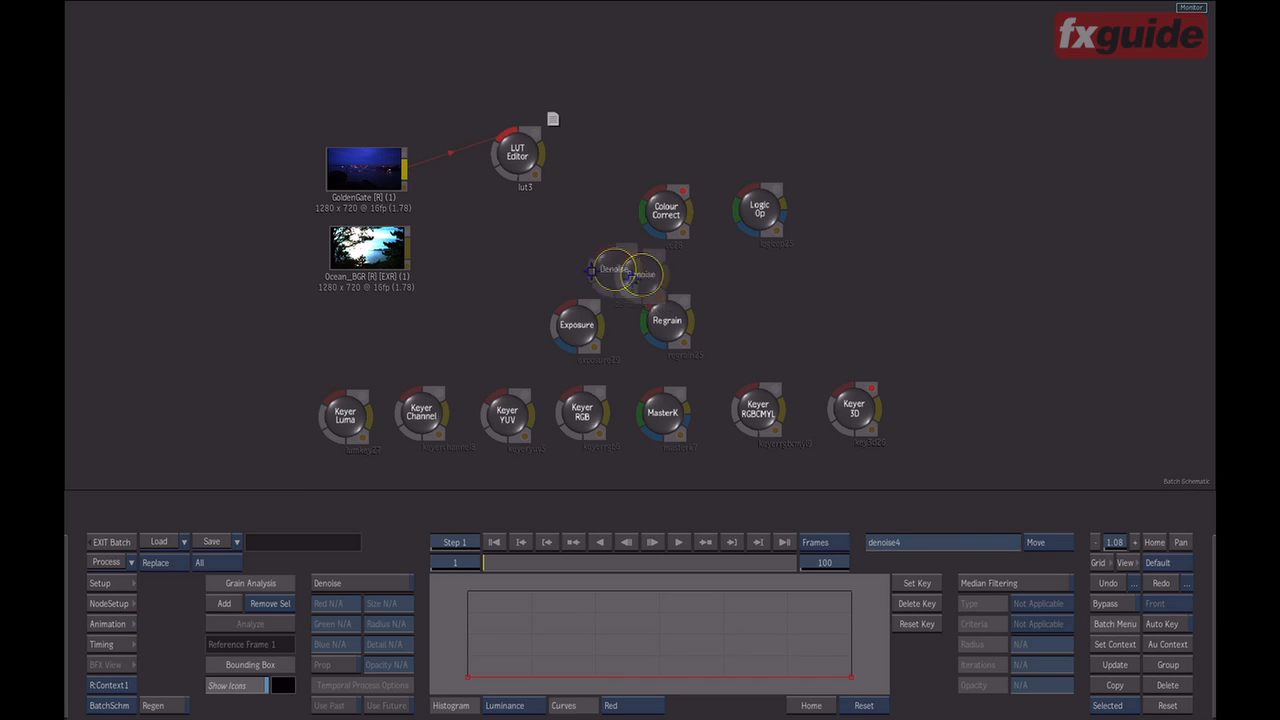
- Connect LUT Editor to Denoise, compare Other and Scene Linear, and keep Other
drag(625, 273, 775, 325)
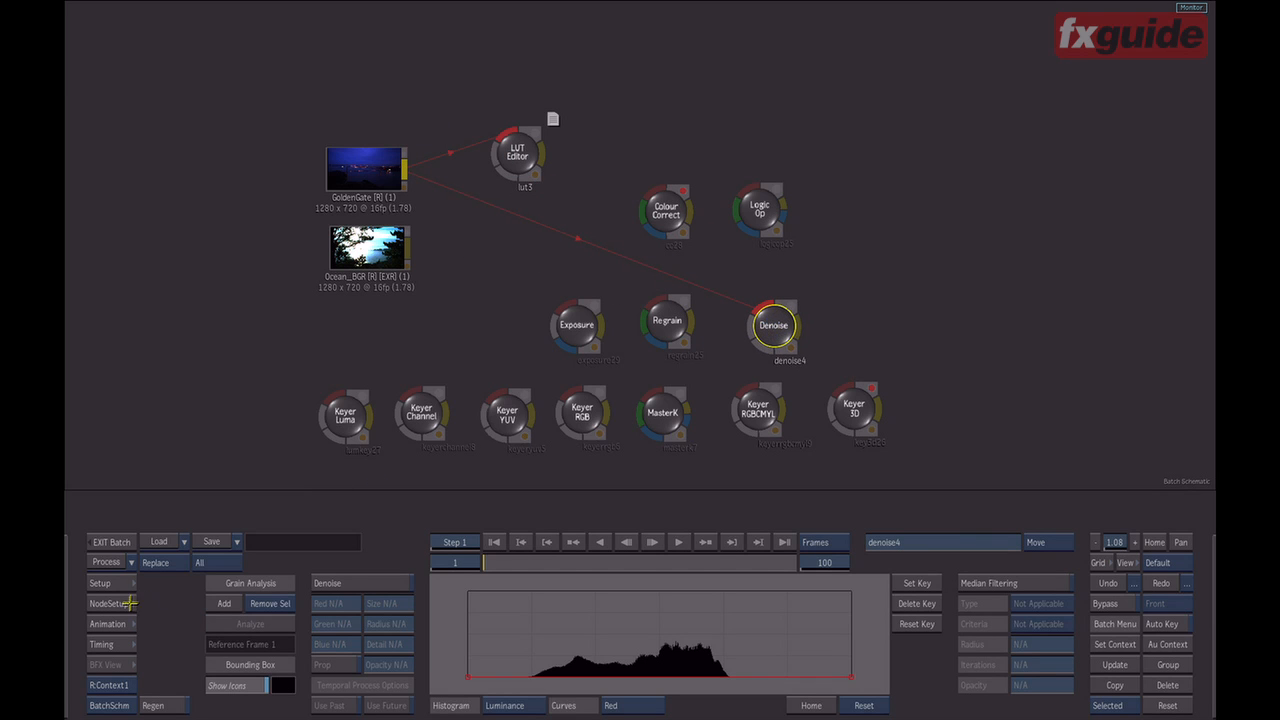
click(105, 603)
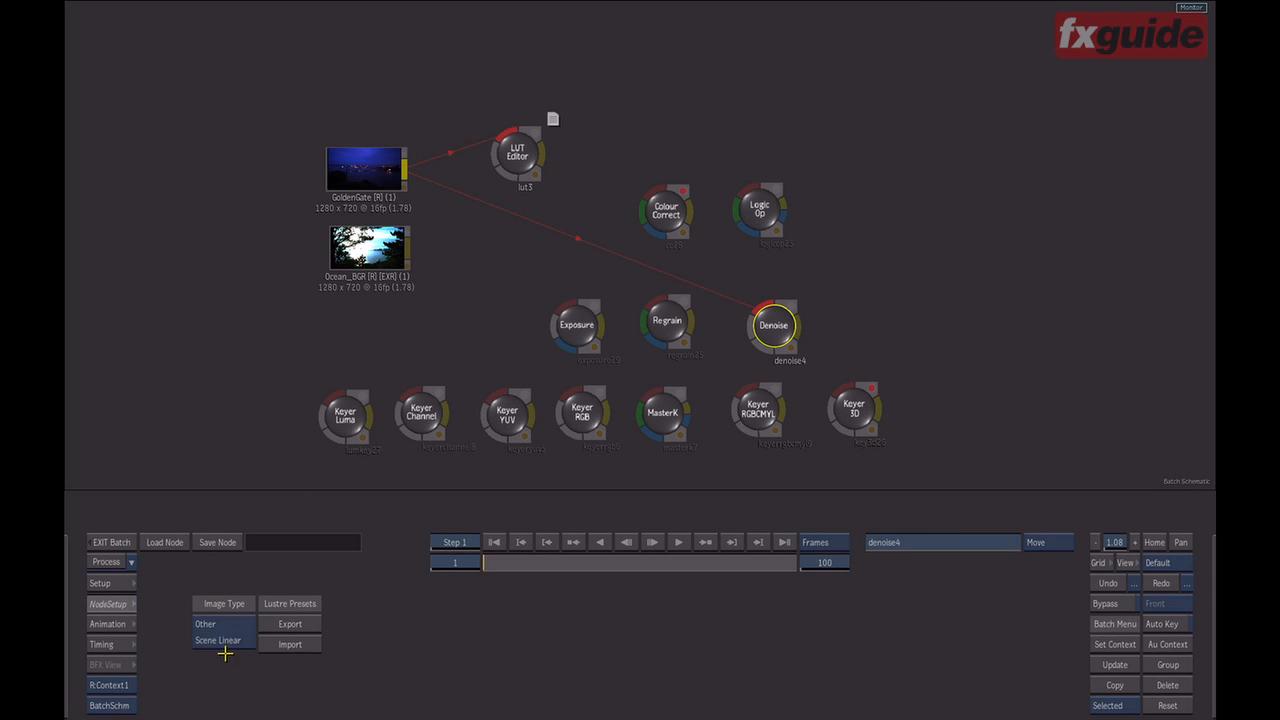
click(217, 640)
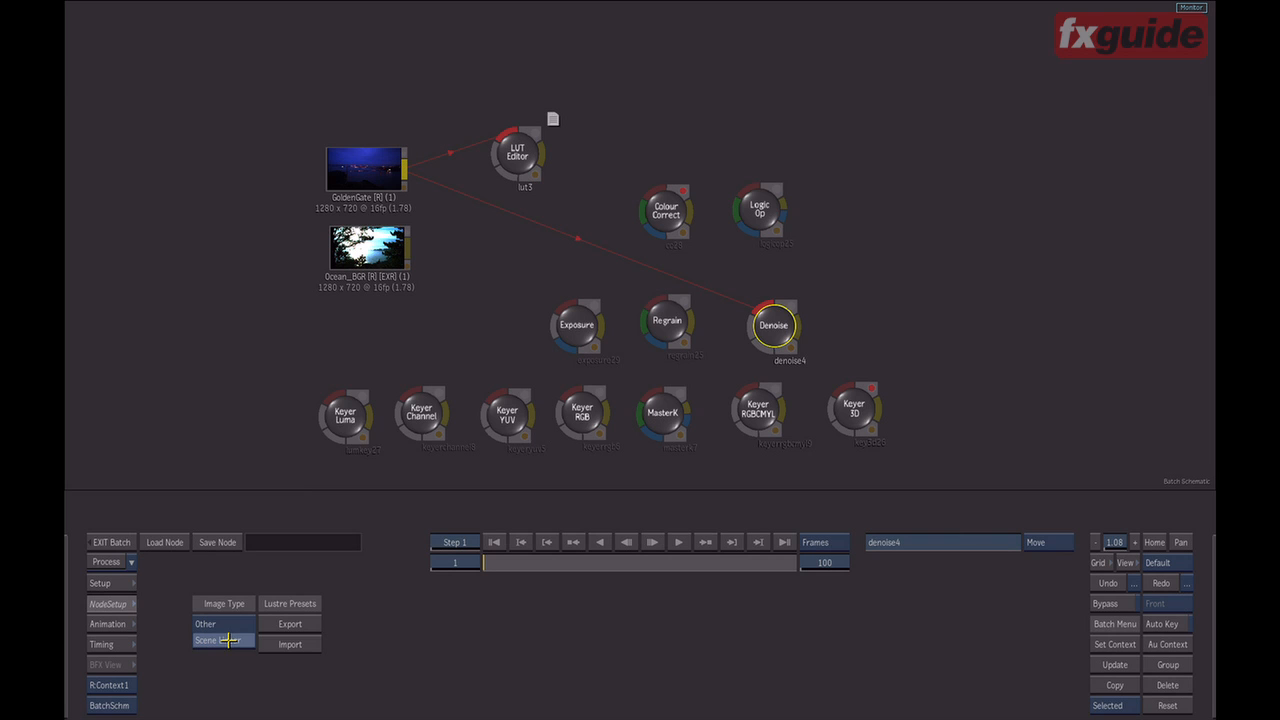
click(205, 623)
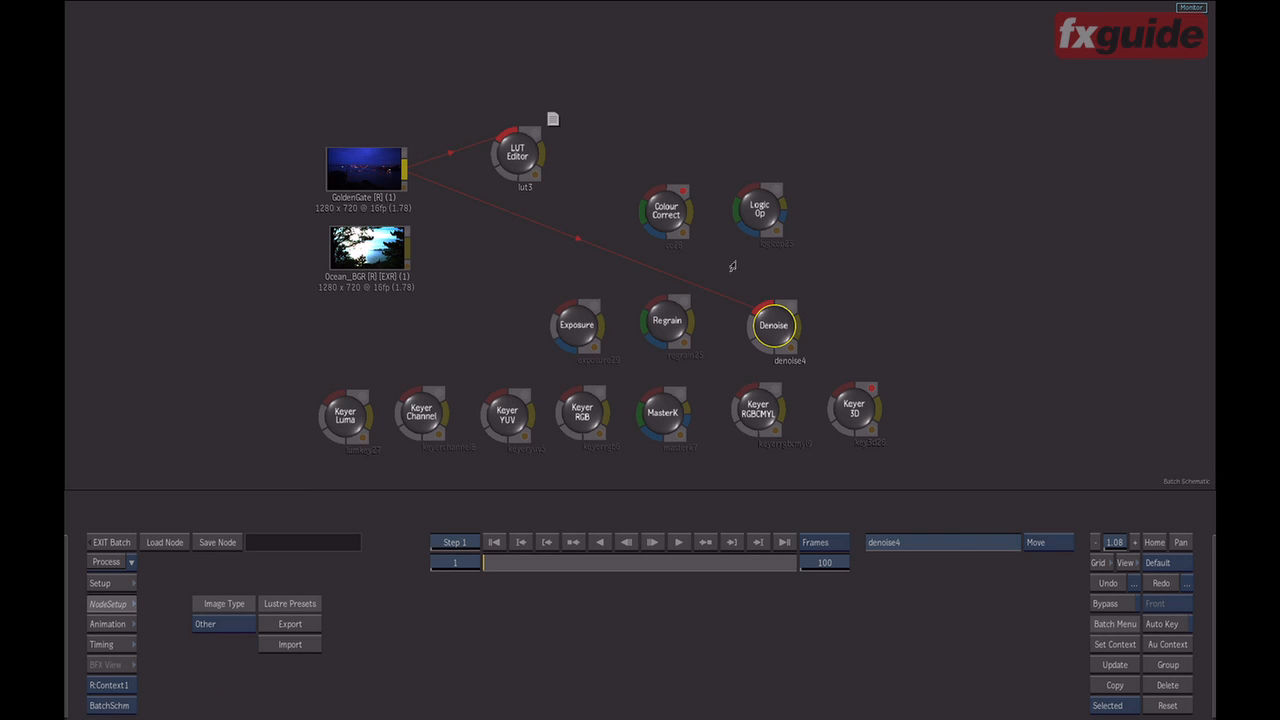
click(665, 213)
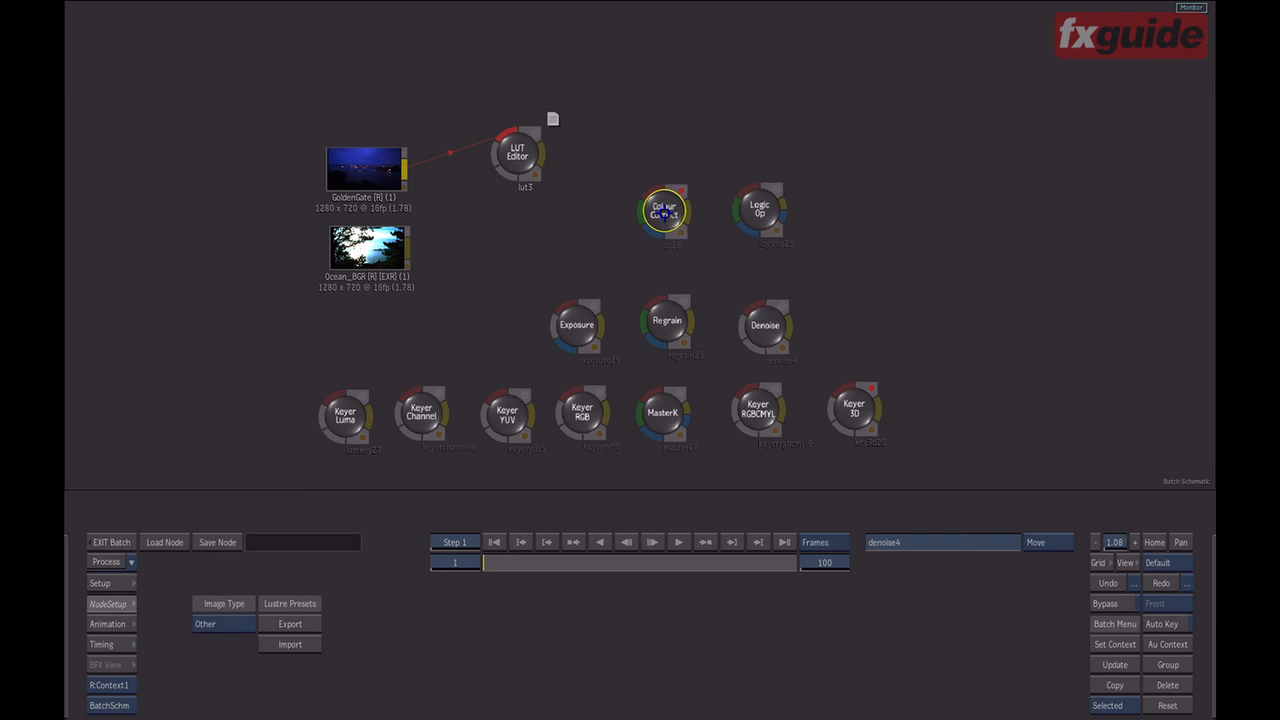
- Feed the LUT Editor into Colour Correct and change its Pivot from 50% to 18%
drag(665, 213, 460, 217)
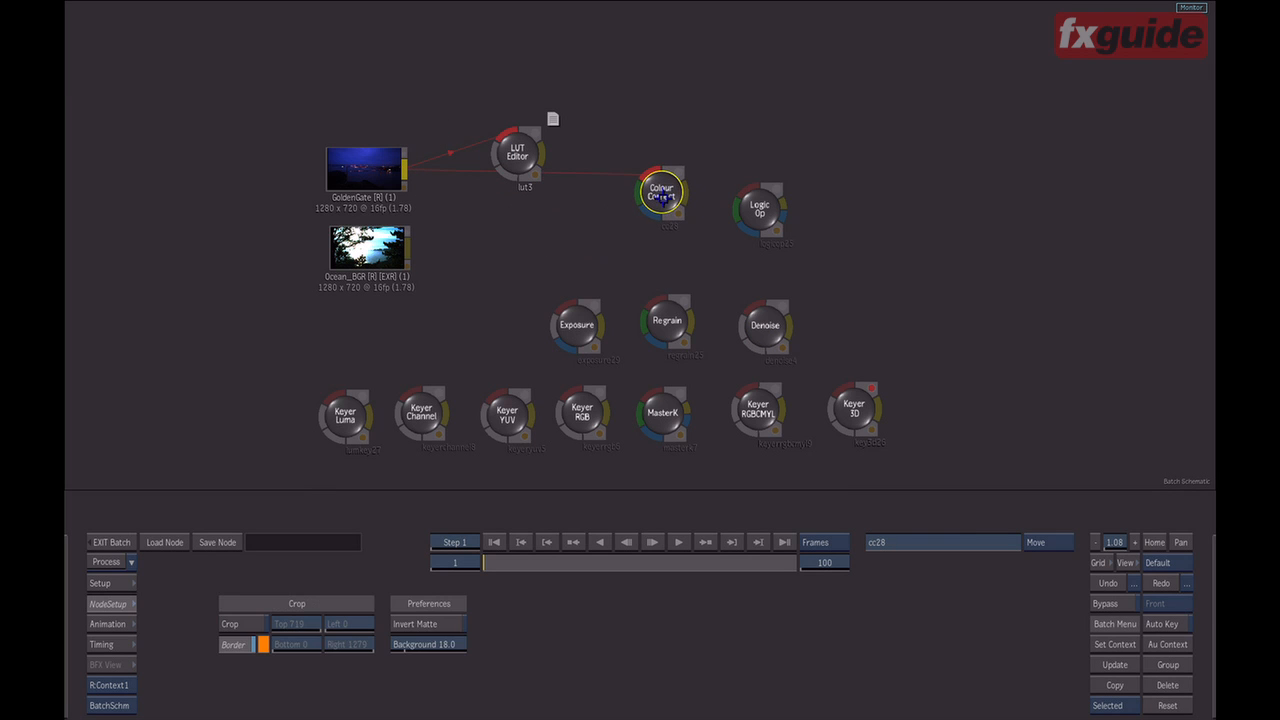
click(661, 193)
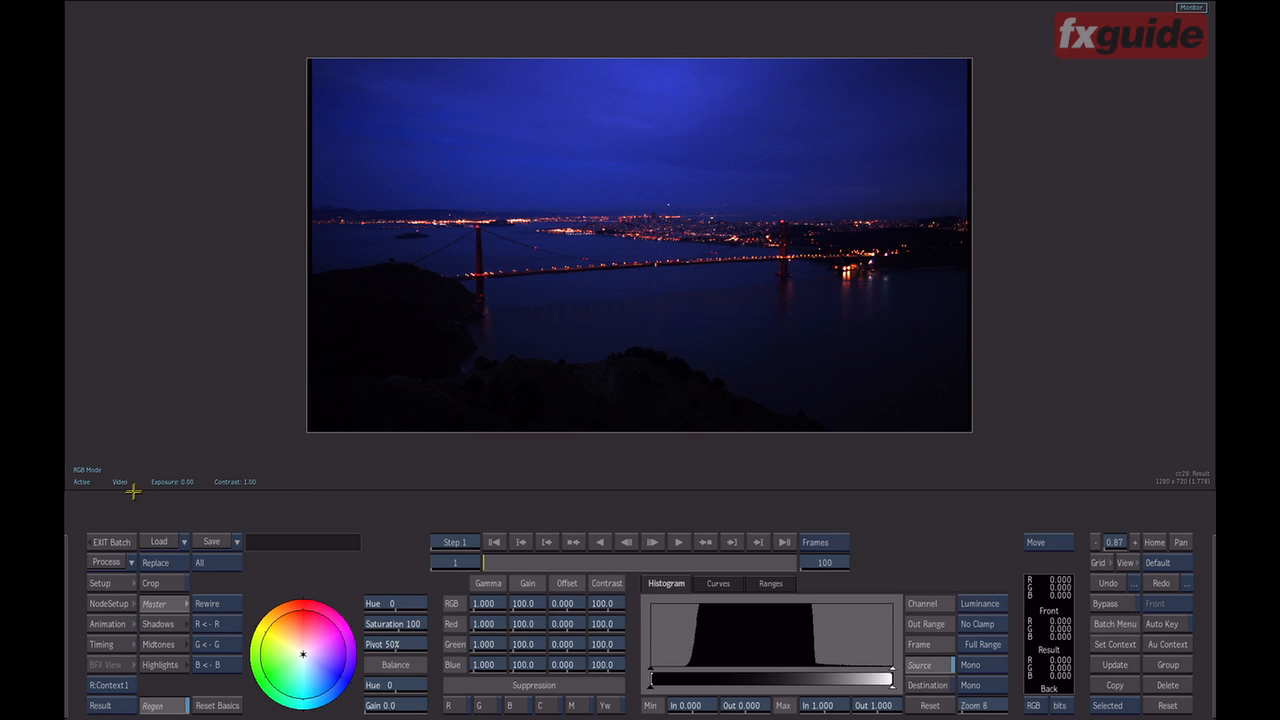
mouse_move(417, 654)
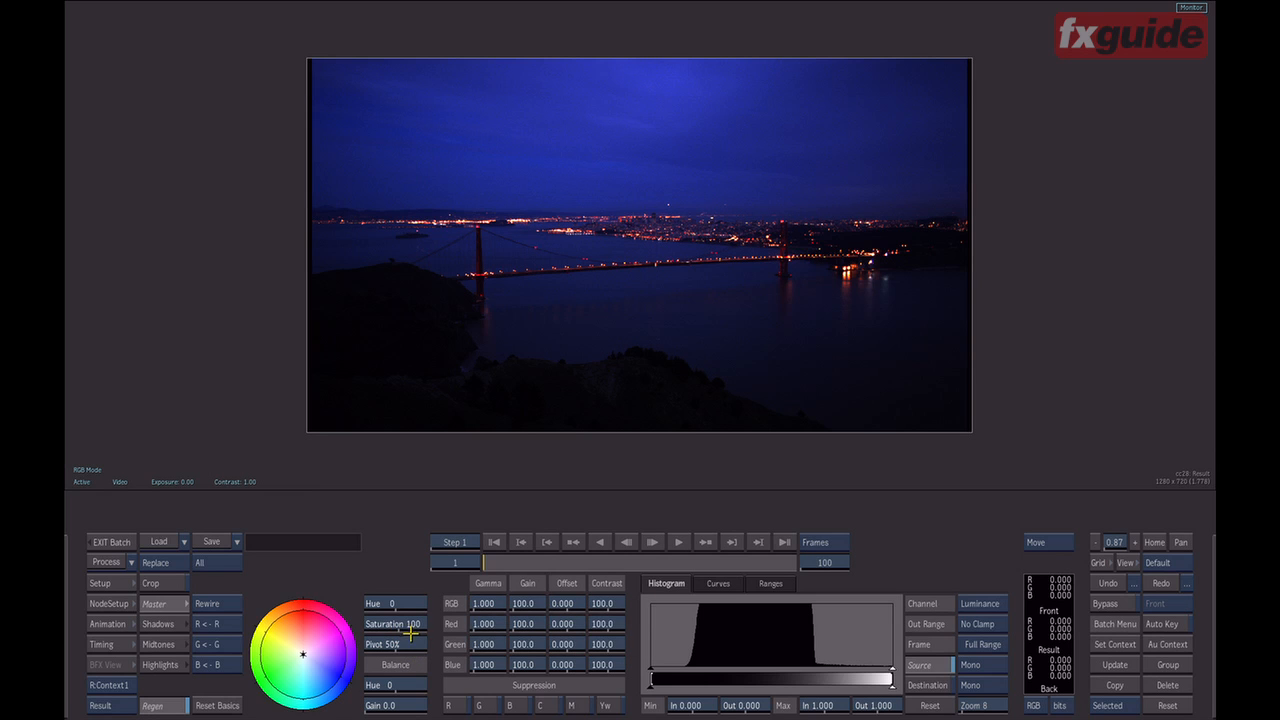
click(394, 623)
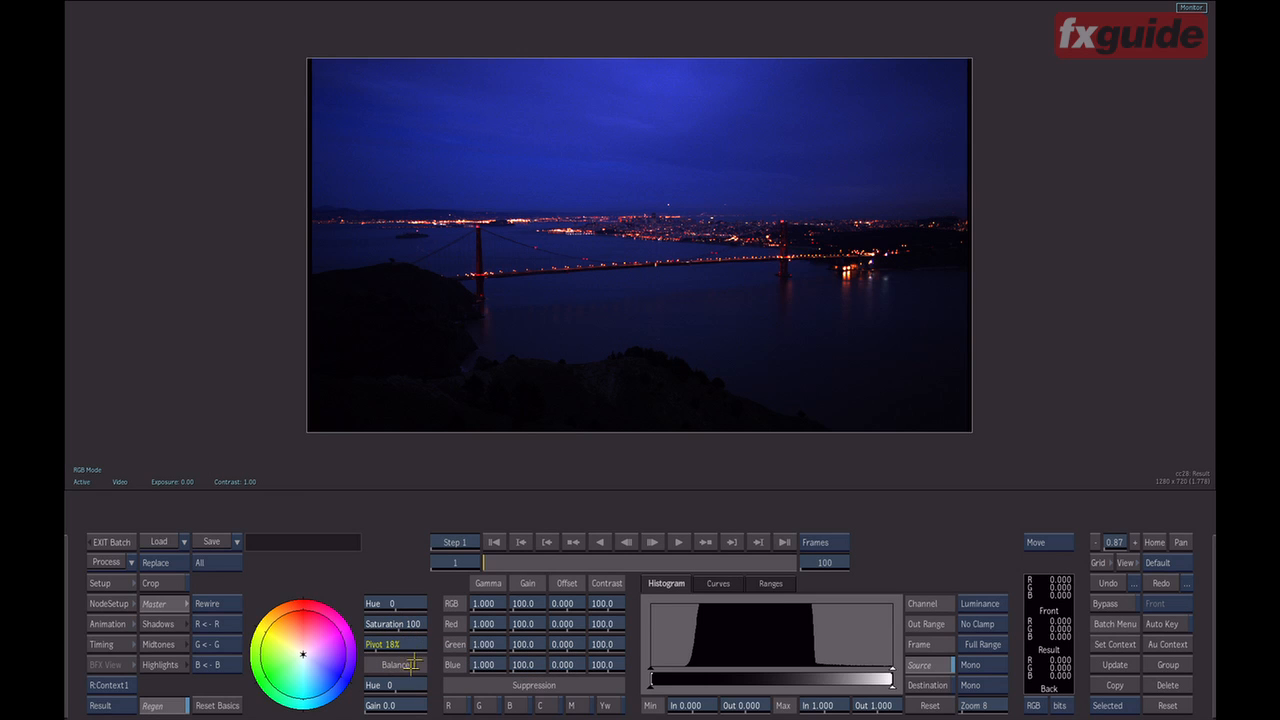
mouse_move(383, 644)
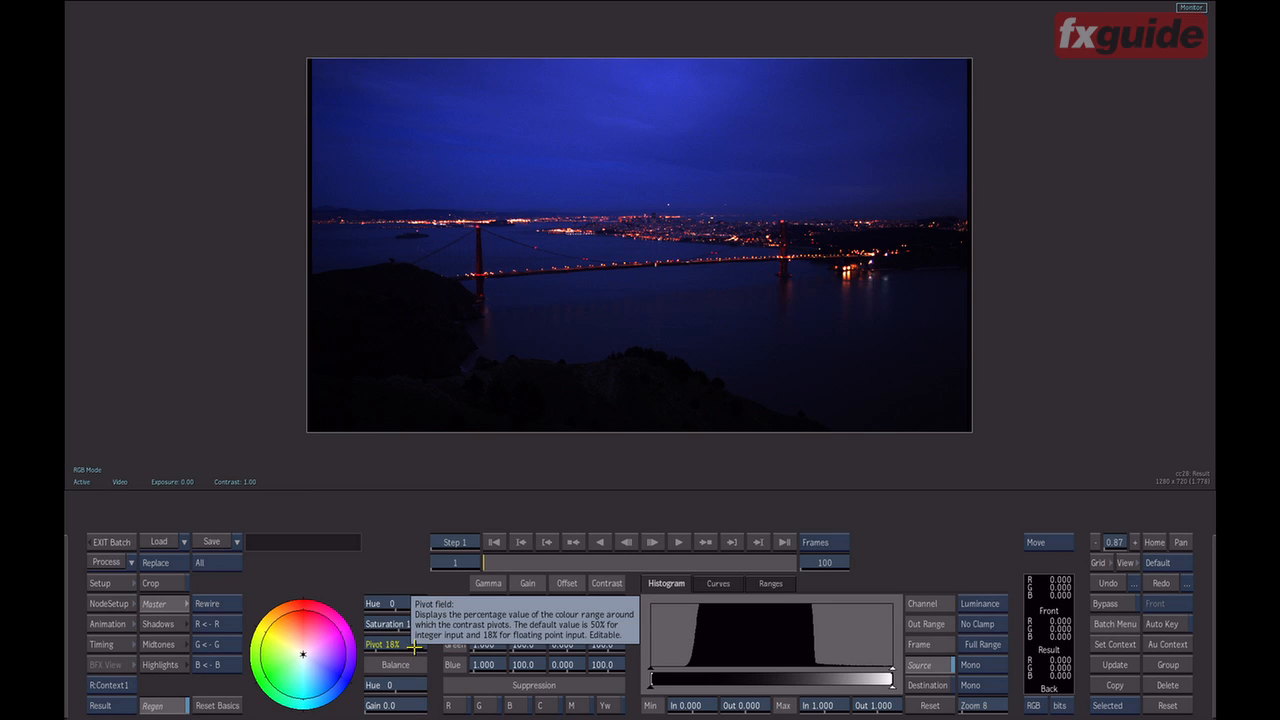
mouse_move(580, 477)
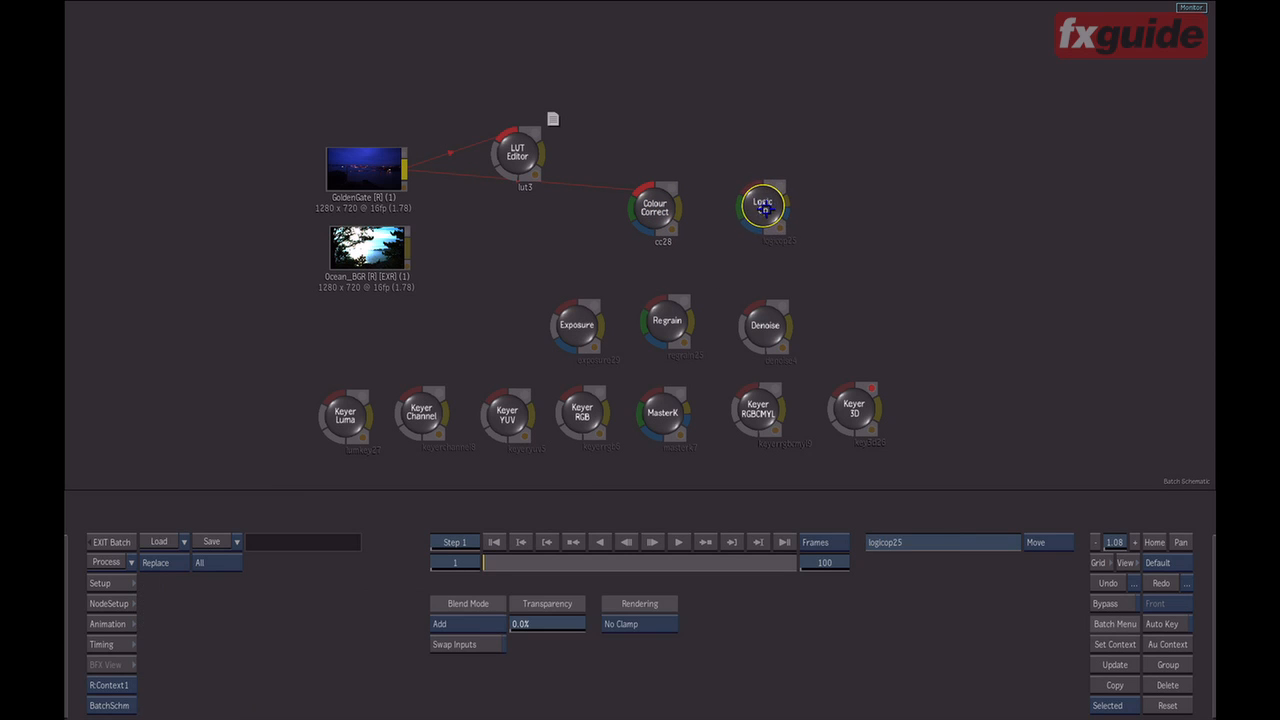
- Review Logic Op's Clamp Negative, Clamp and No Clamp options, keeping No Clamp
click(639, 603)
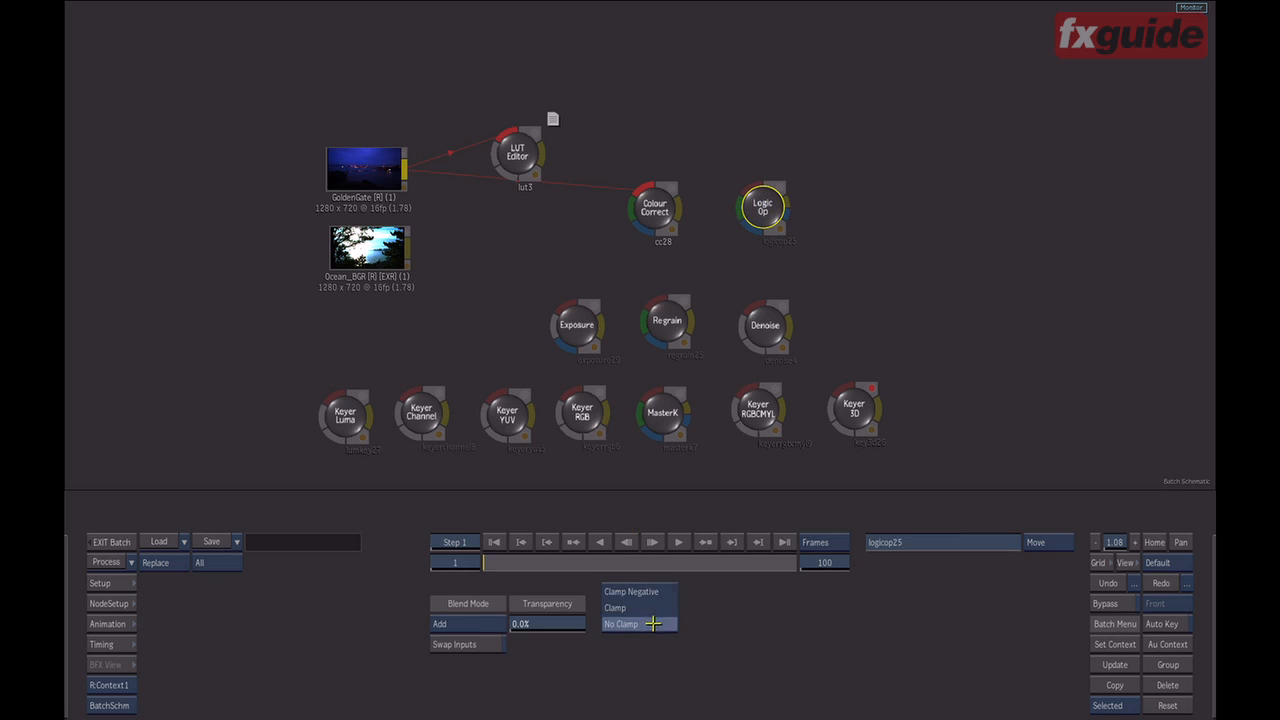
mouse_move(647, 684)
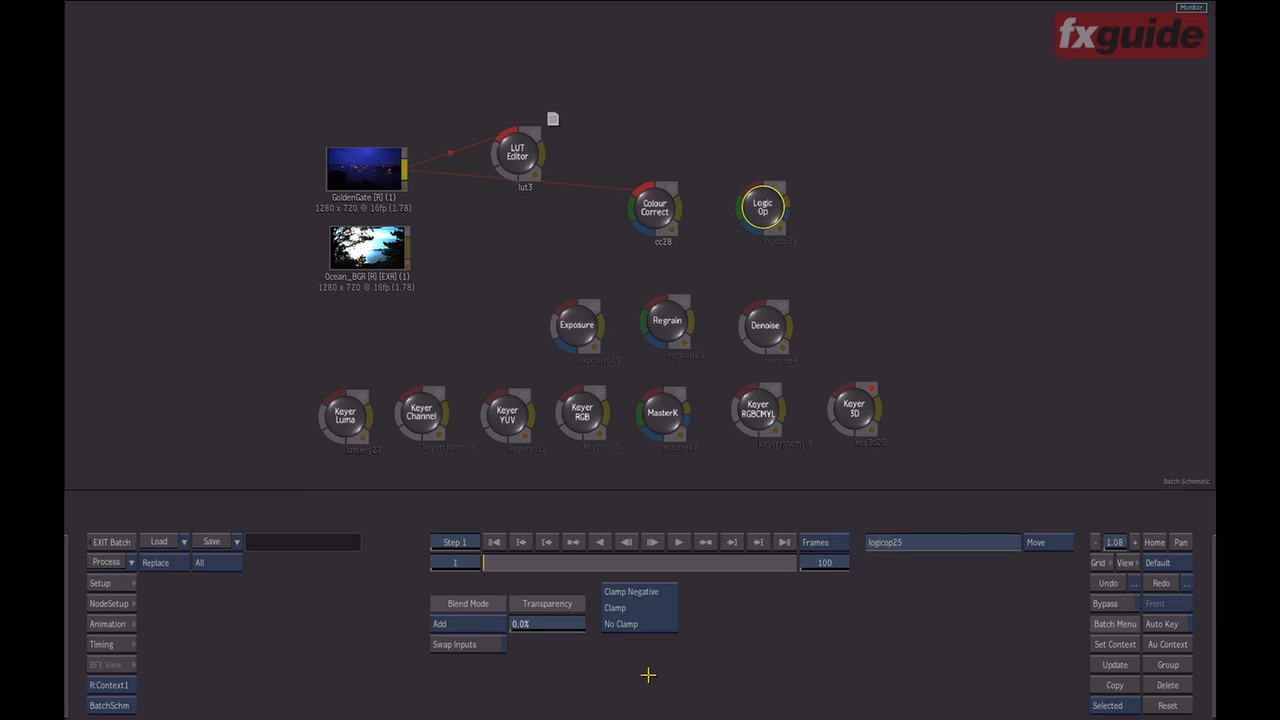
mouse_move(648, 668)
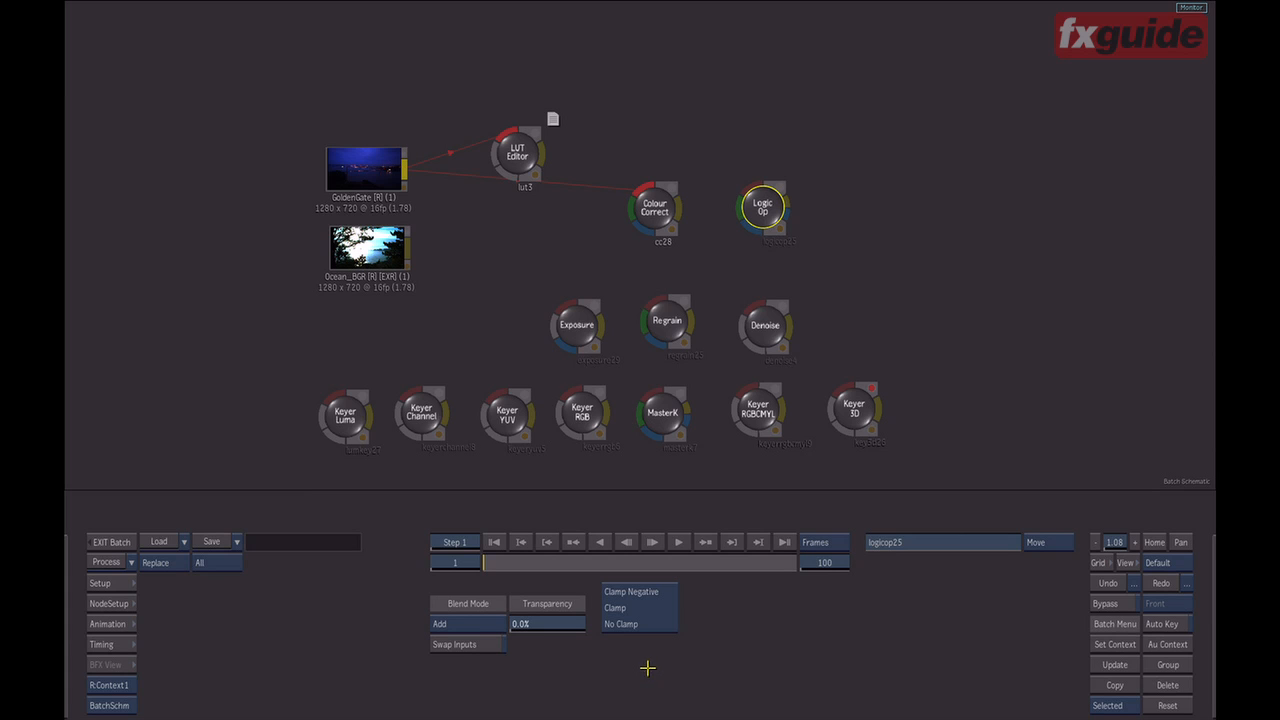
mouse_move(655, 659)
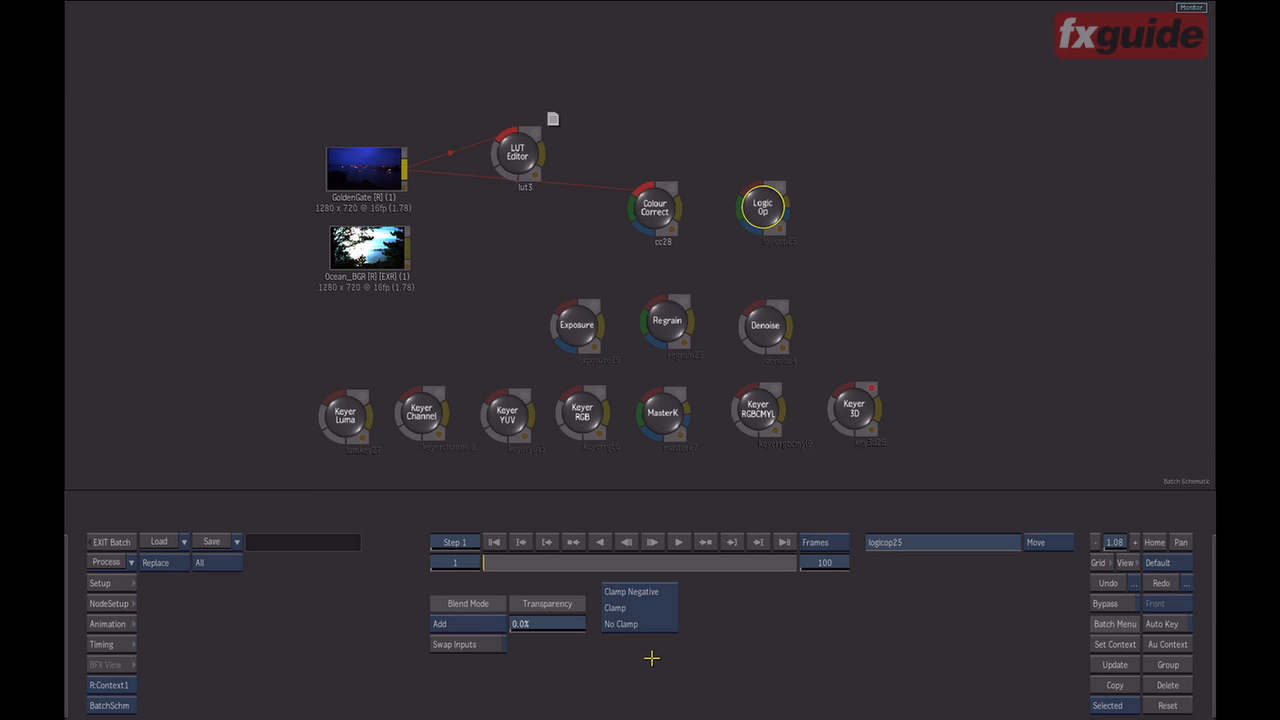
mouse_move(656, 656)
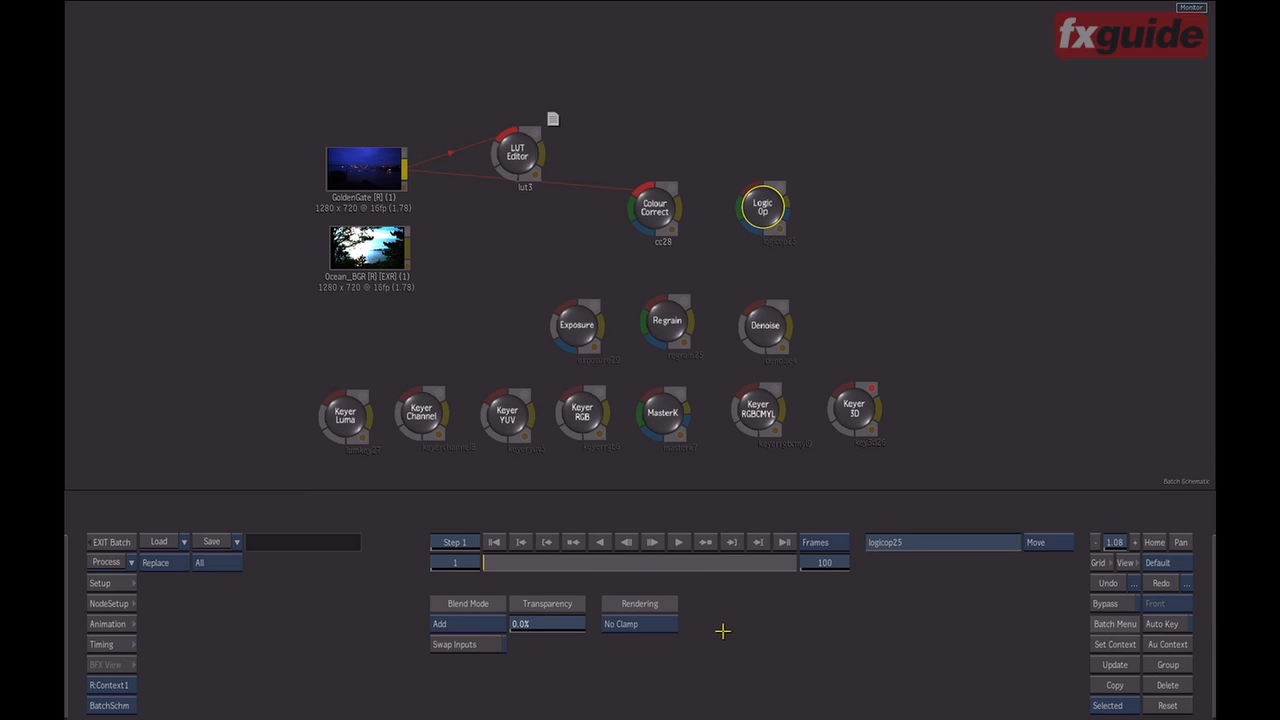
mouse_move(707, 637)
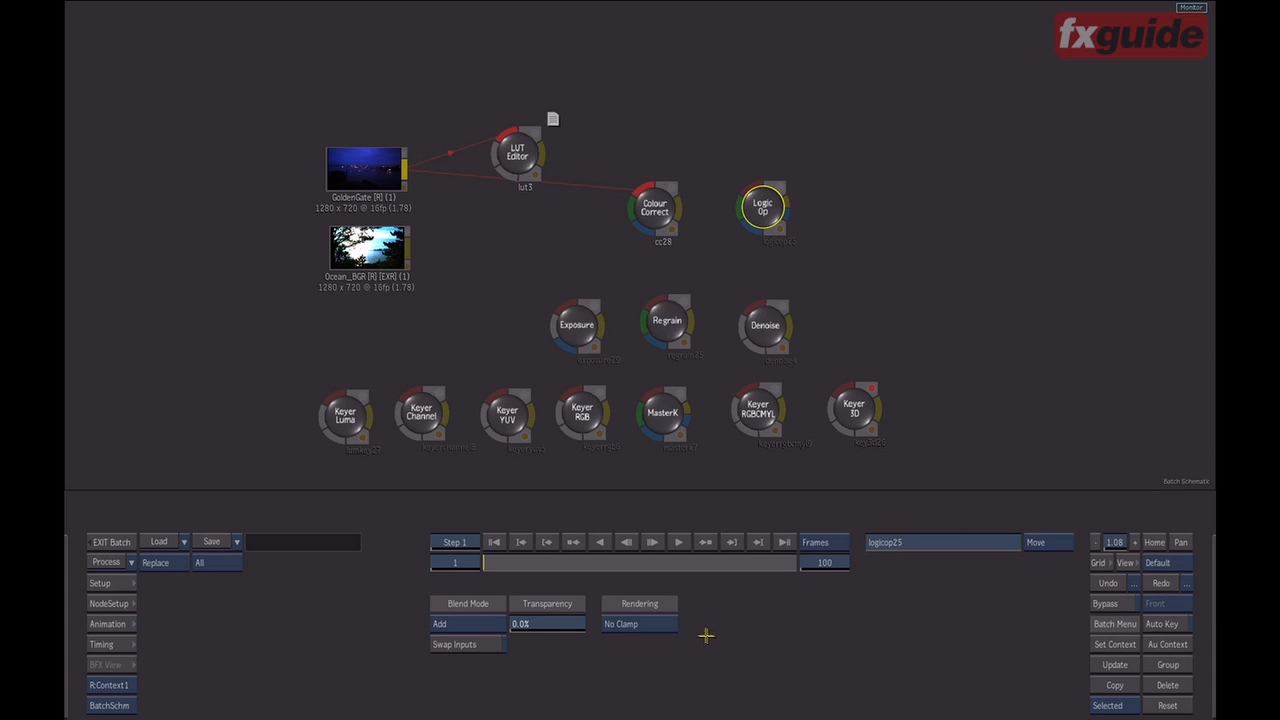
mouse_move(705, 628)
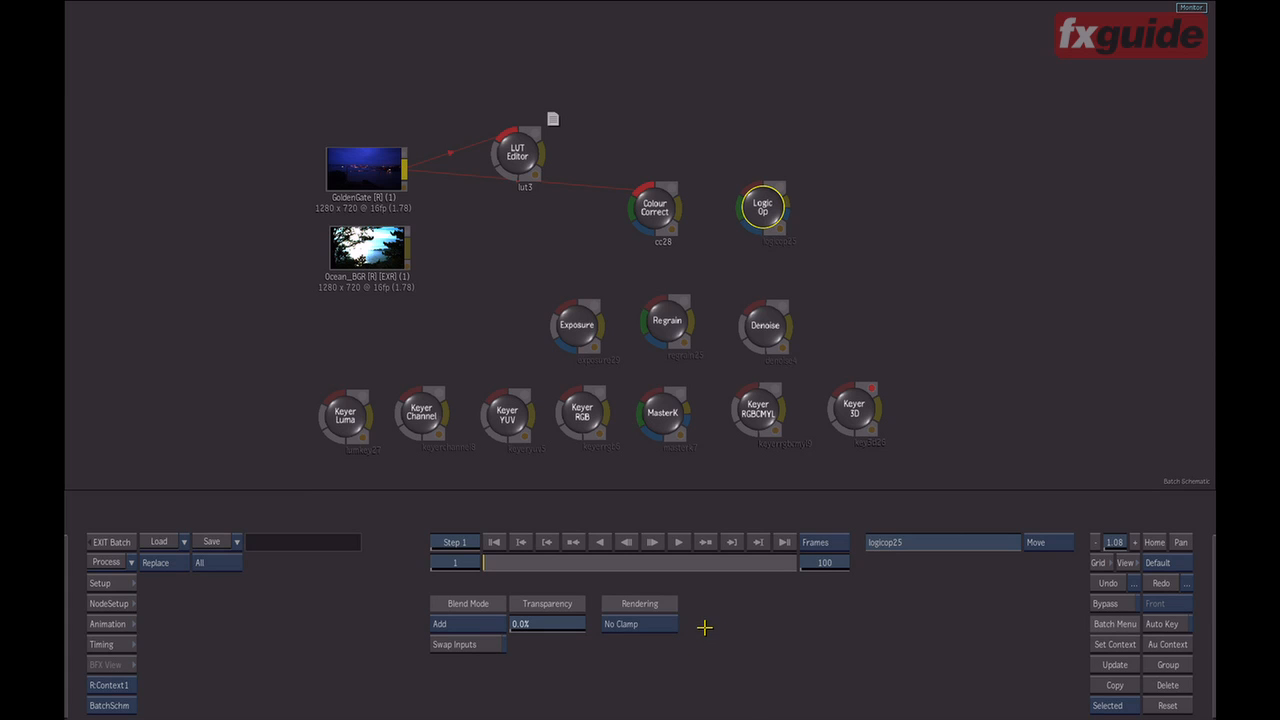
mouse_move(734, 653)
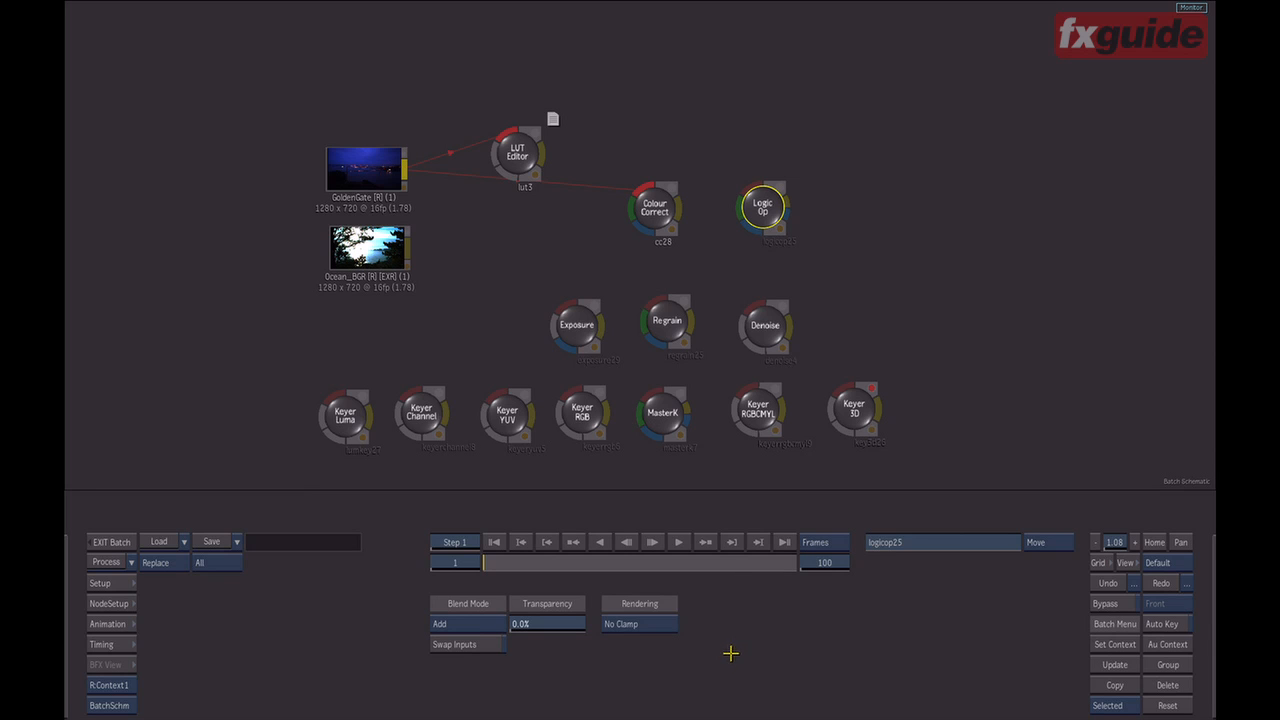
mouse_move(708, 582)
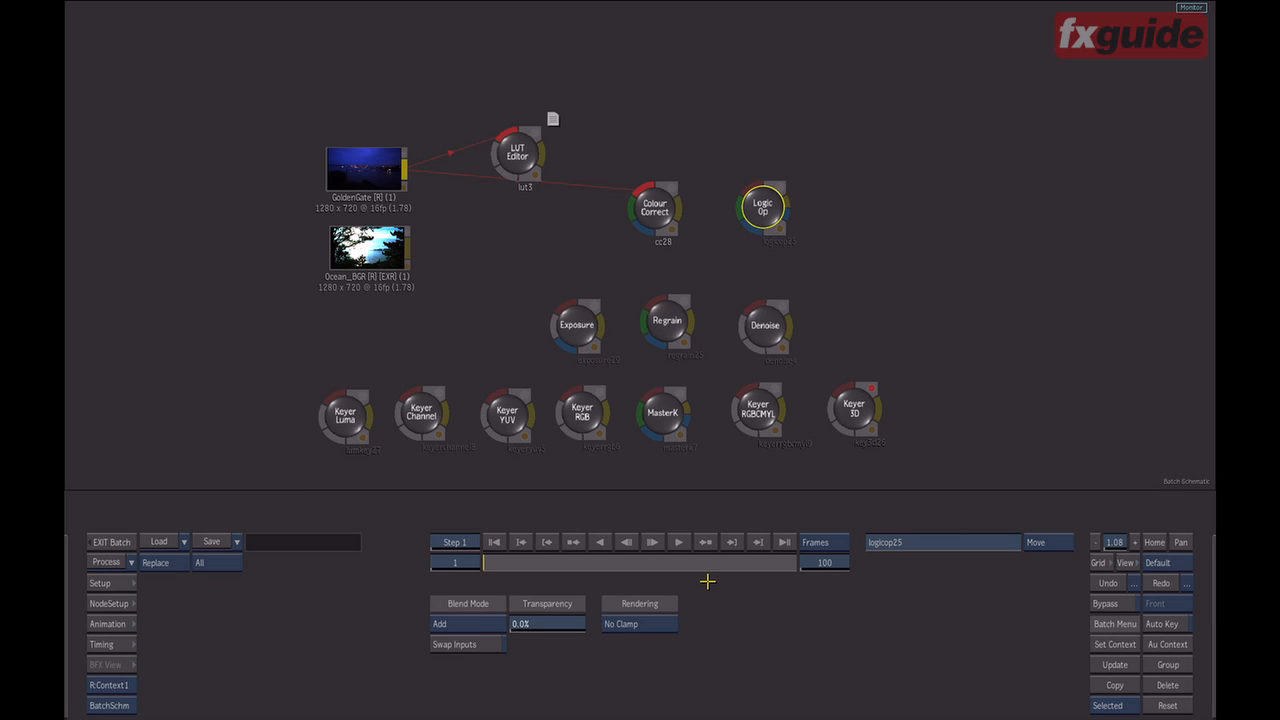